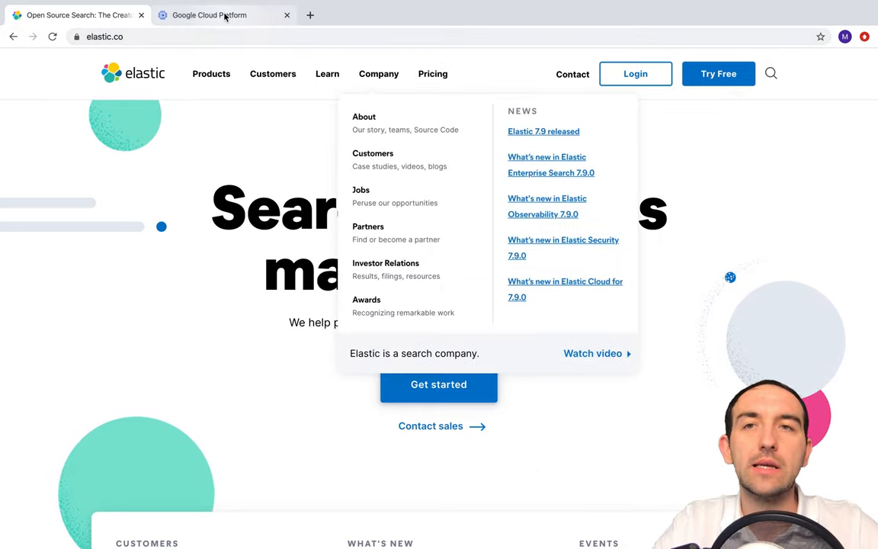
Go to the Cloud Console's VM instances page and begin creating a new instance.
click(210, 16)
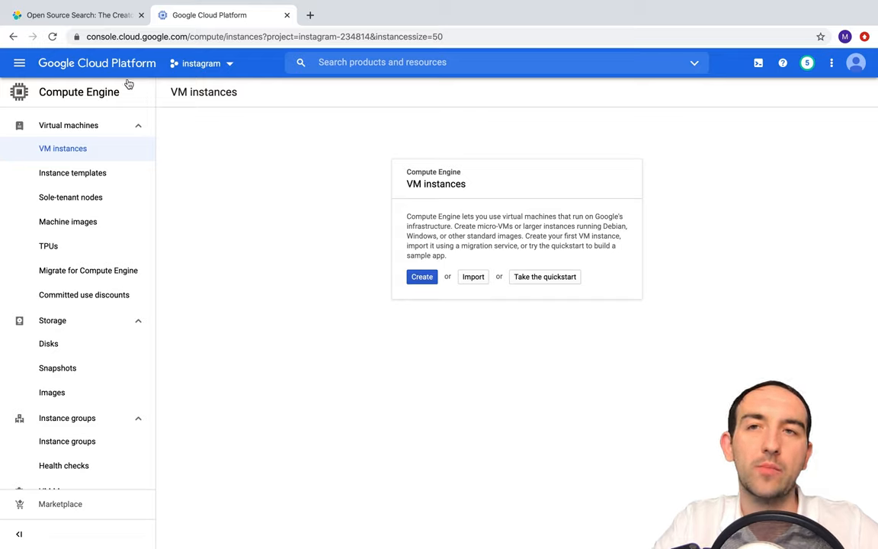
mouse_move(187, 174)
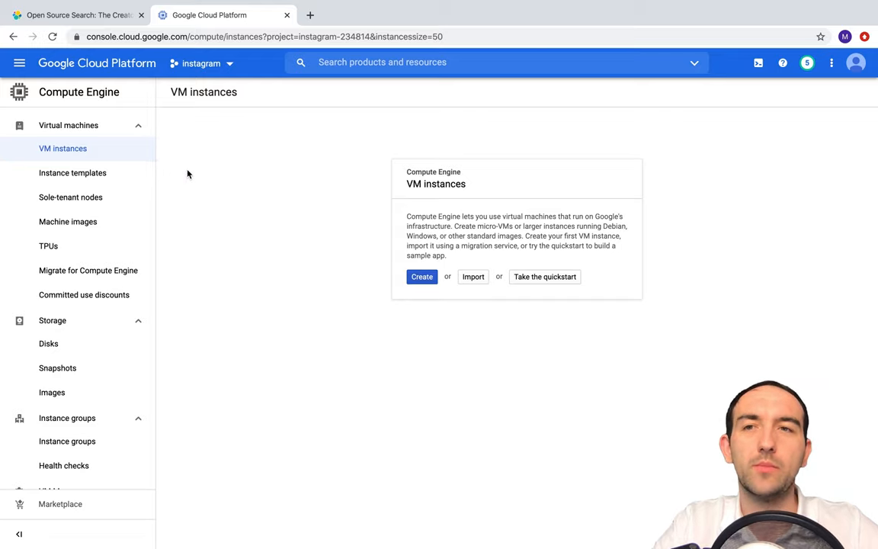
click(421, 277)
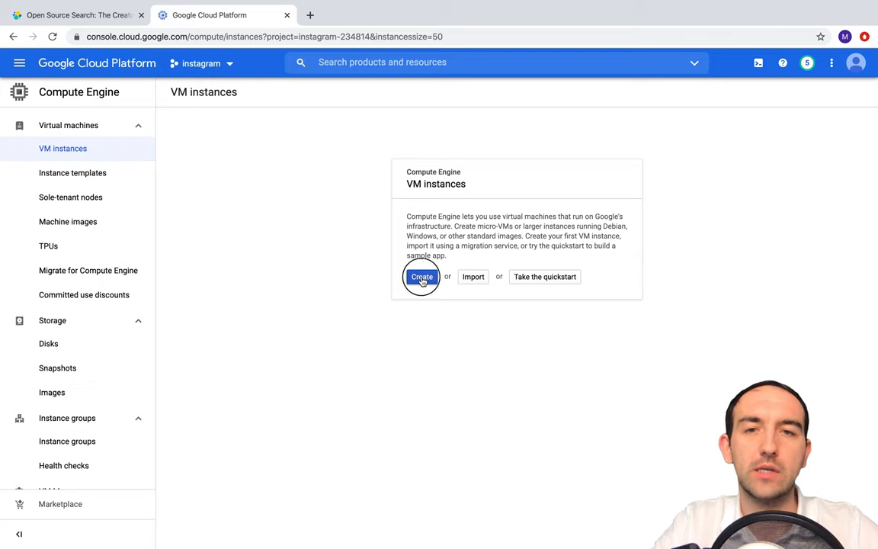
Name the instance elk and choose the N1 machine series.
click(421, 277)
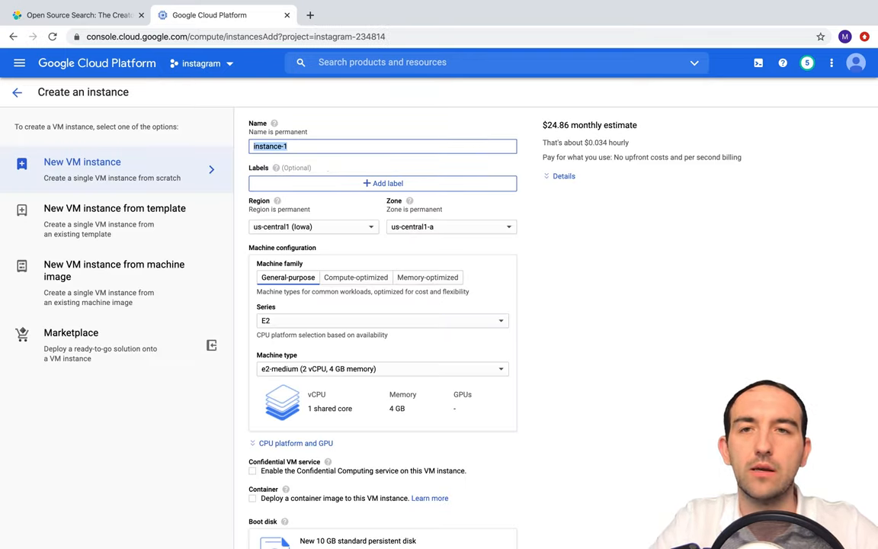
text(elk)
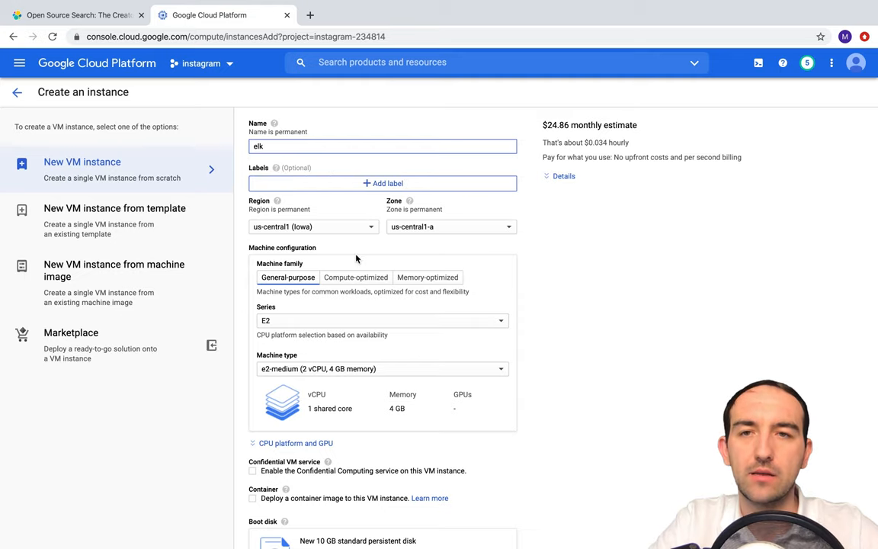
click(381, 320)
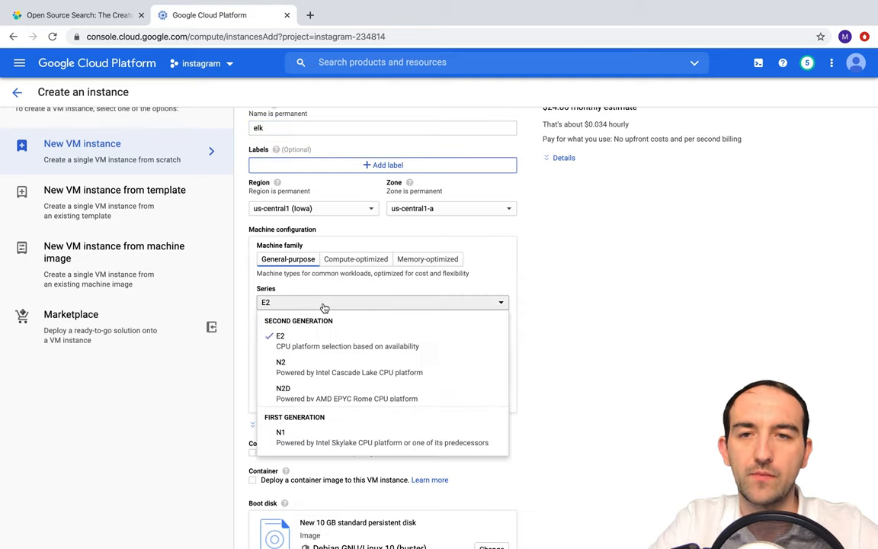
click(280, 433)
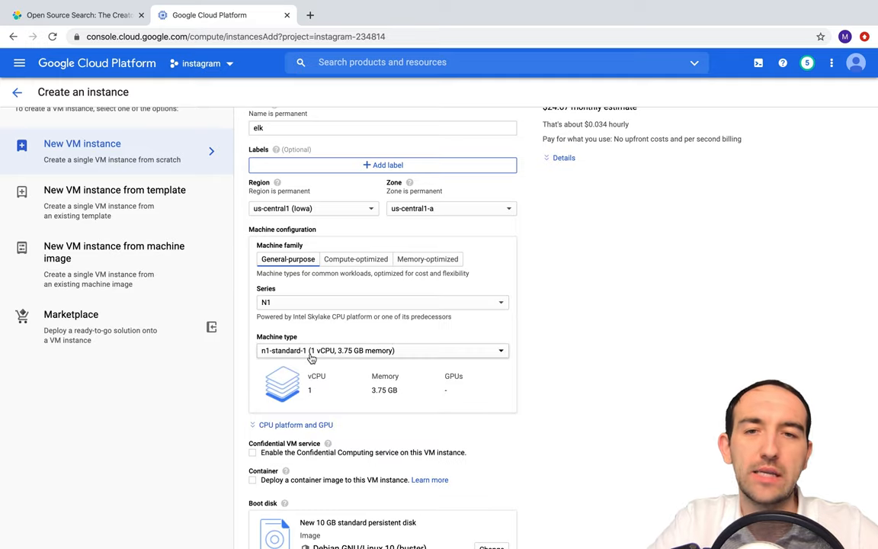
Allow HTTP and HTTPS traffic in the firewall options and create the elk VM.
scroll(down, 3)
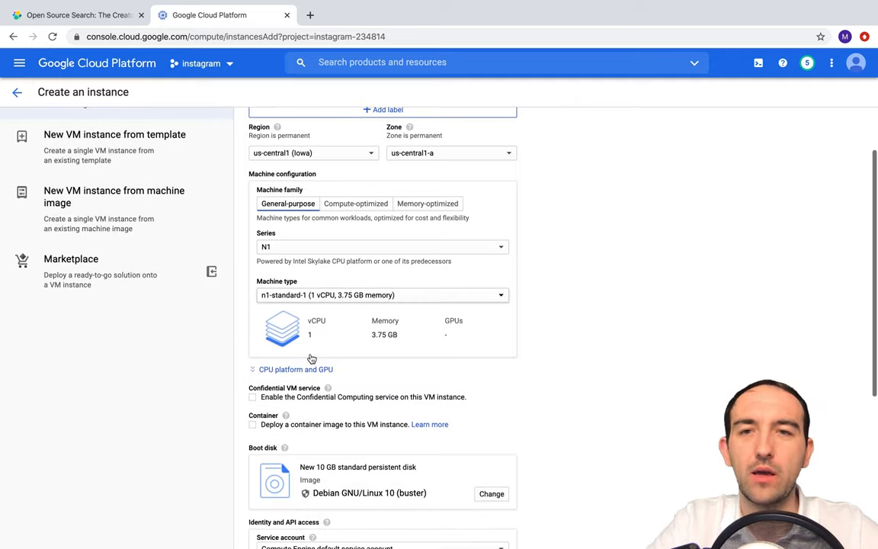
scroll(down, 3)
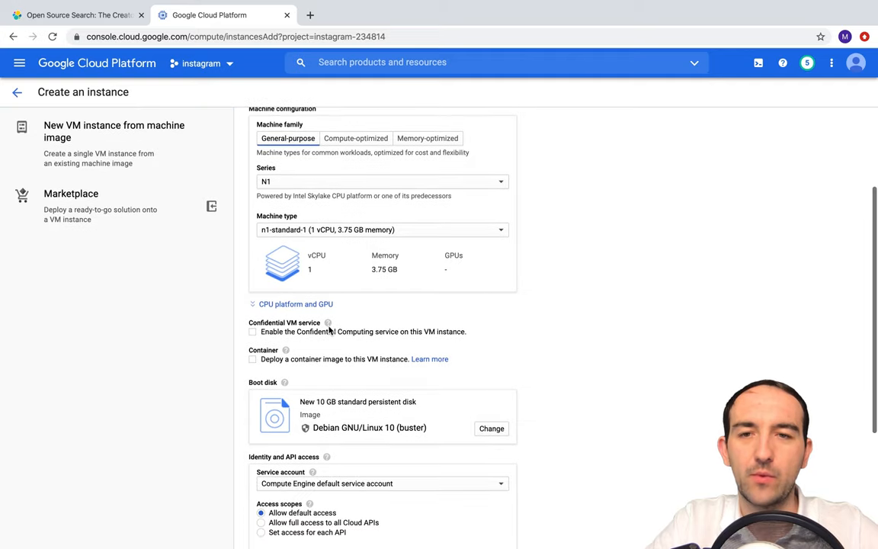
scroll(down, 3)
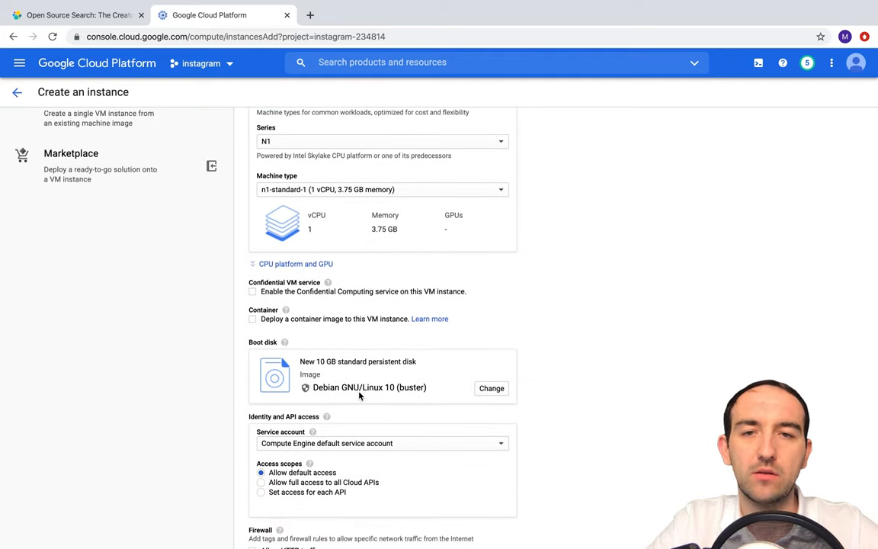
scroll(down, 3)
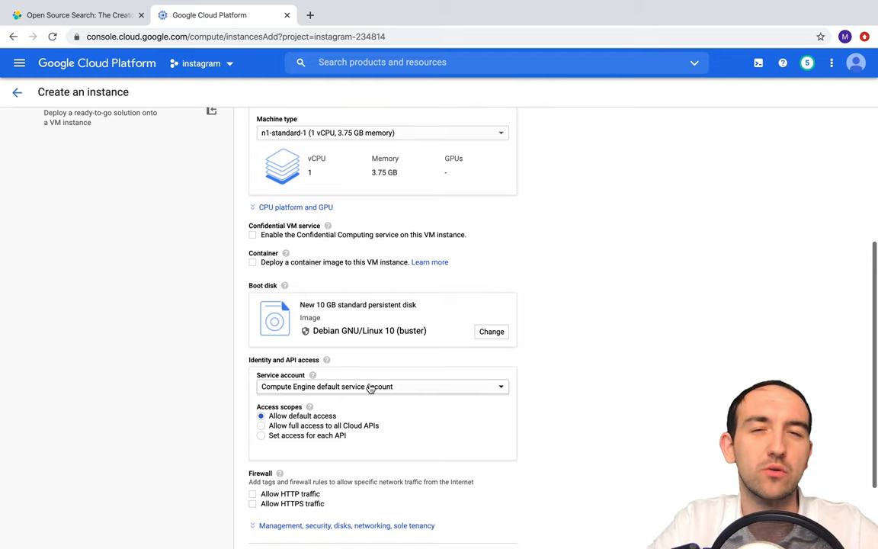
scroll(down, 3)
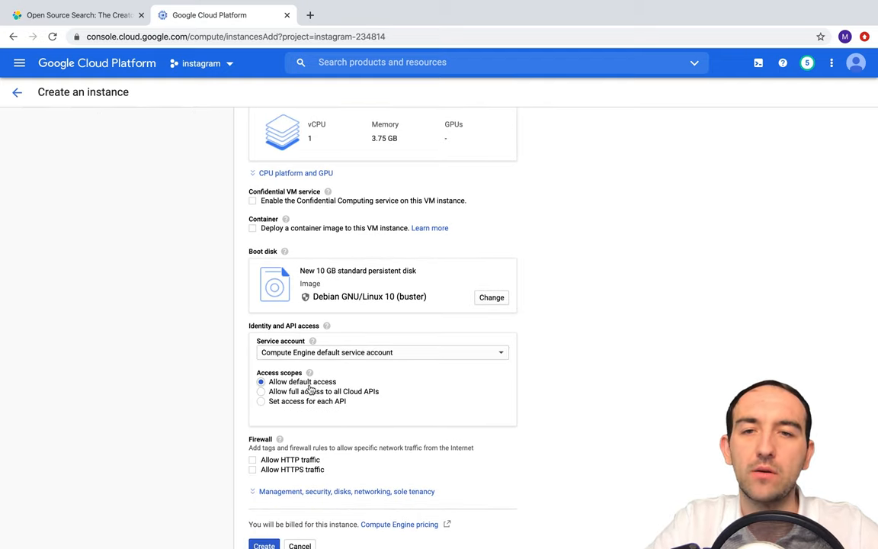
scroll(down, 3)
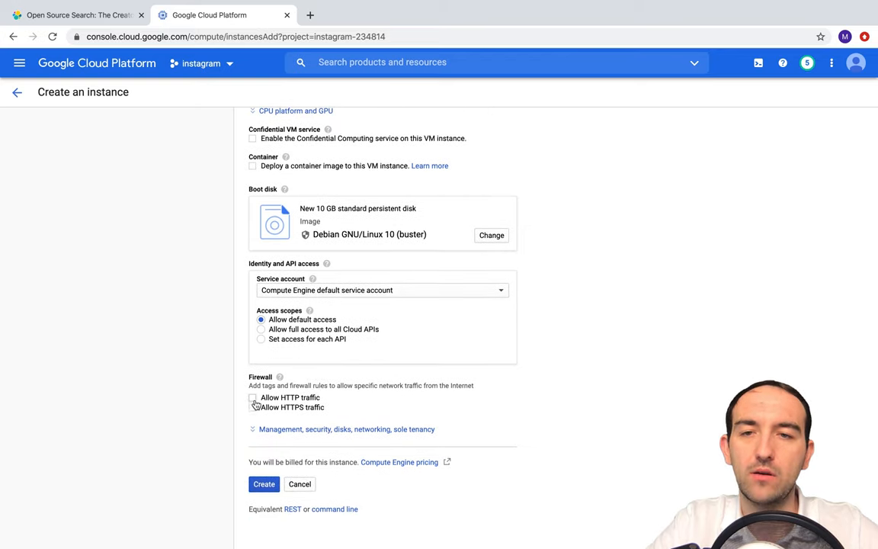
click(253, 396)
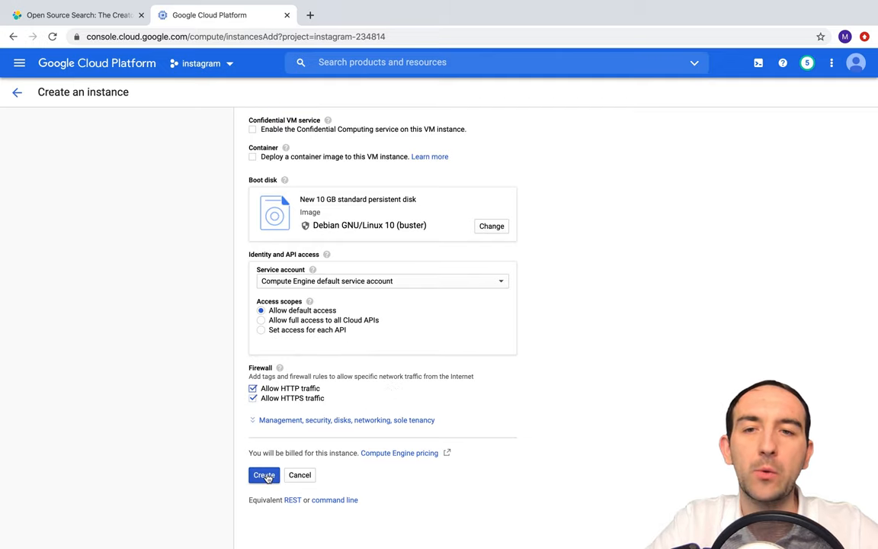
click(264, 476)
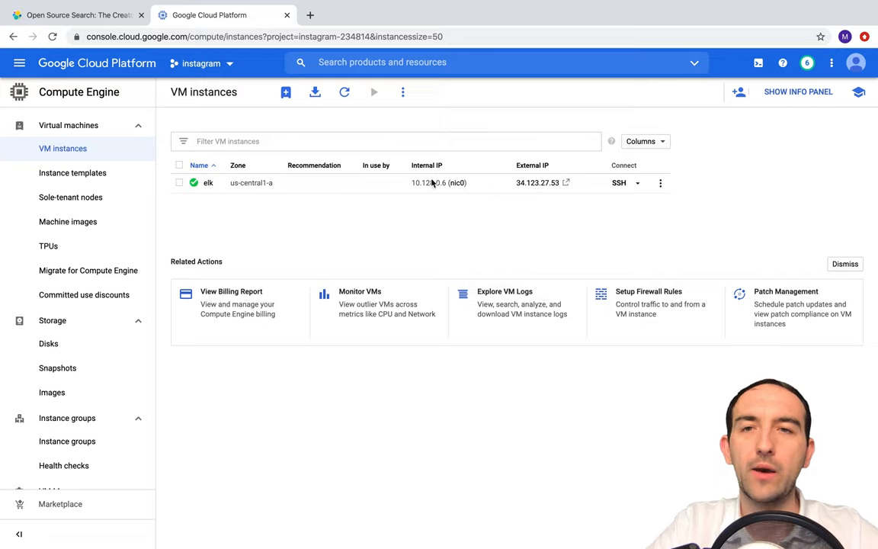
Try the VM's external IP in a new tab, getting connection refused, and return to the console.
click(309, 15)
text(34.123.27.53)
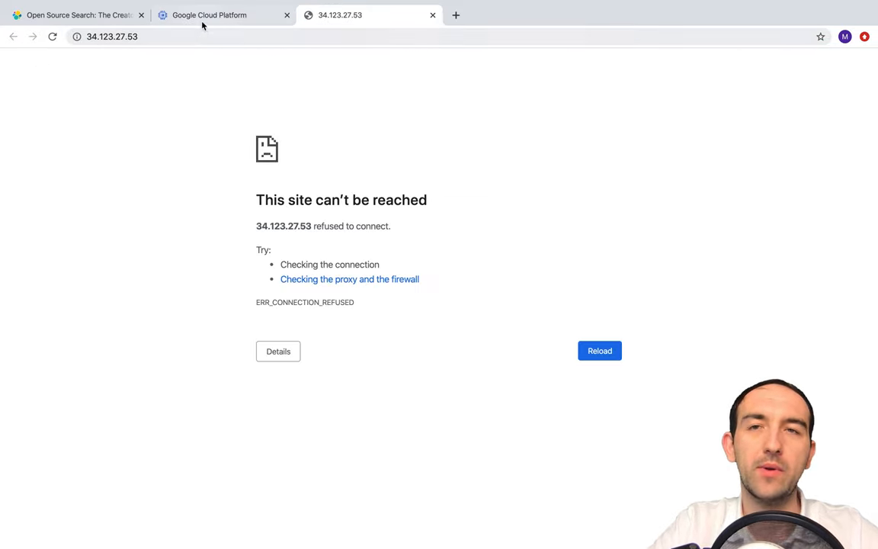
click(210, 15)
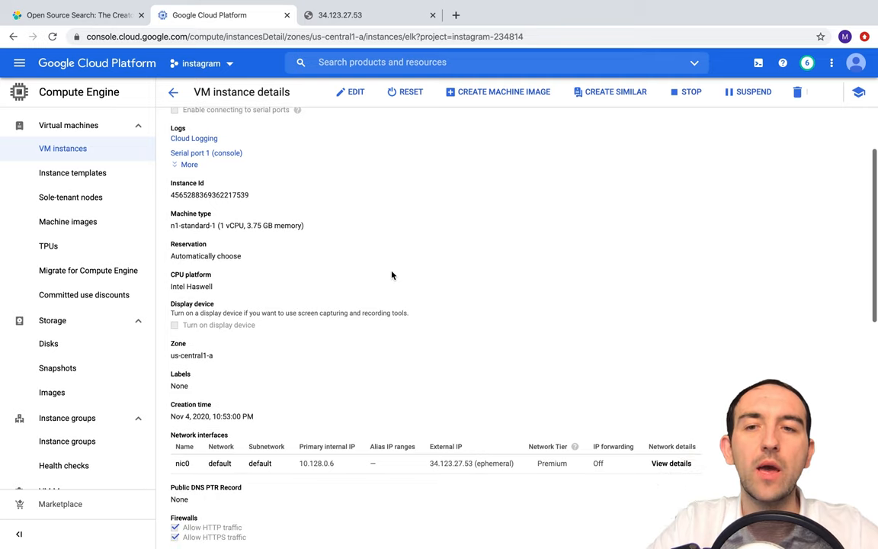
scroll(down, 3)
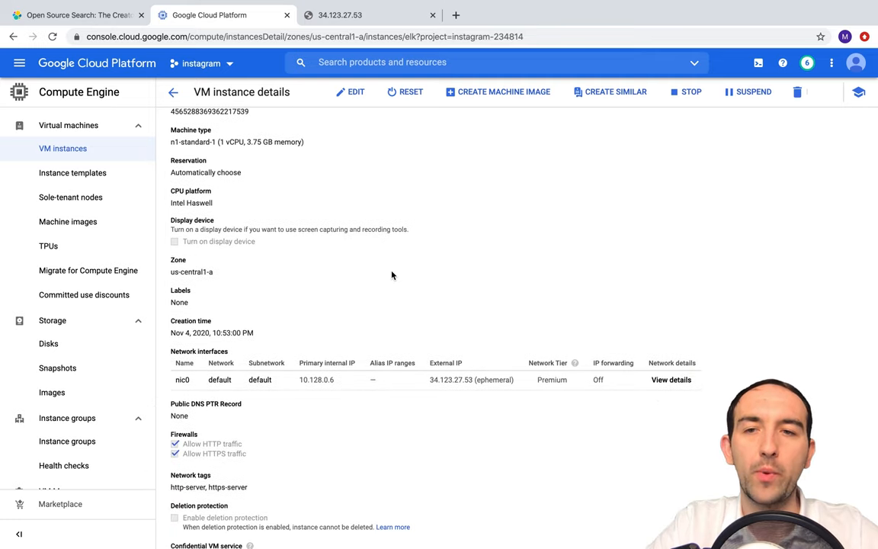
scroll(down, 3)
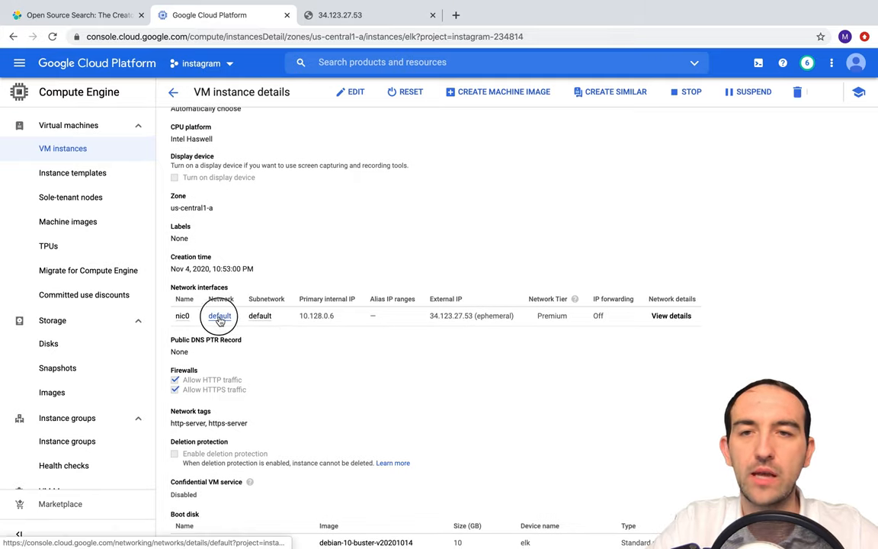
Open the elk instance's default network and go to its firewall rules list.
click(219, 315)
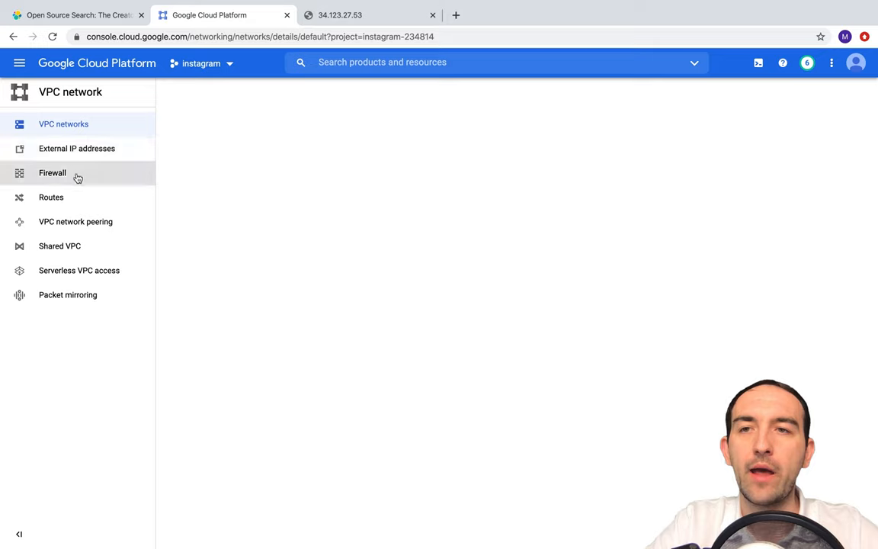
mouse_move(52, 172)
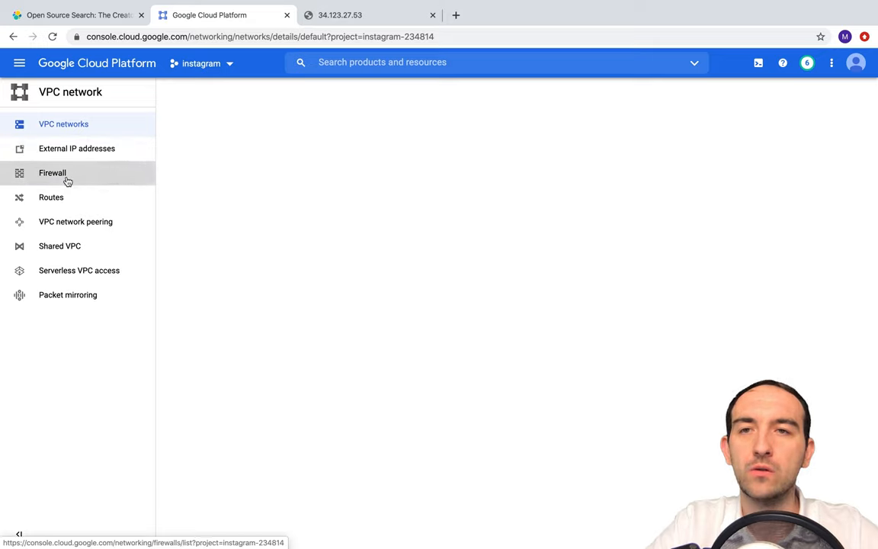
click(52, 172)
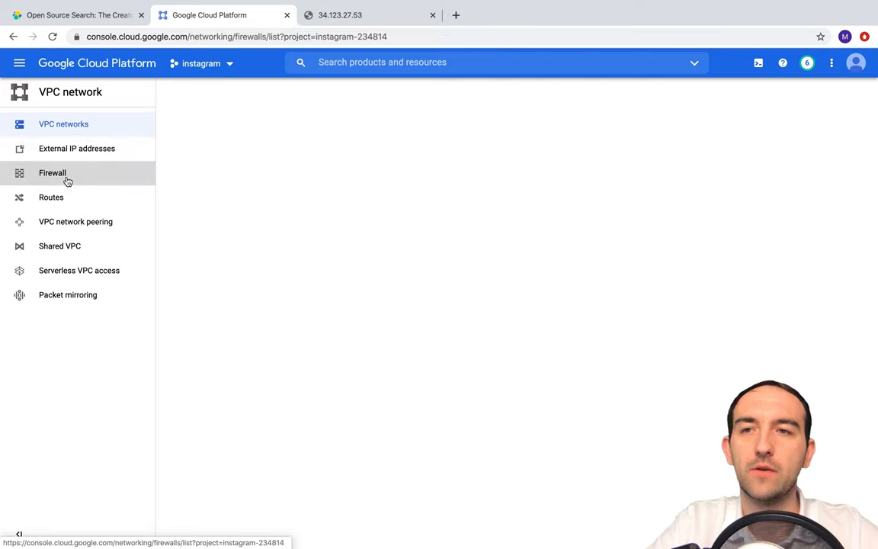
click(52, 172)
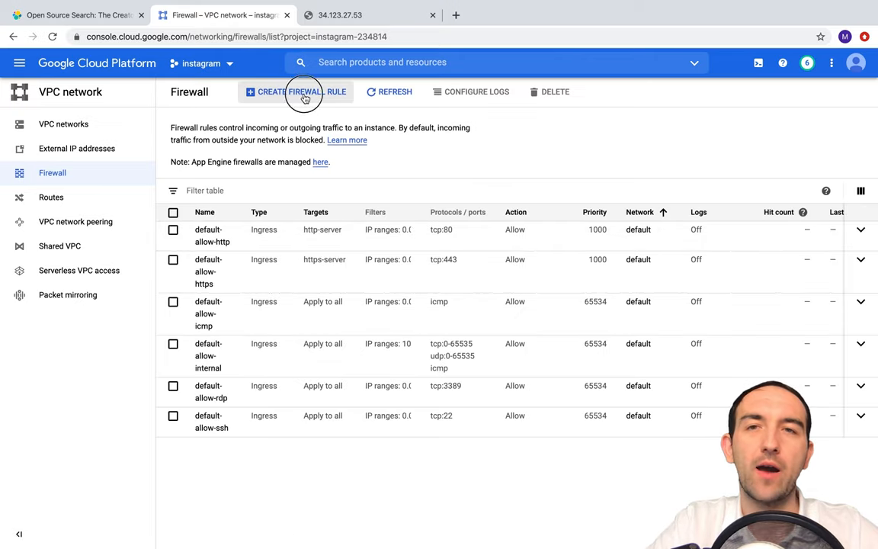
Start a firewall rule named elasticsearch targeting all instances in the network.
click(296, 91)
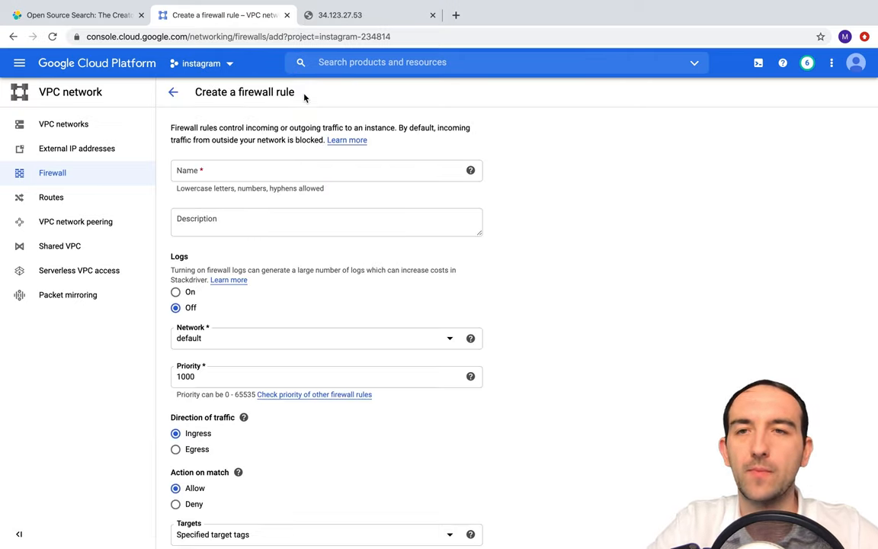
click(326, 171)
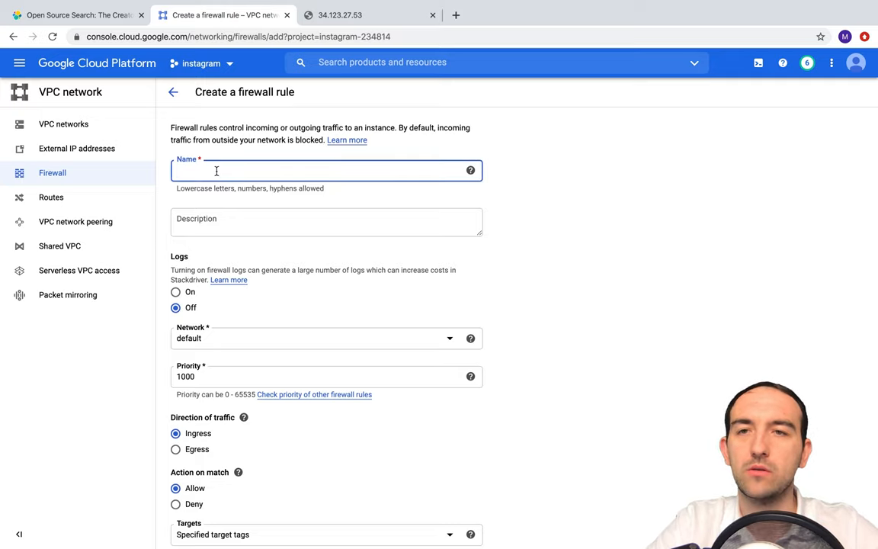
text(elasticsearch)
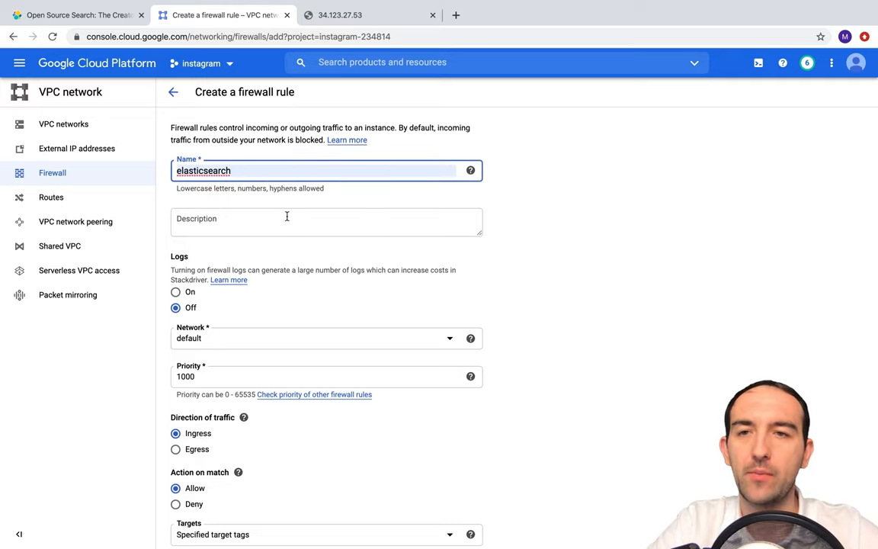
scroll(down, 3)
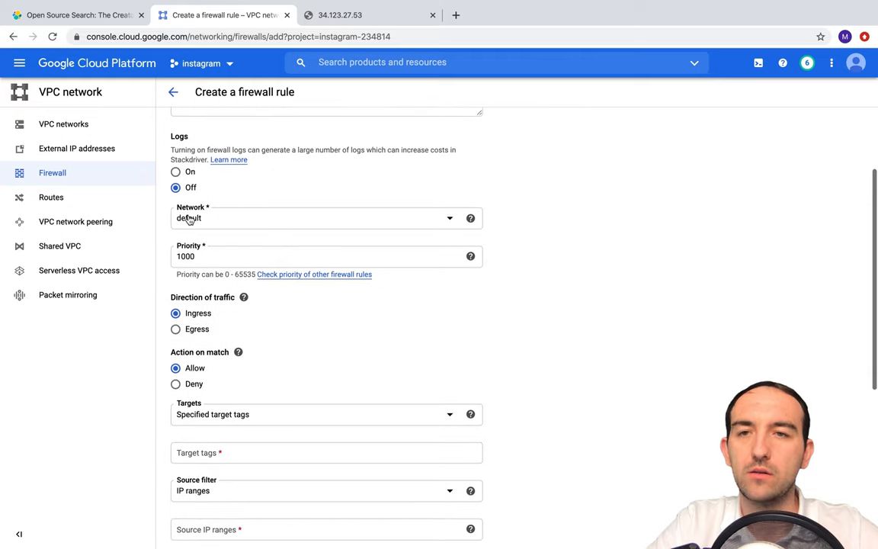
scroll(down, 3)
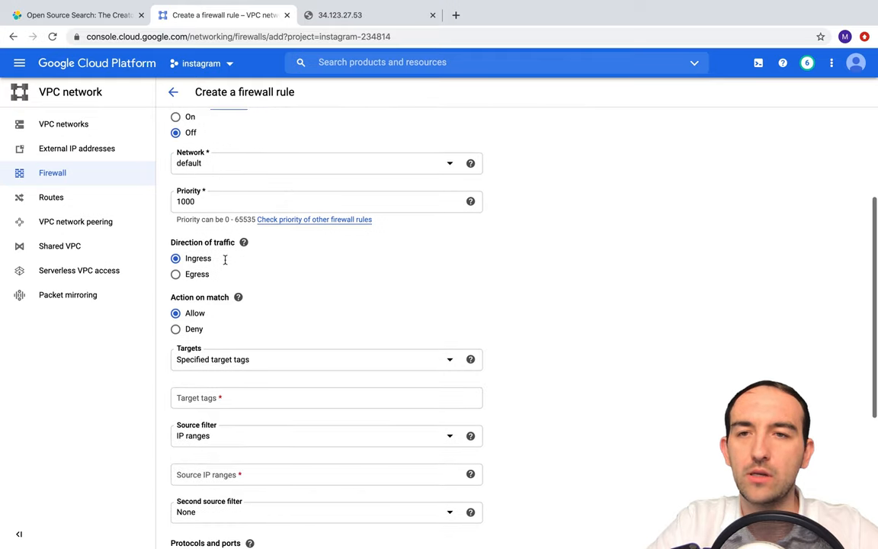
scroll(down, 3)
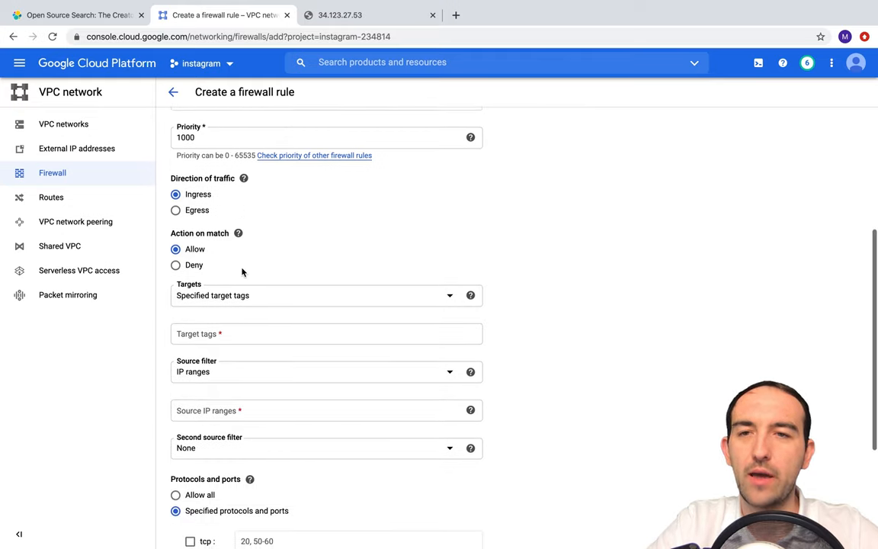
click(326, 296)
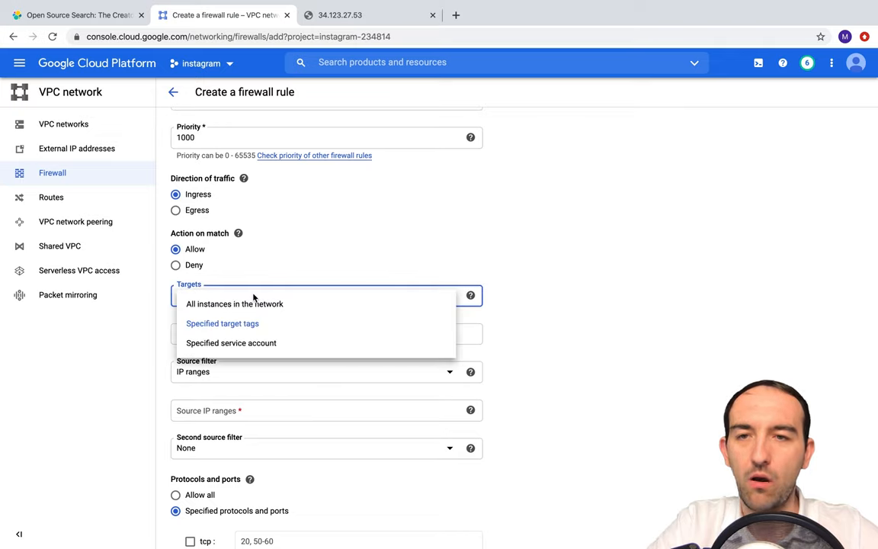
click(234, 303)
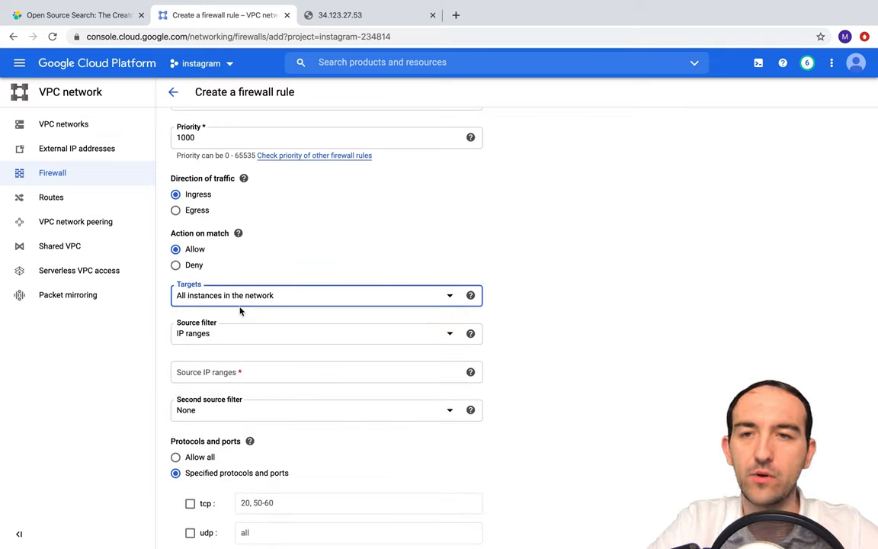
Set source range 0.0.0.0/0 and TCP port 9200, then create the elasticsearch rule.
click(326, 372)
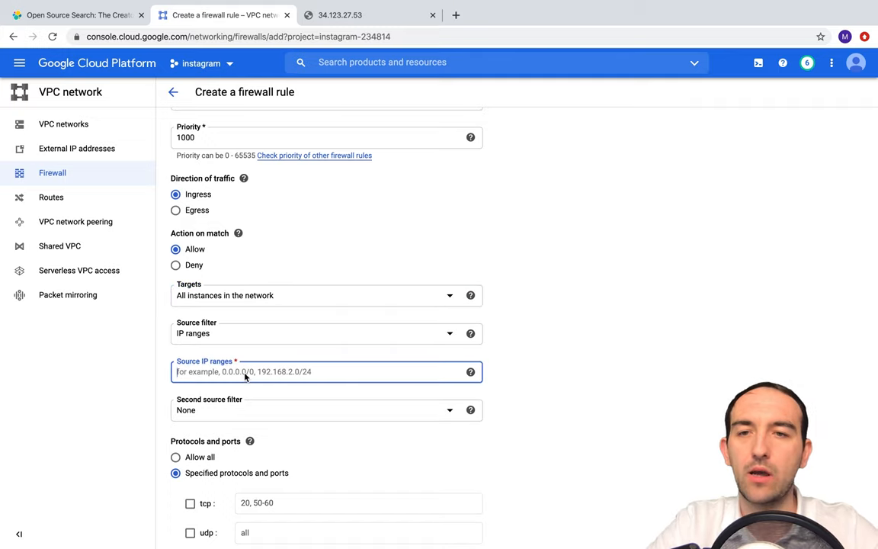
text(0.0.0.0/0)
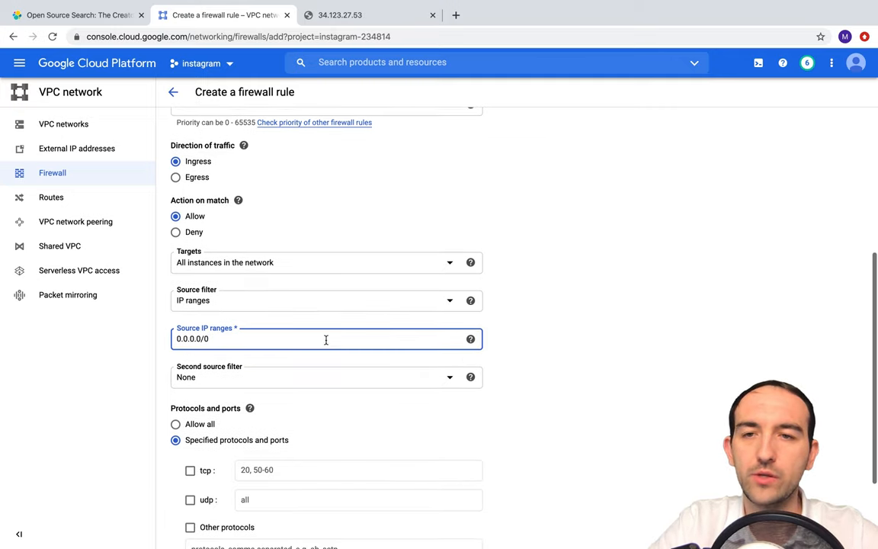
scroll(down, 3)
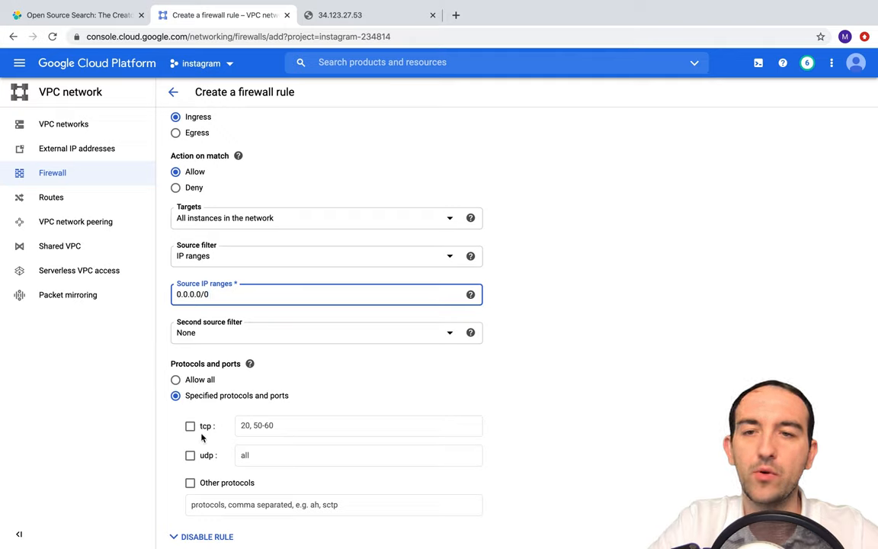
click(189, 425)
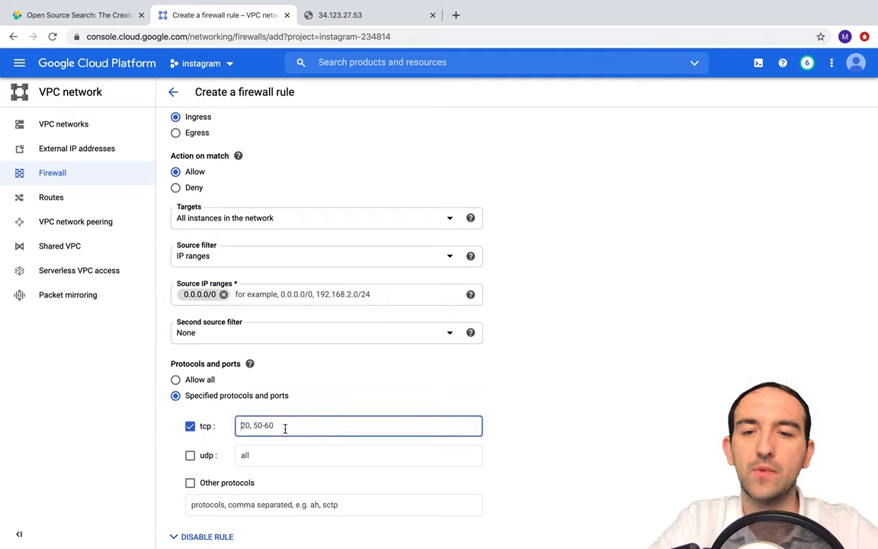
text(9200)
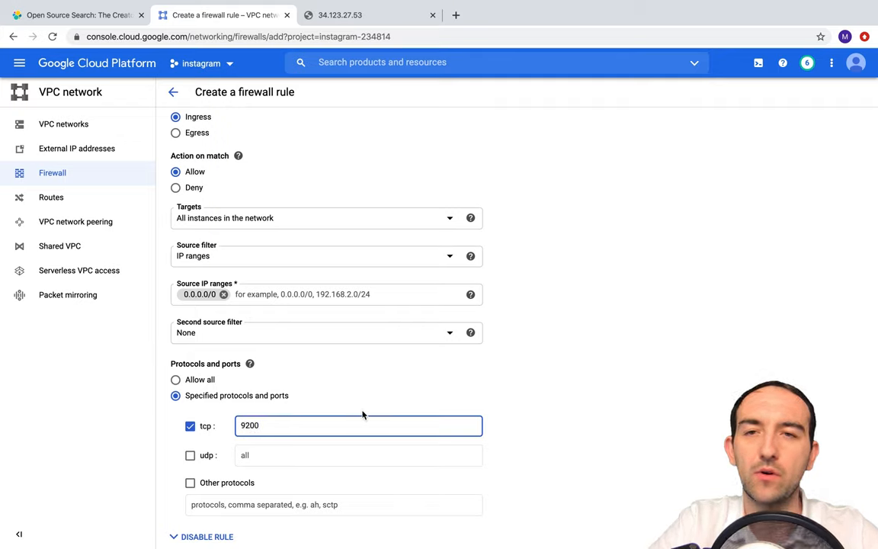
scroll(down, 3)
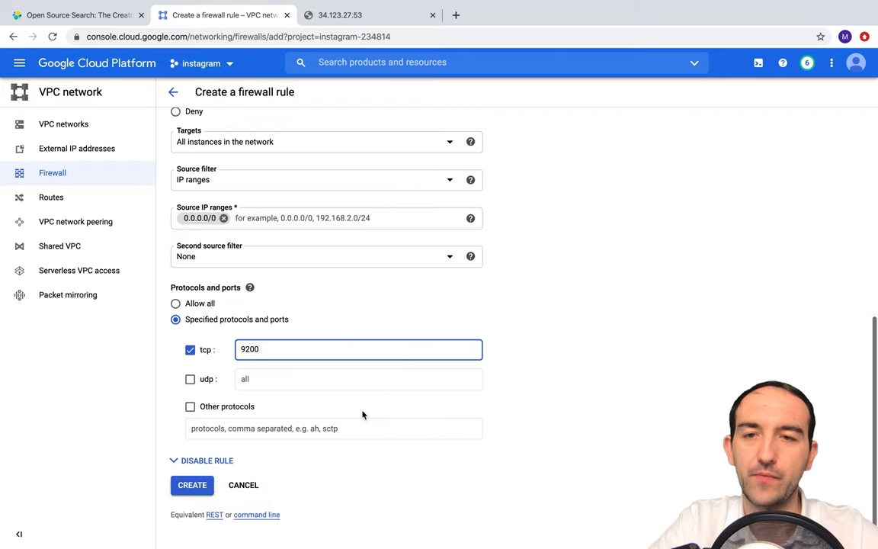
click(192, 484)
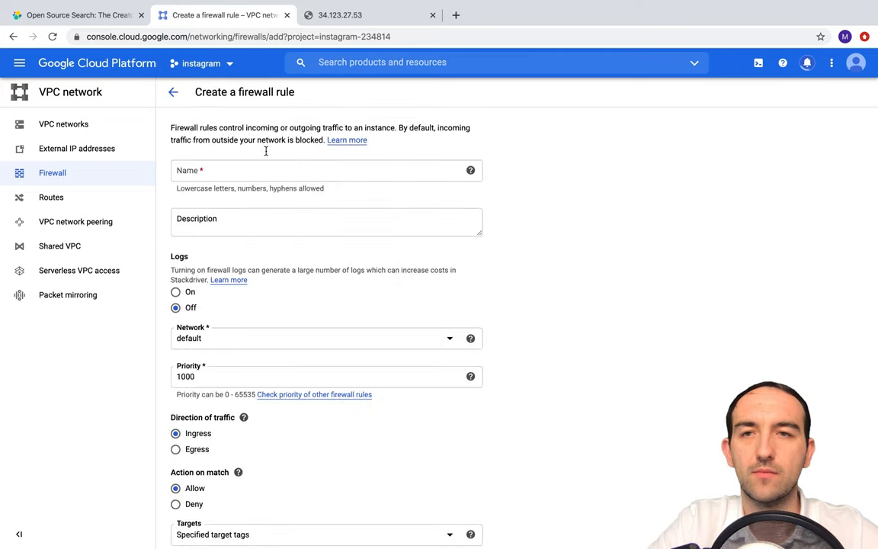
Name the new rule kibana and set its source IP range to 0.0.0.0/0.
text(ki)
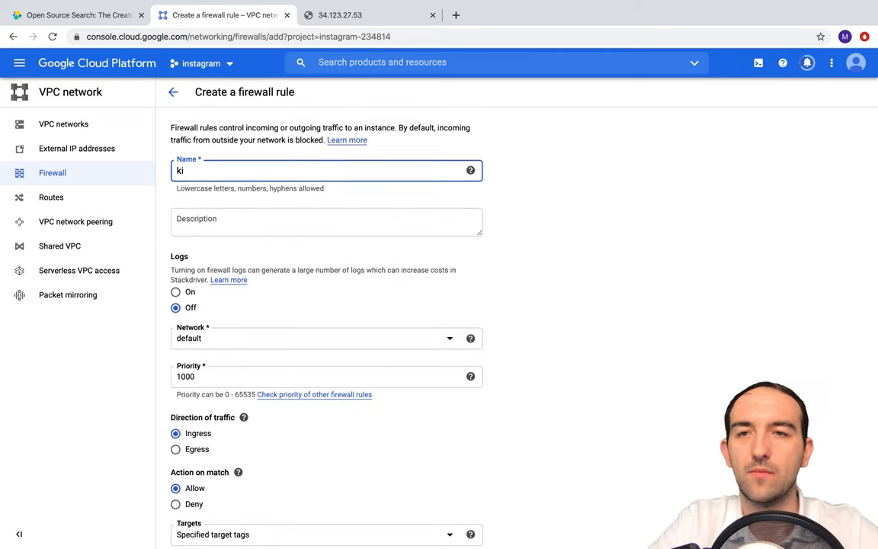
scroll(down, 3)
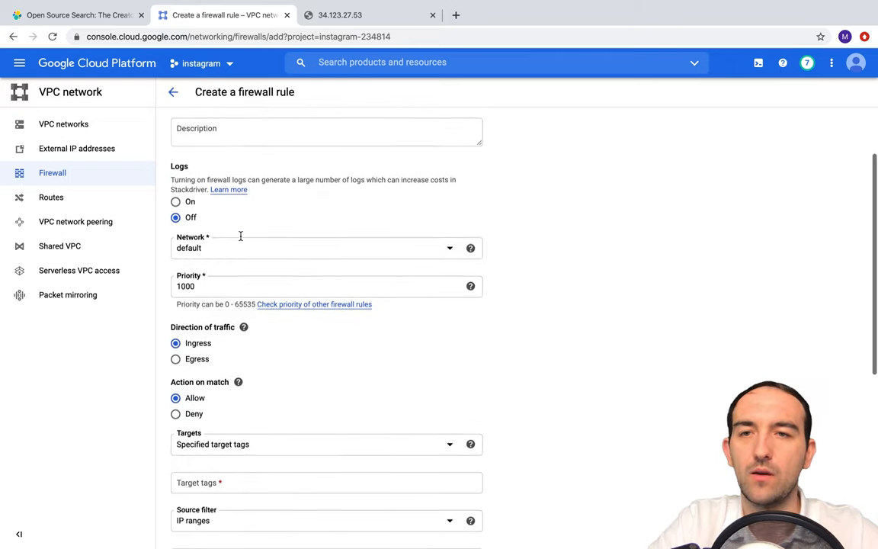
scroll(down, 3)
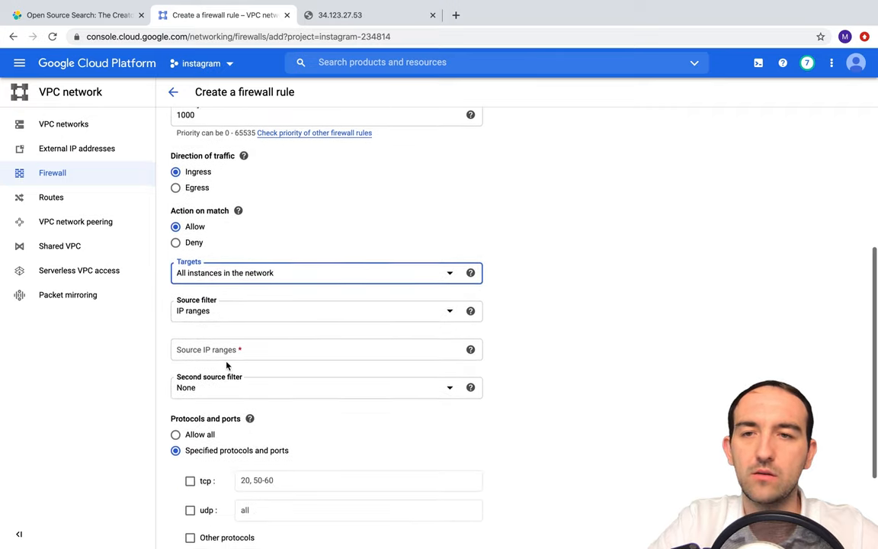
click(326, 349)
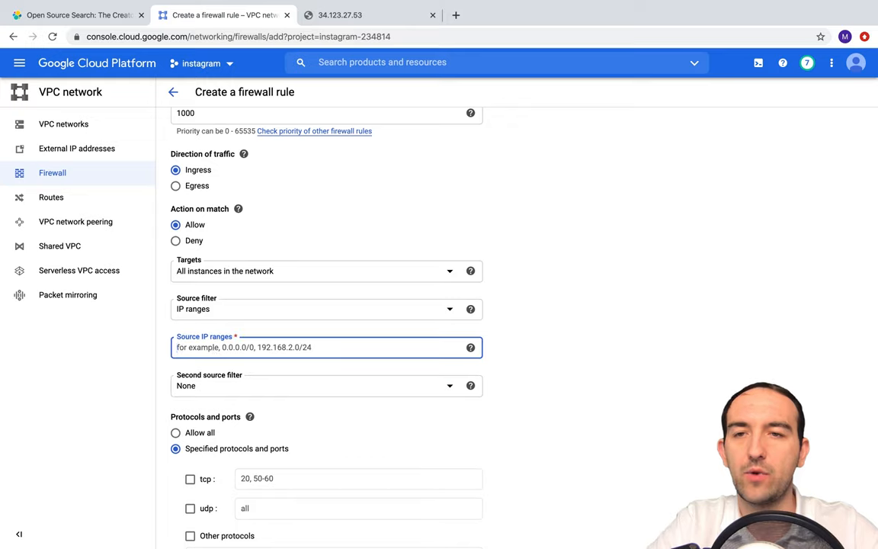
text(0.0.0.0/0)
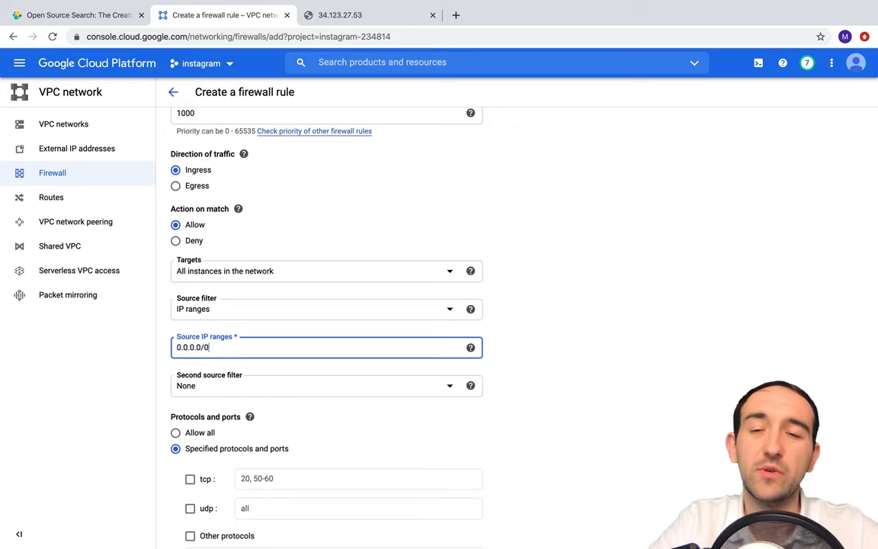
scroll(down, 3)
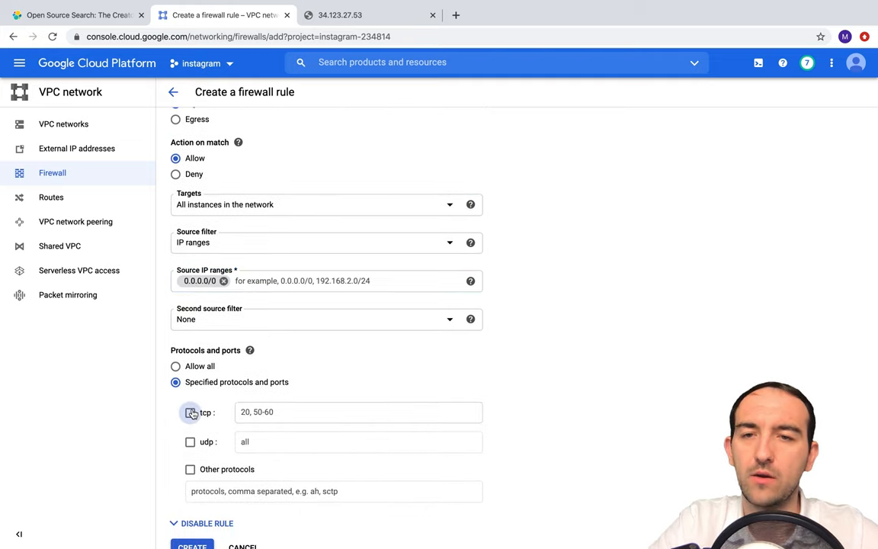
Allow TCP port 5601 and create the kibana firewall rule.
click(189, 411)
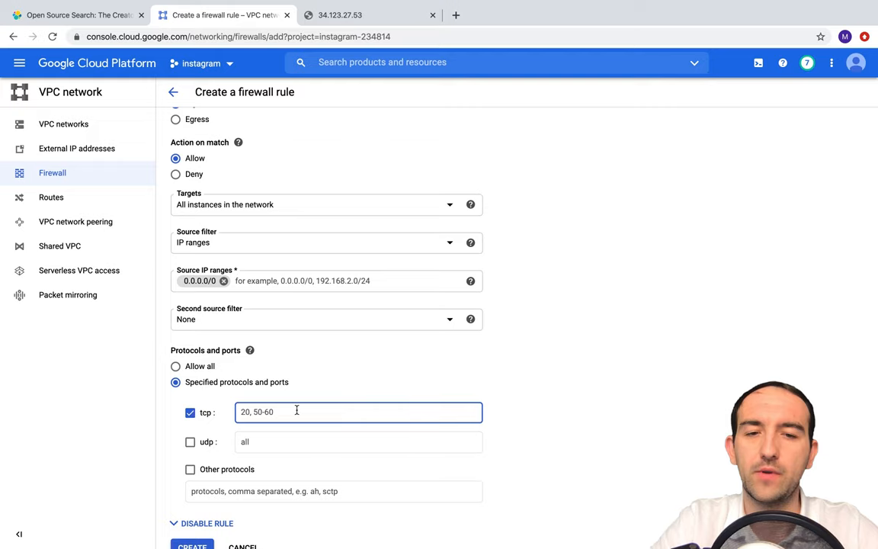
text(5601)
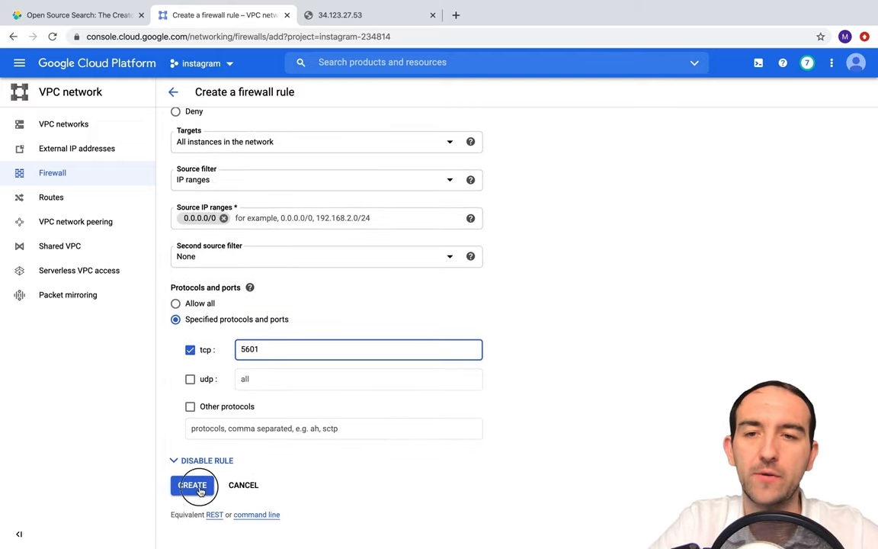
click(192, 485)
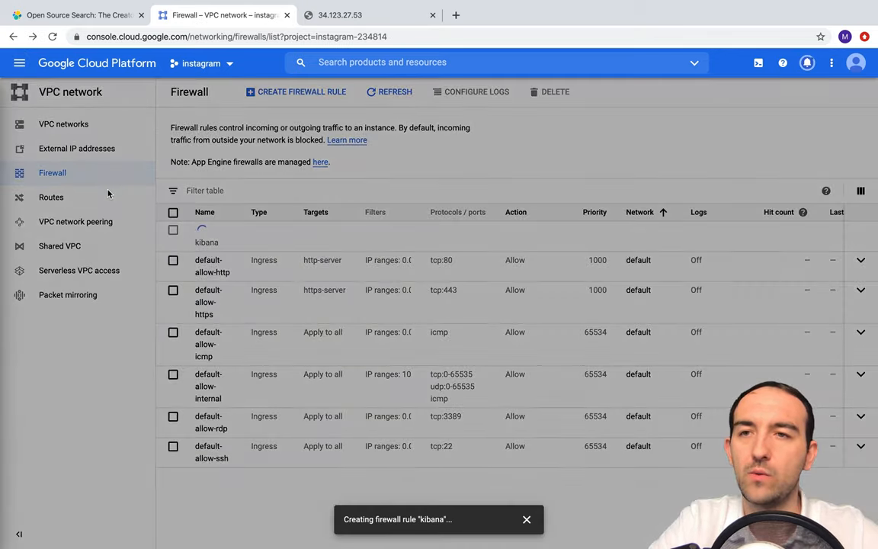
SSH into the elk VM from Compute Engine and run sudo apt update.
click(18, 63)
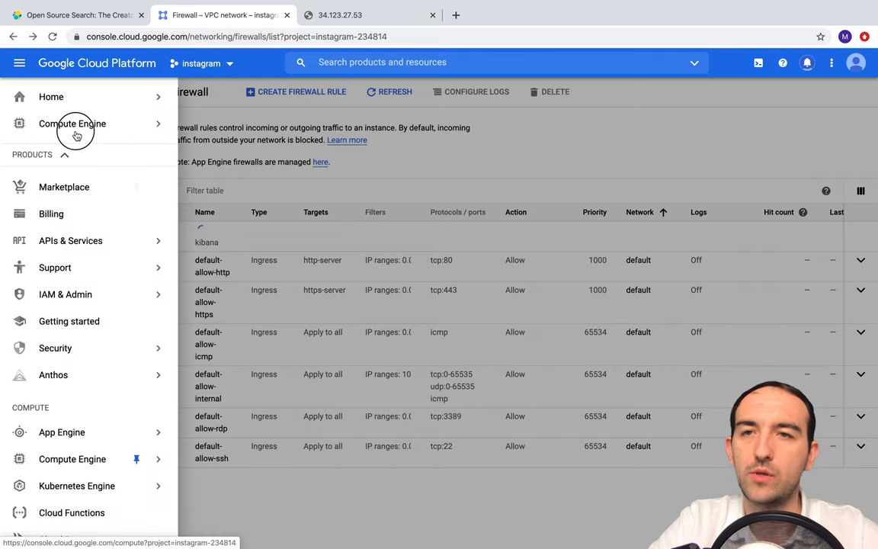
click(73, 123)
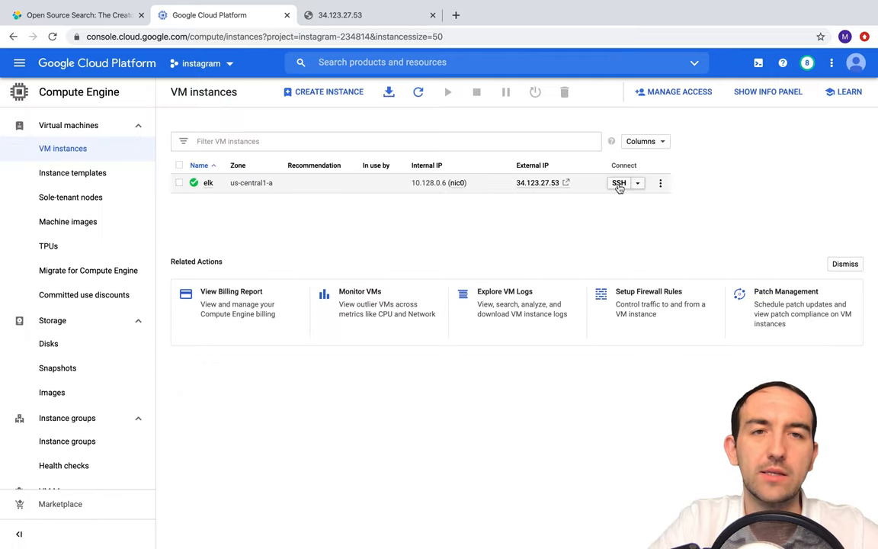
click(619, 182)
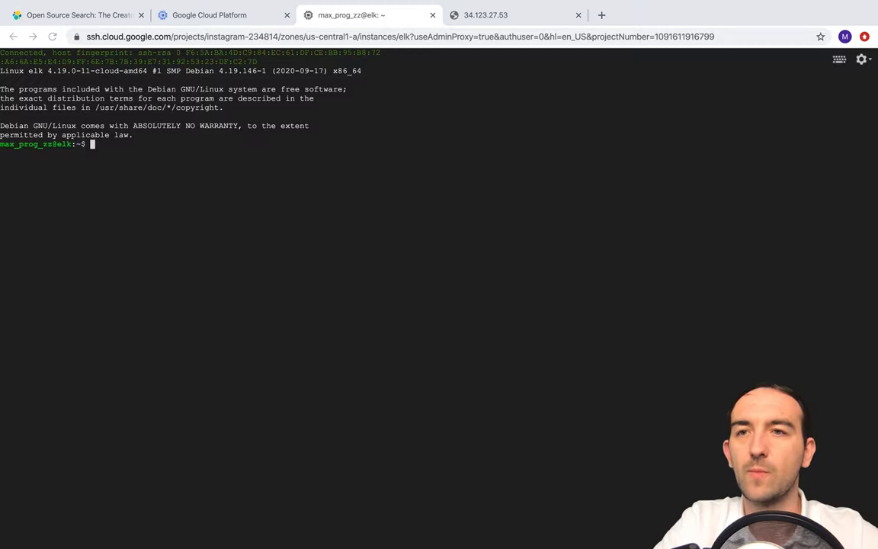
mouse_move(483, 298)
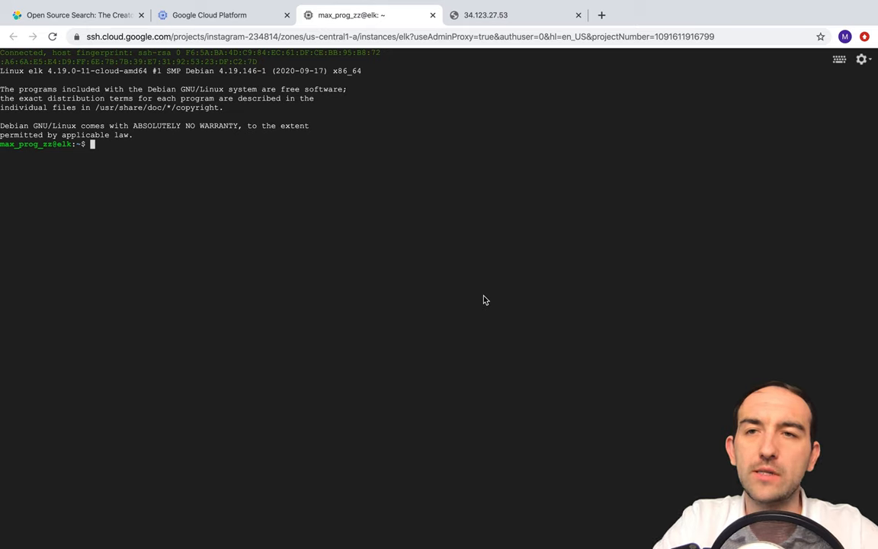
text(sudo apt update)
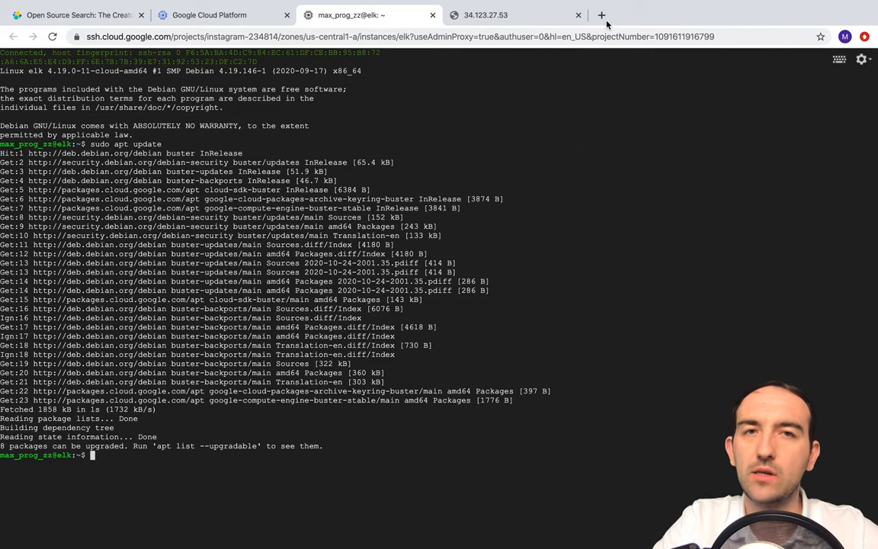
mouse_move(600, 15)
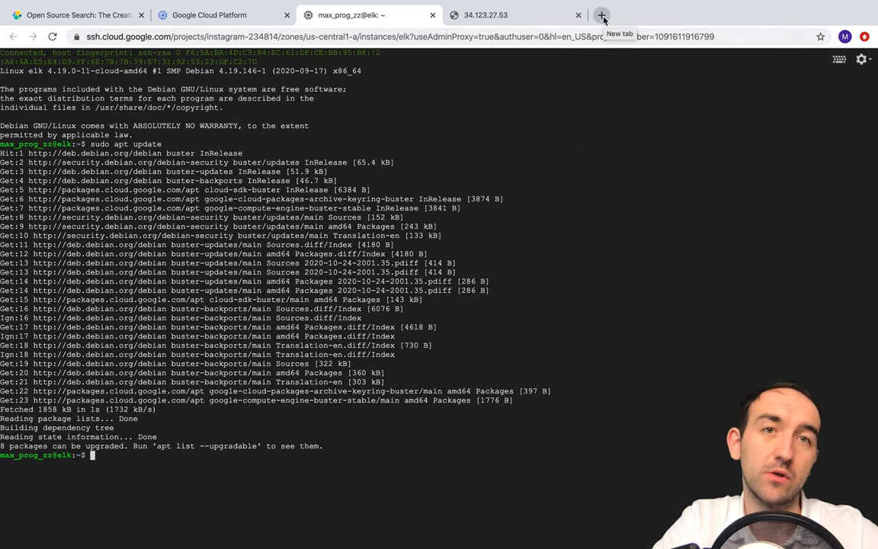
Search 'install elasticsearch ubuntu' and open Elastic's Debian package install guide.
click(600, 15)
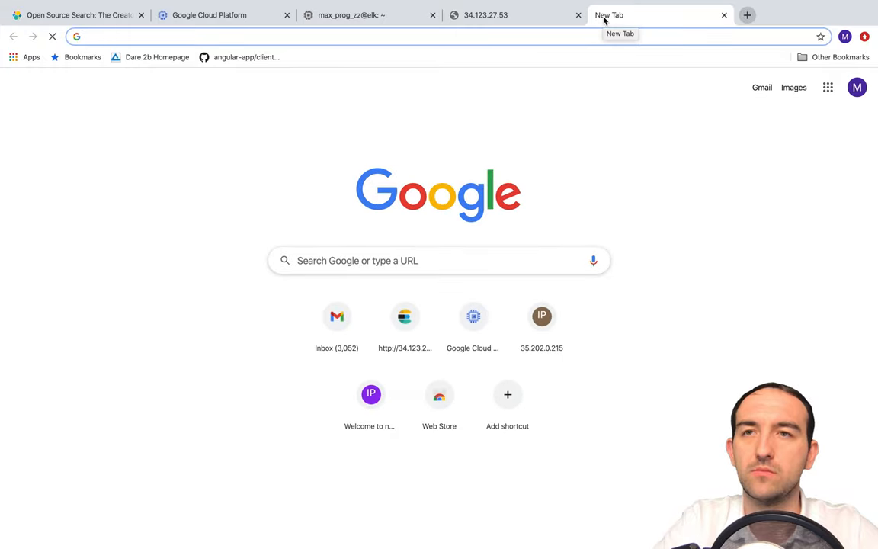
text(install elasticsearch ubuntu)
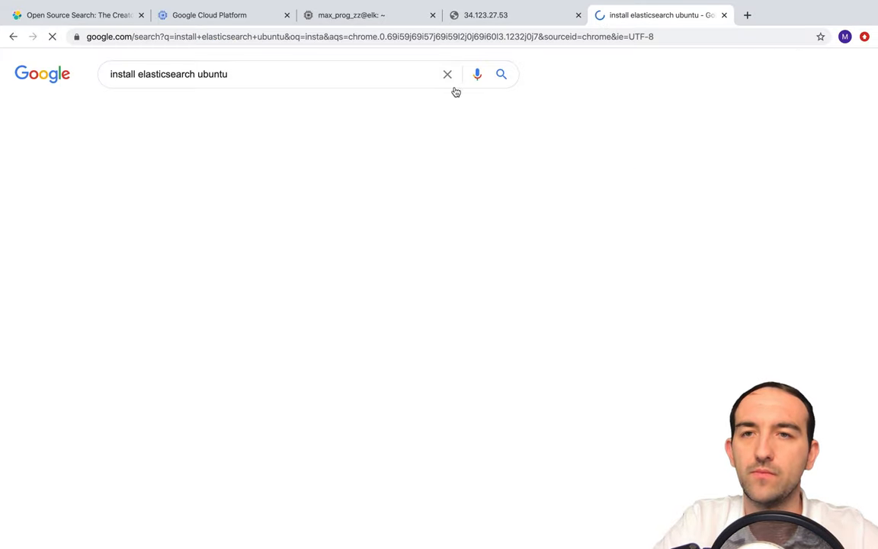
click(270, 176)
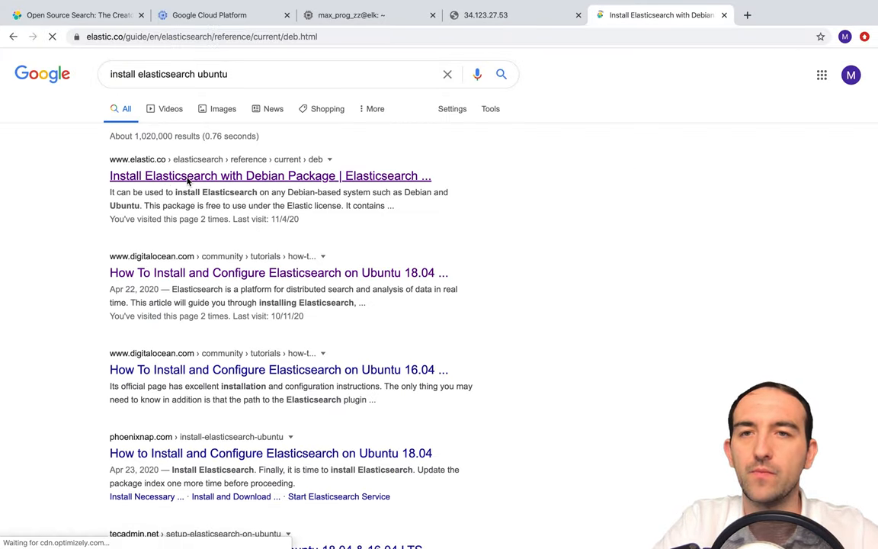
click(270, 175)
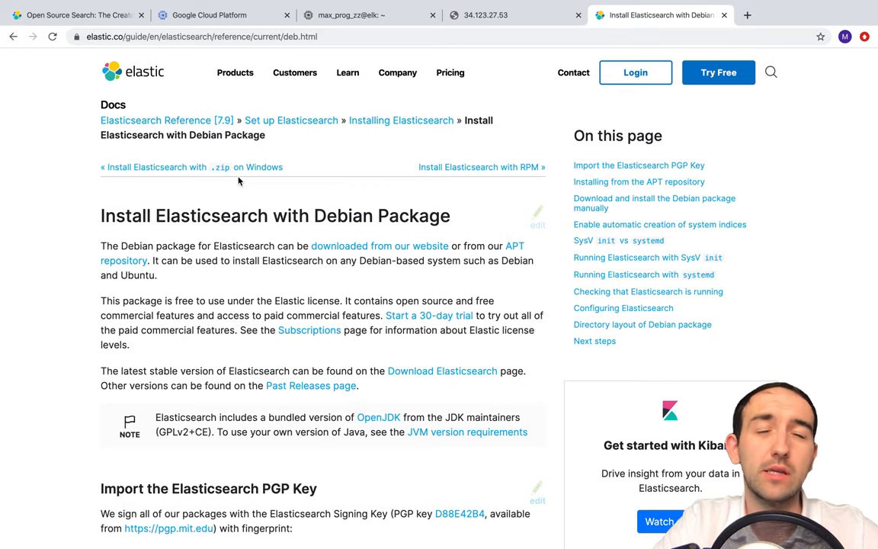
mouse_move(280, 181)
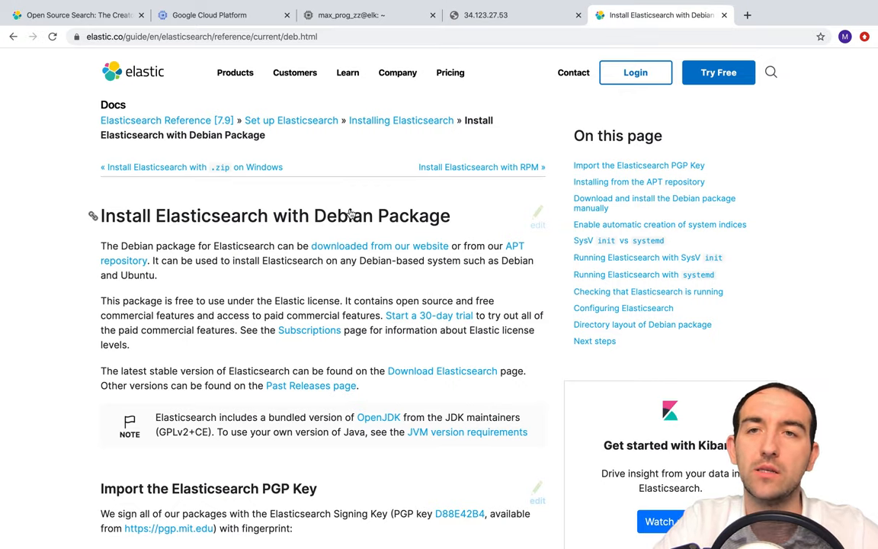
Find the PGP key import section and select the wget signing-key command to copy.
scroll(down, 3)
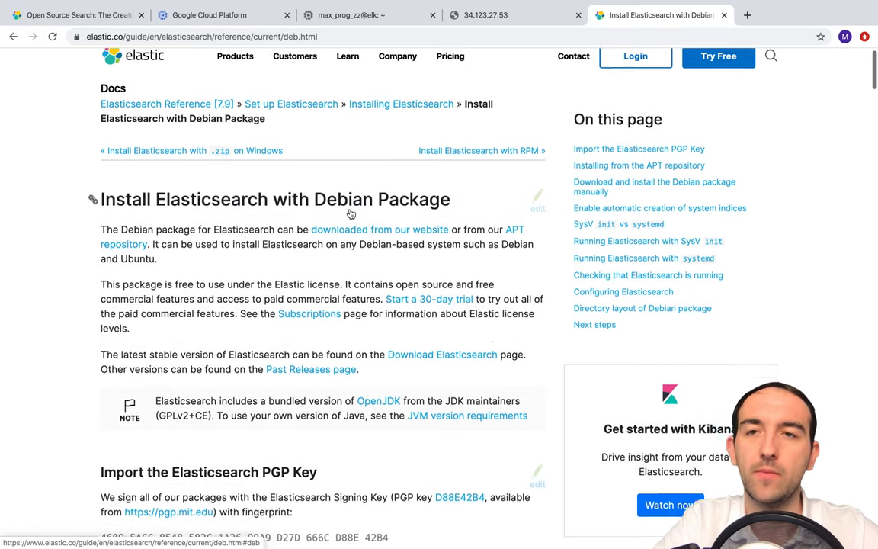
scroll(down, 3)
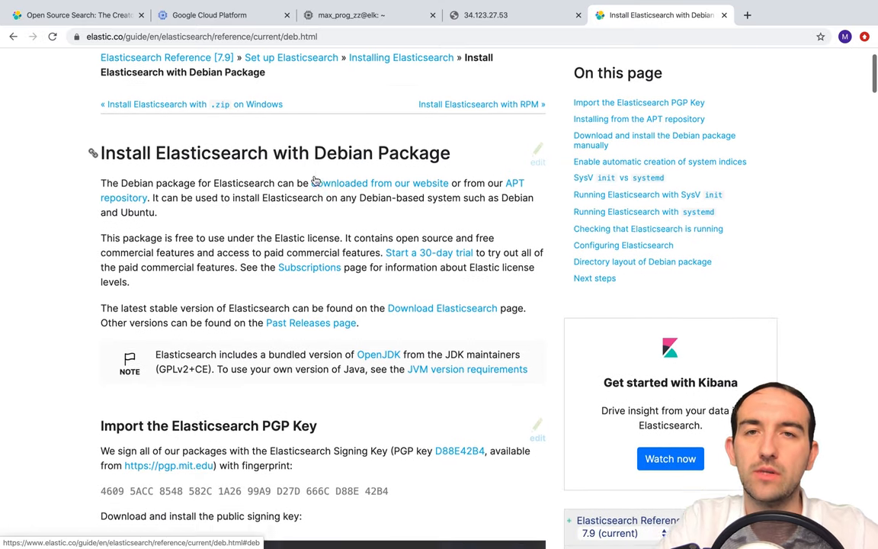
scroll(down, 3)
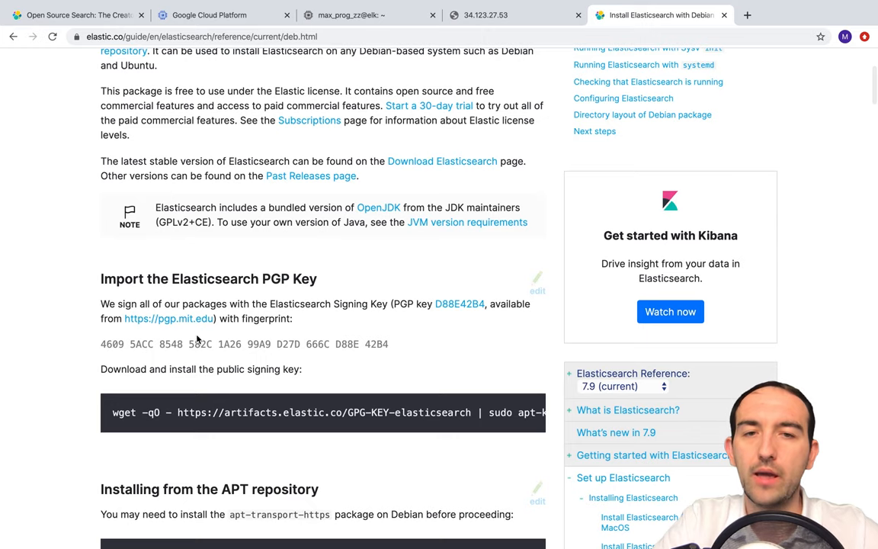
scroll(down, 3)
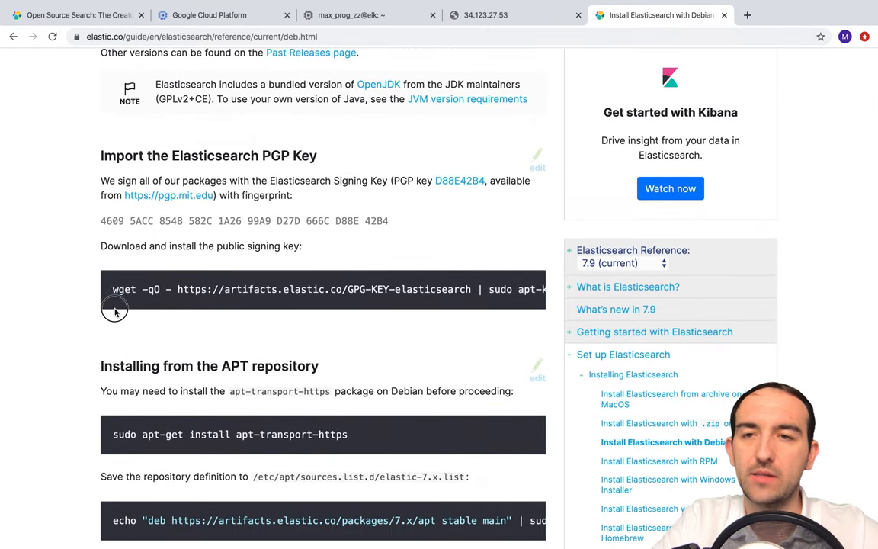
triple_click(304, 289)
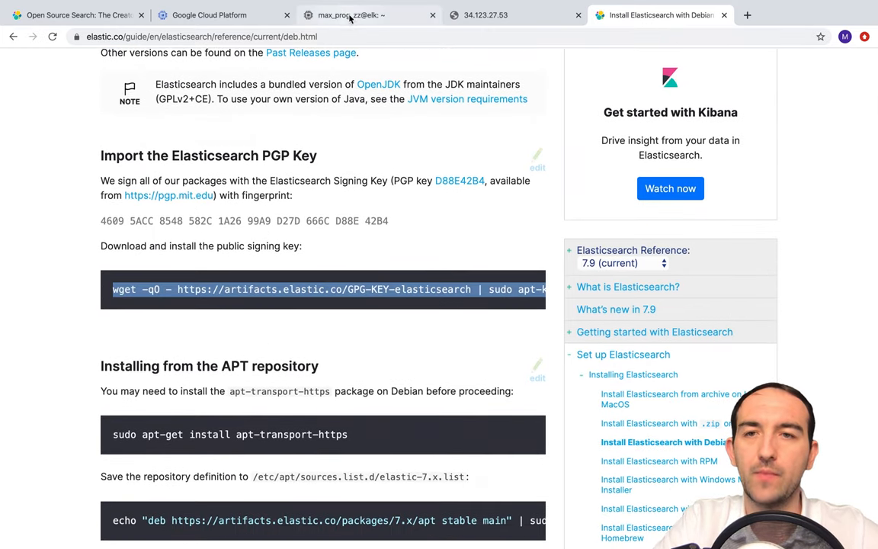
Install wget on the VM, rerunning apt-get install with sudo !! and confirming Y.
click(351, 15)
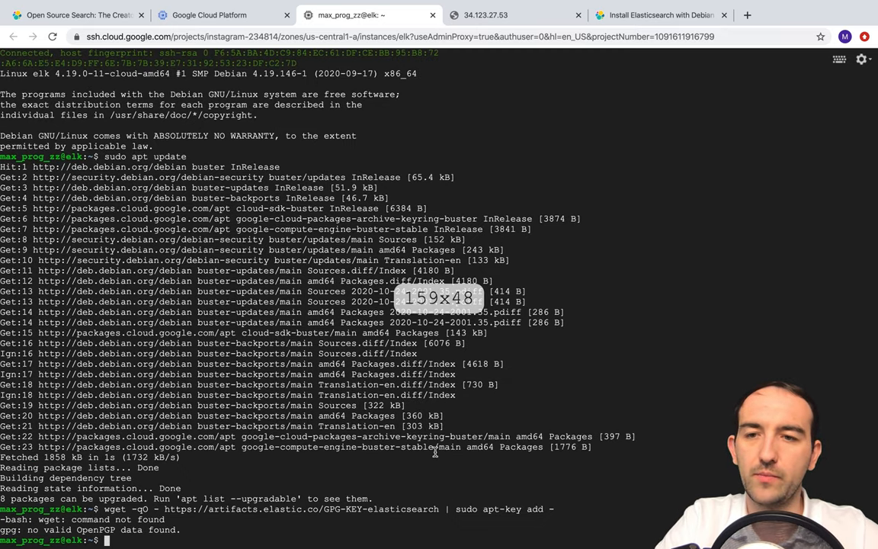
text(apt-get install wget)
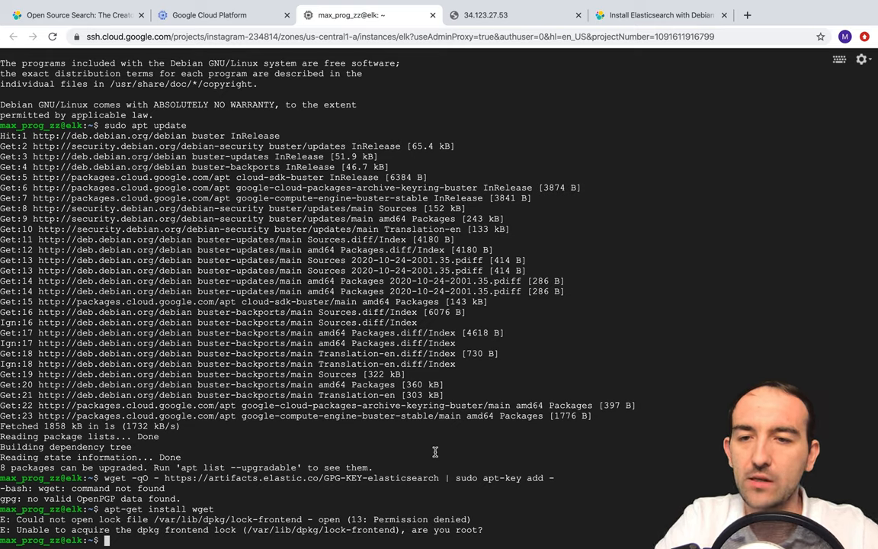
text(apt-get install wget)
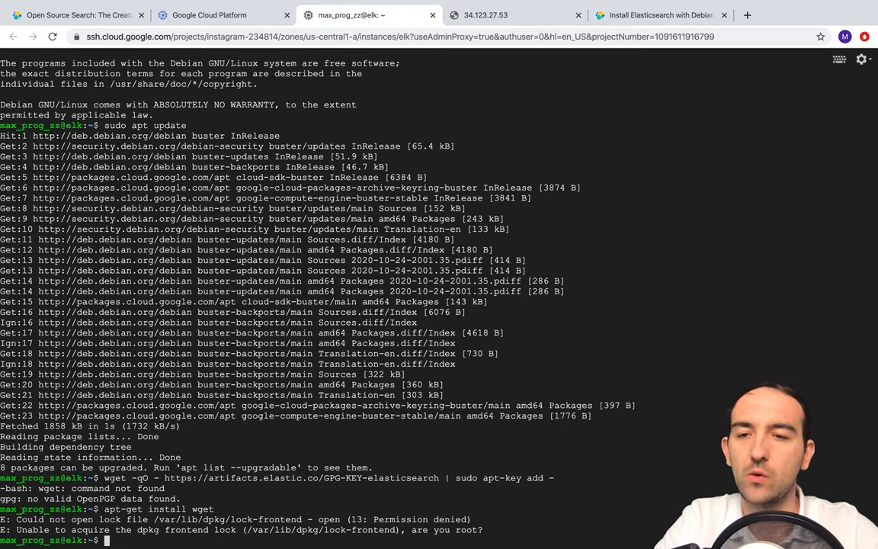
text(sudo !!)
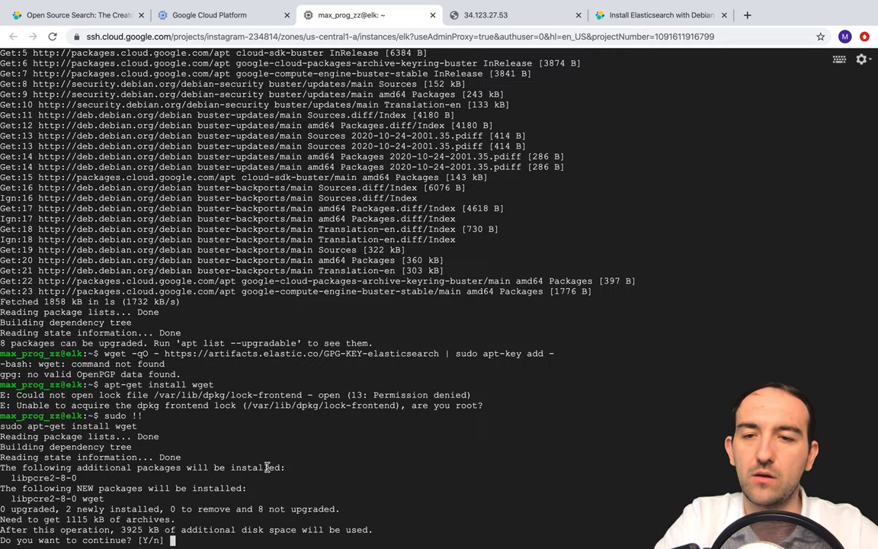
text(Y)
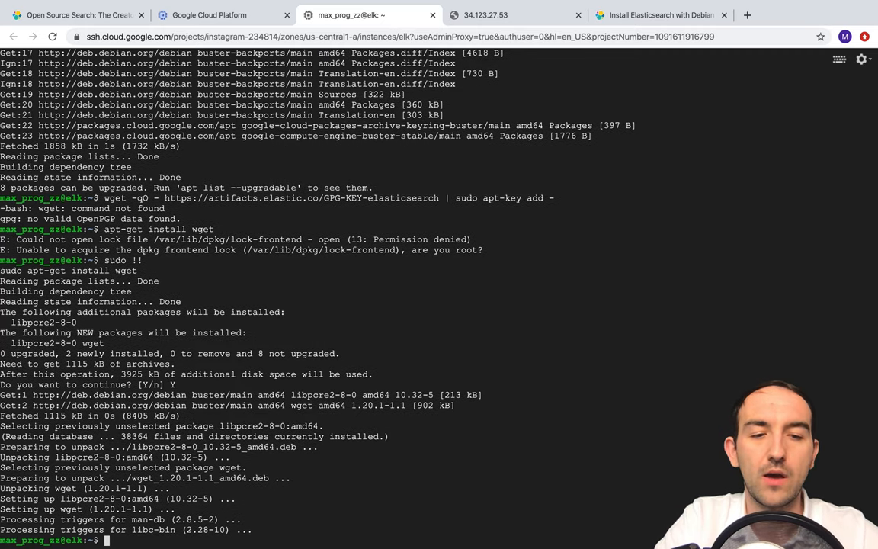
Run the wget GPG-KEY-elasticsearch | sudo apt-key add - command to import the signing key.
text(wget -qO - https://artifacts.elastic.co/GPG-KEY-elasticsearch | sudo apt-key add -)
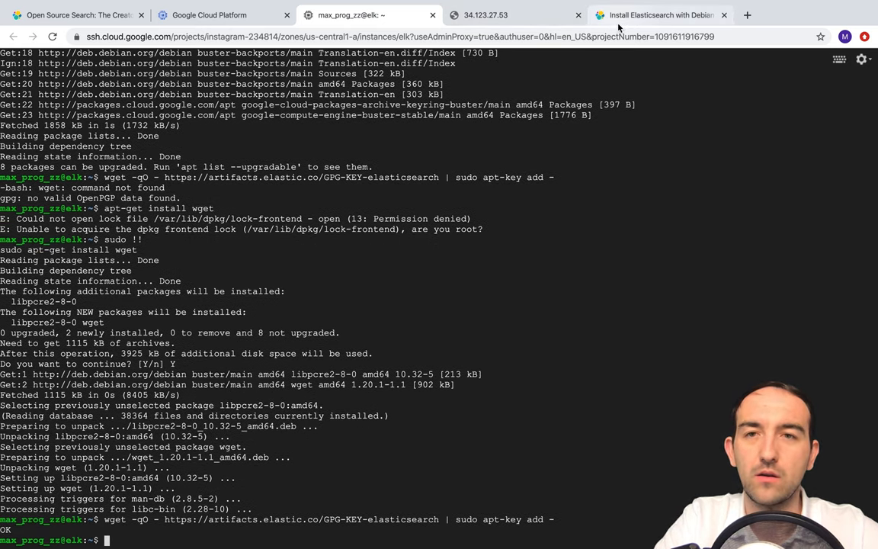
Install apt-transport-https and add the Elastic 7.x apt repository via the echo | sudo tee command.
click(660, 15)
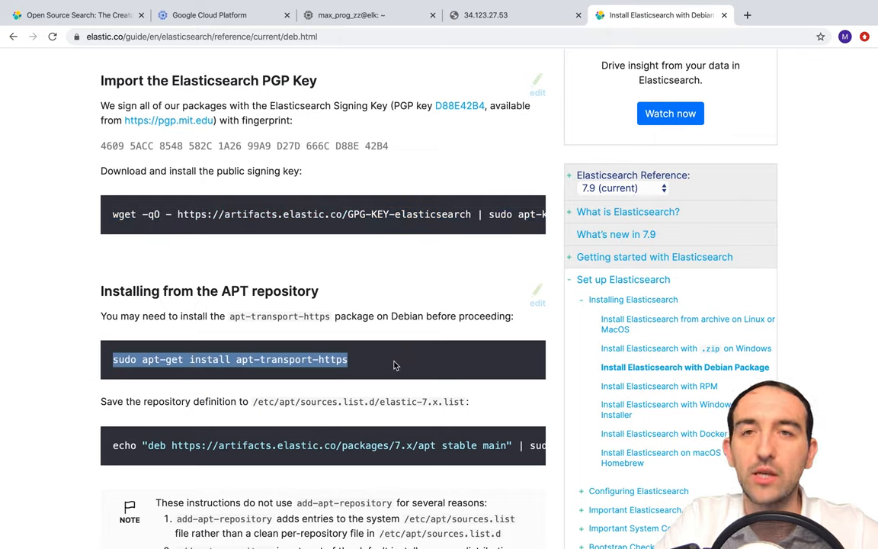
click(351, 15)
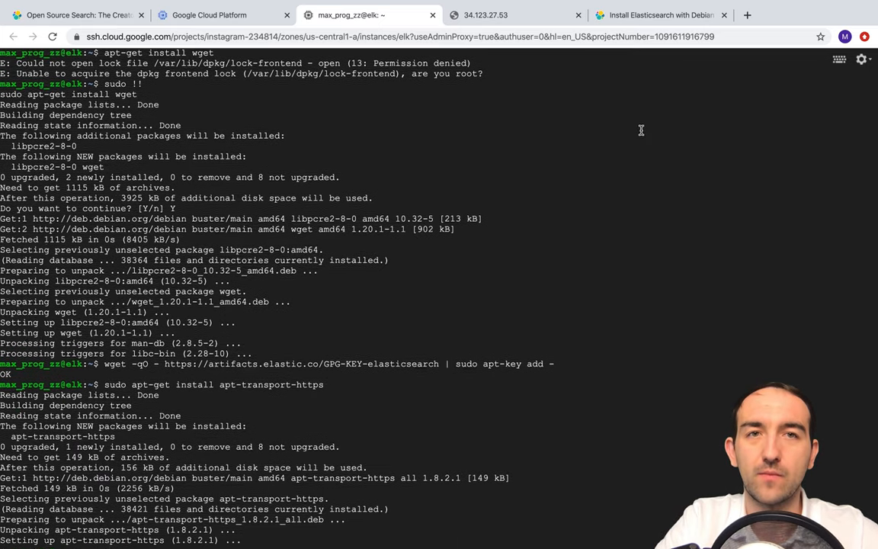
click(660, 15)
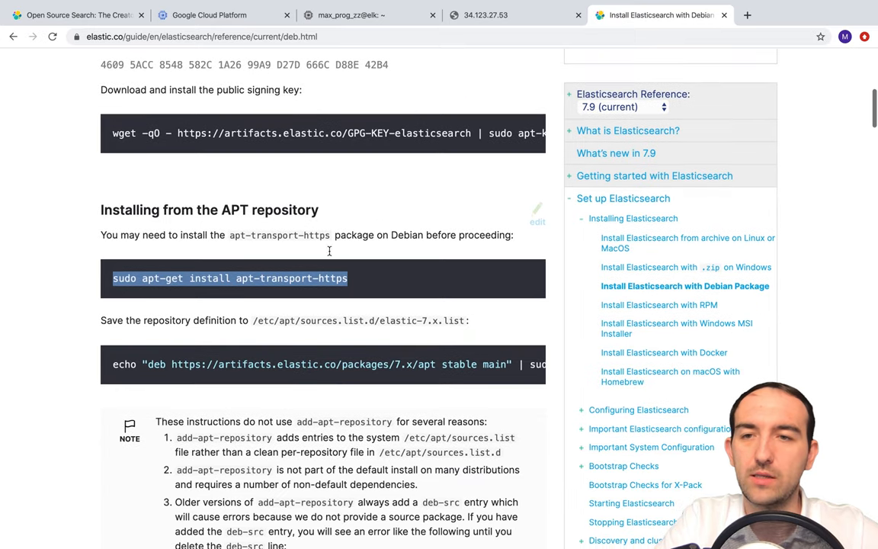
double_click(125, 362)
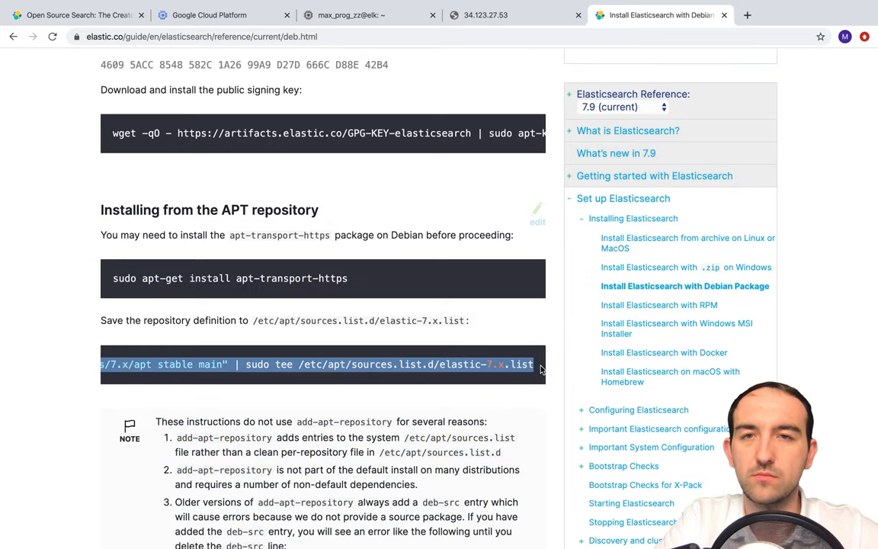
click(369, 15)
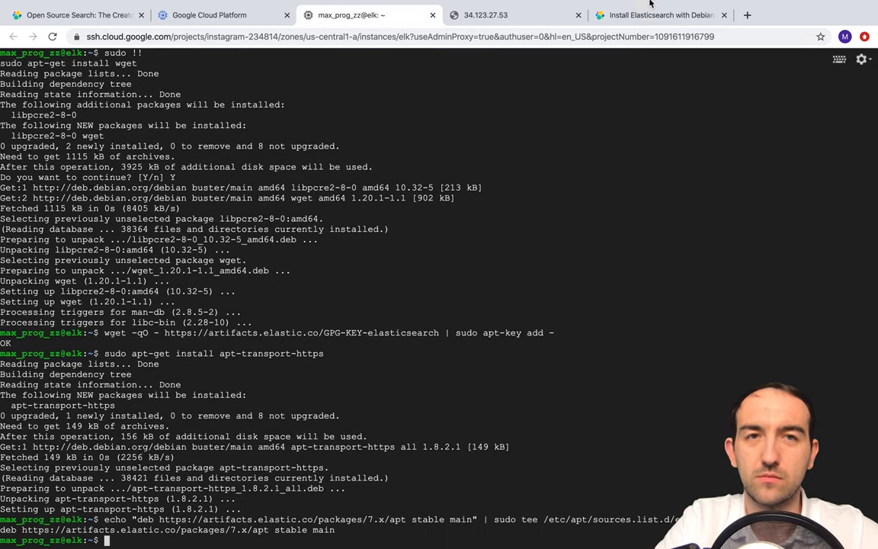
Run apt-get update && apt-get install elasticsearch to begin installing Elasticsearch.
click(659, 15)
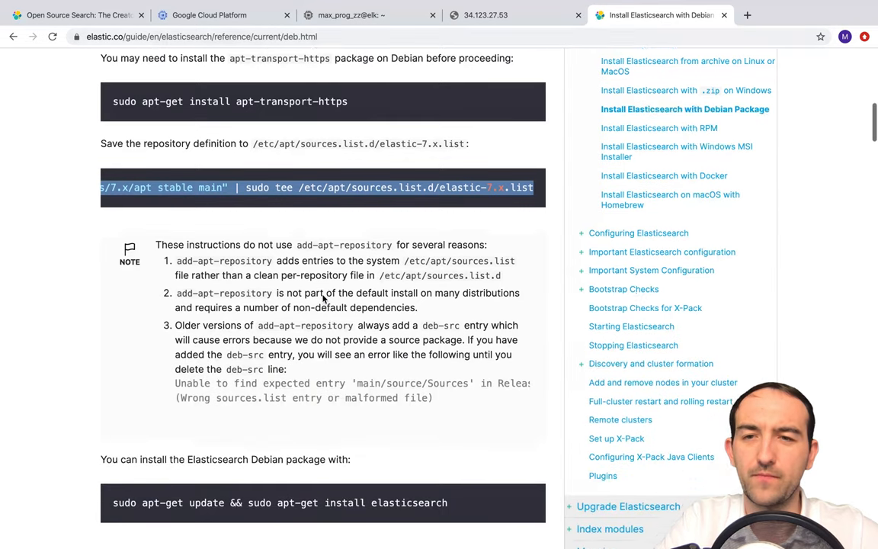
scroll(down, 3)
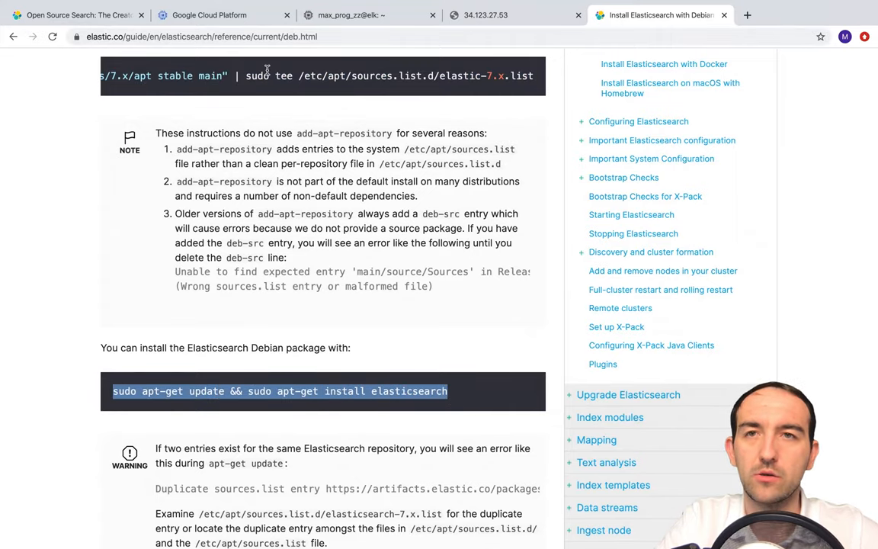
click(351, 15)
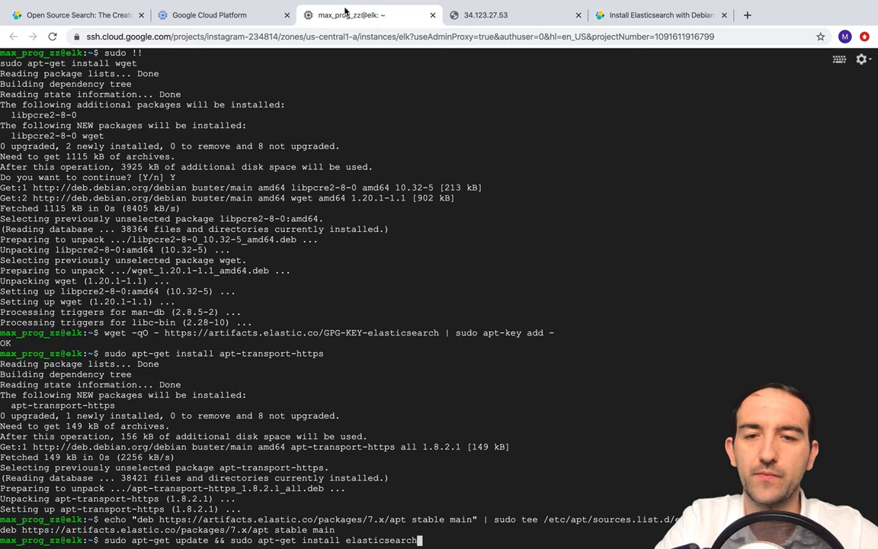
key(Return)
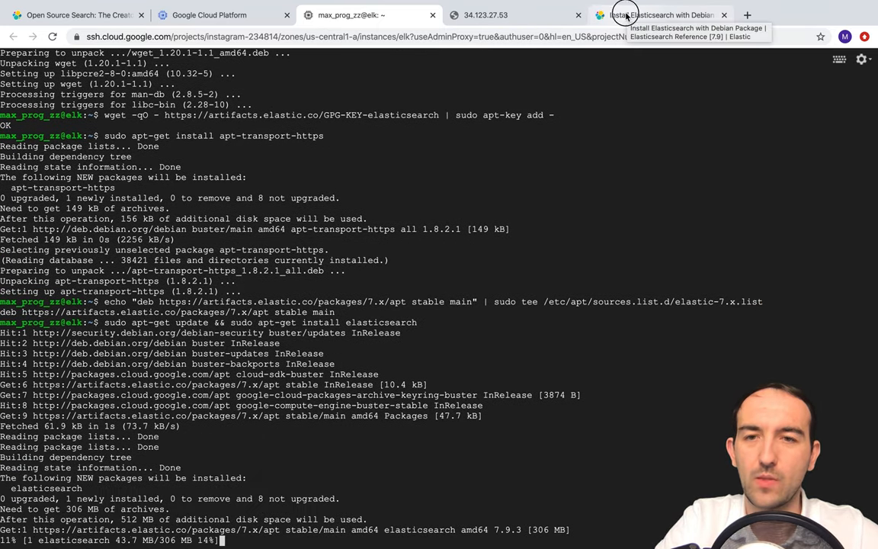
Check the VM's init system with ps -p 1, confirming it reports systemd.
click(655, 15)
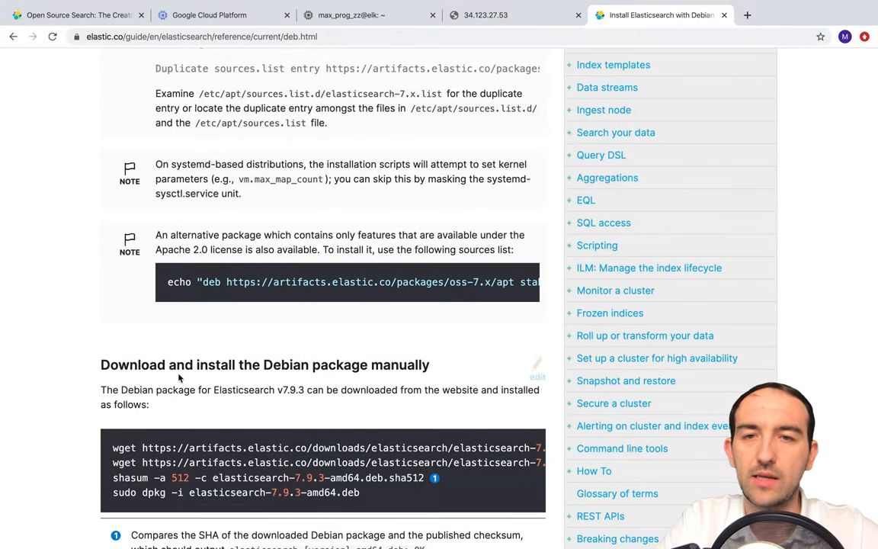
scroll(down, 3)
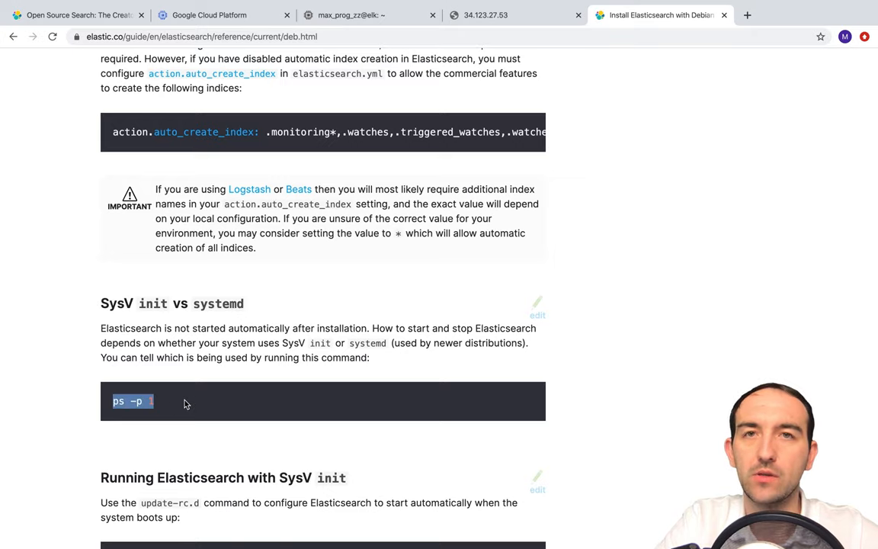
click(369, 15)
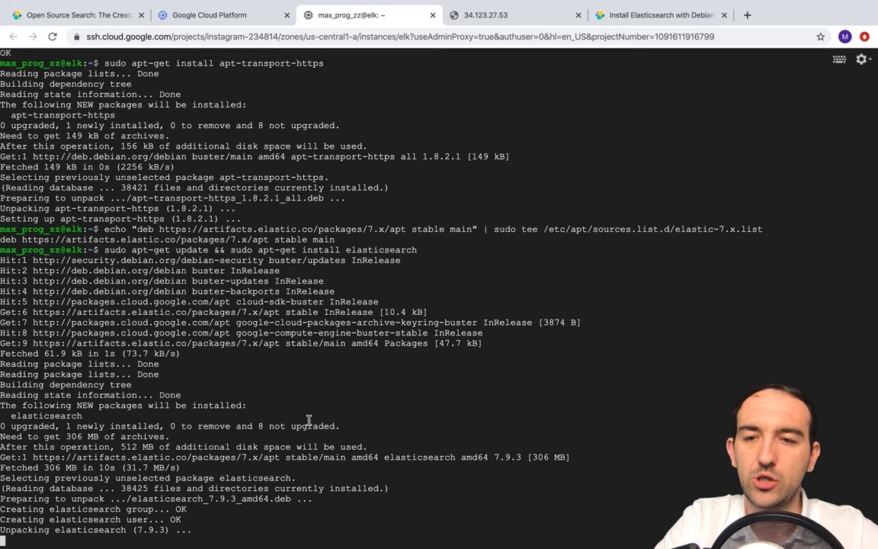
scroll(down, 3)
text(ps -p 1)
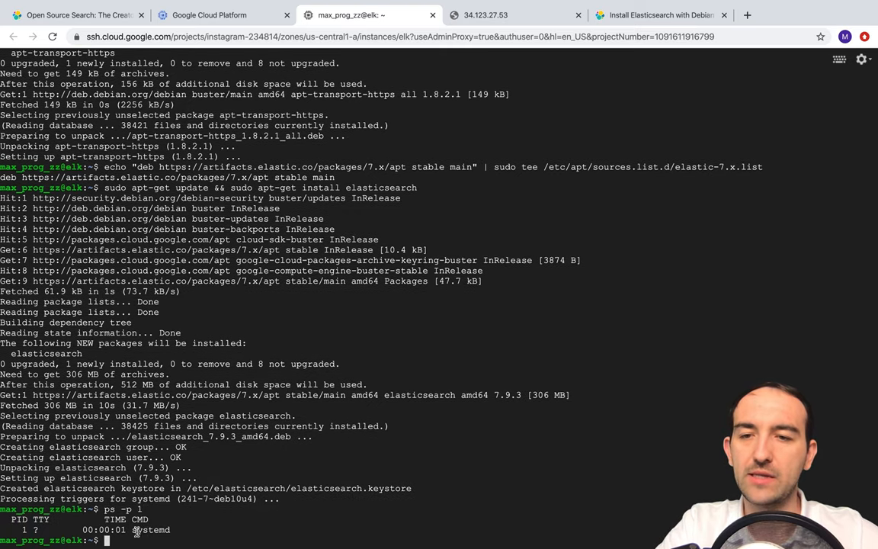
double_click(152, 530)
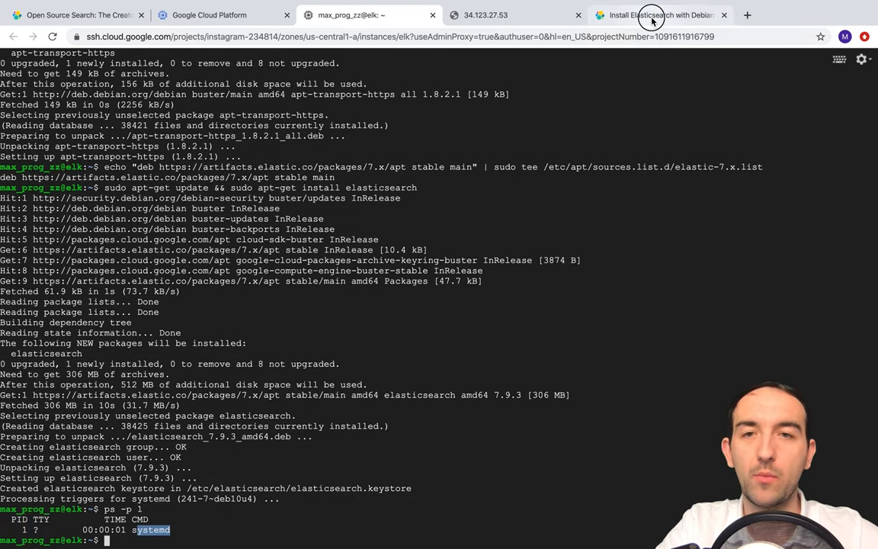
Return to the guide's systemd section to find the daemon-reload command.
click(658, 15)
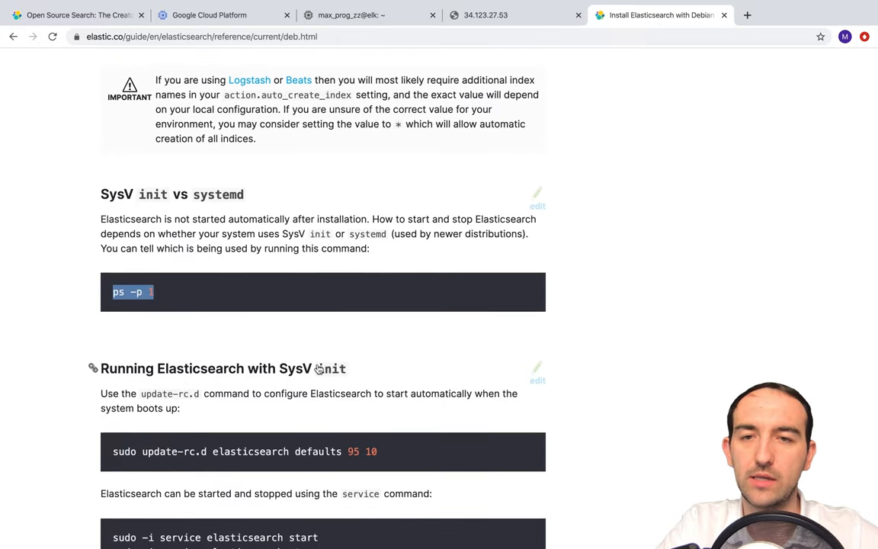
scroll(down, 3)
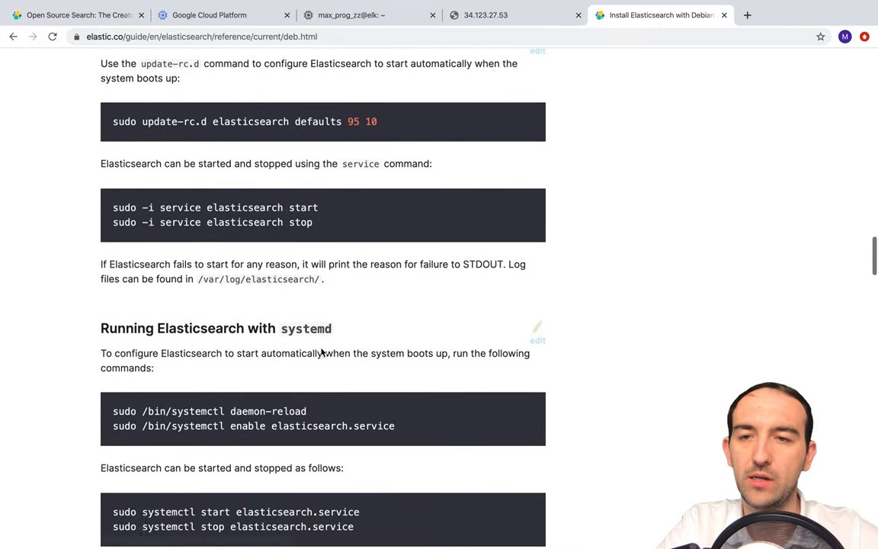
scroll(down, 3)
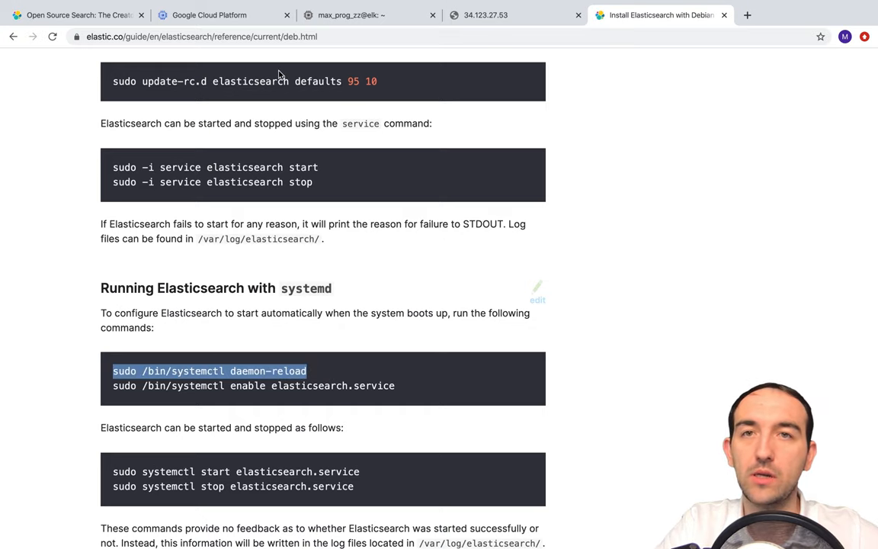
Run systemctl daemon-reload, enable elasticsearch.service at boot and start it, copying each command from the guide.
click(351, 16)
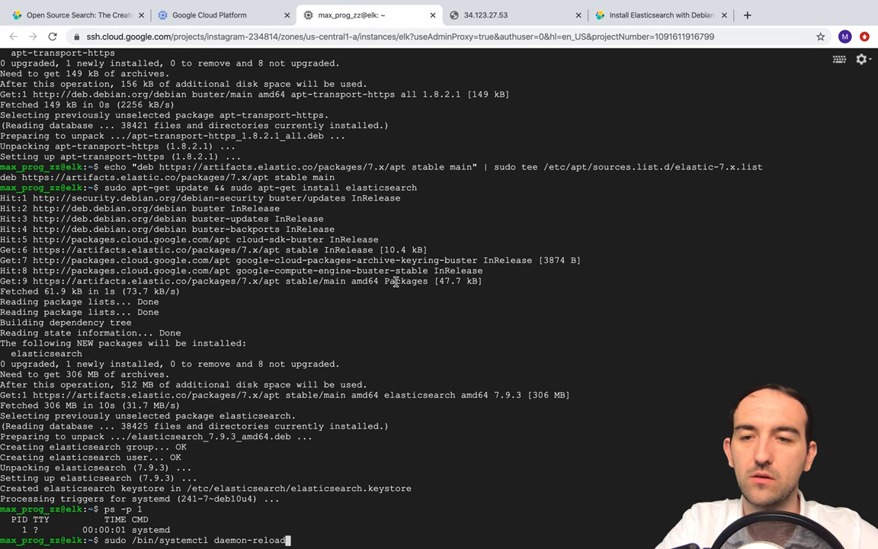
click(659, 15)
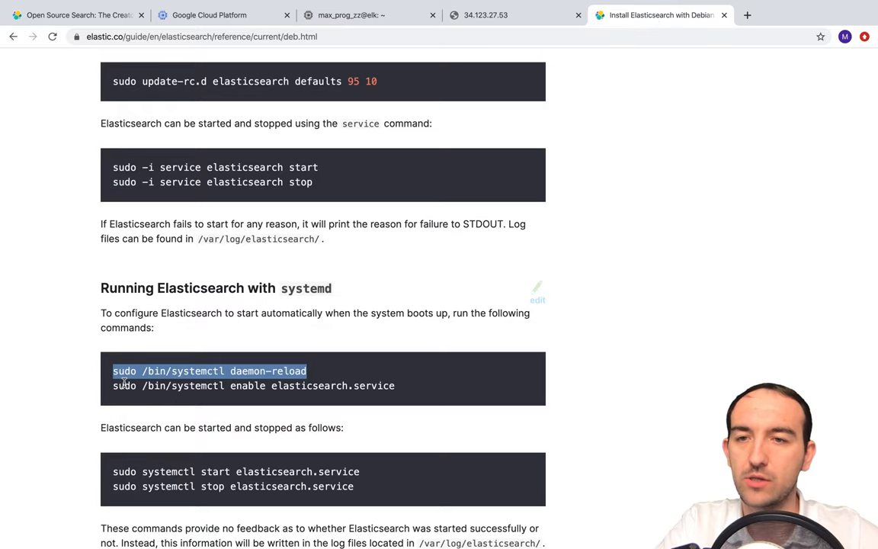
drag(113, 384, 395, 384)
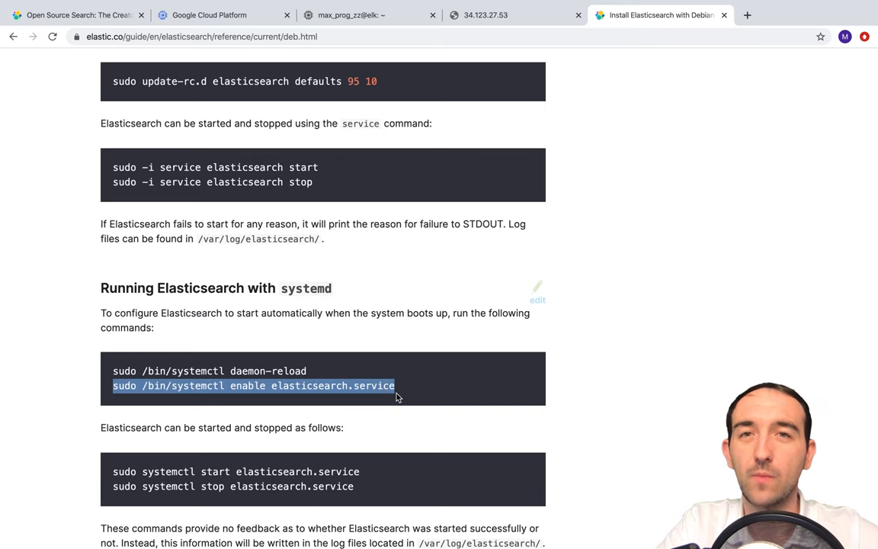
click(347, 15)
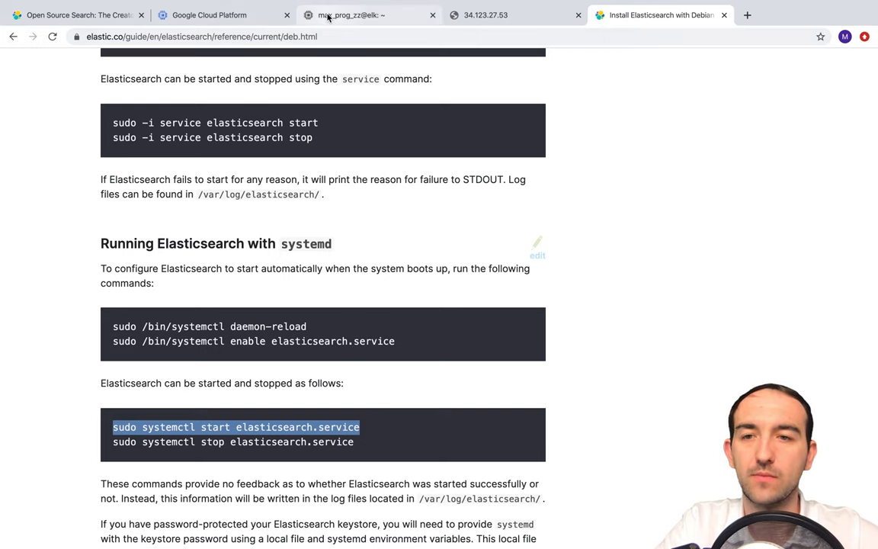
click(350, 15)
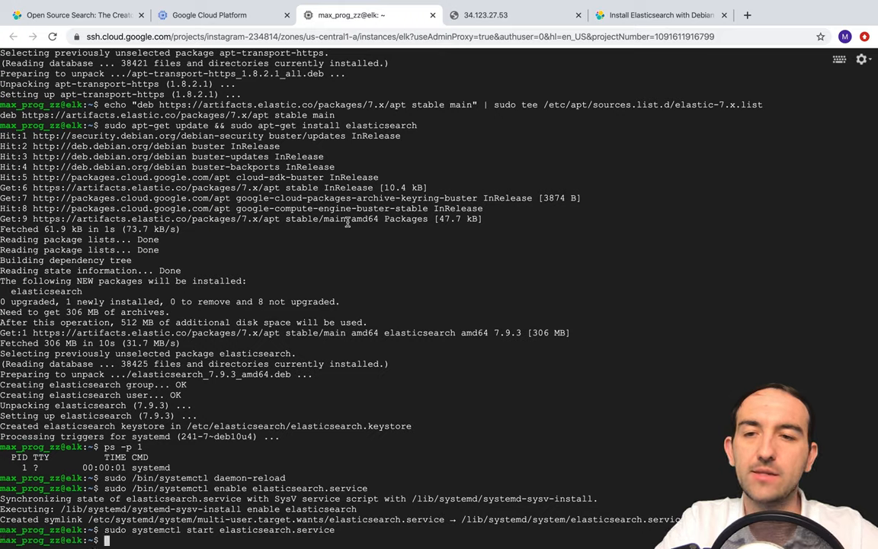
Run curl localhost:9200 to get the cluster info, checking 34.123.27.53:9200 still refuses connections.
text(cu)
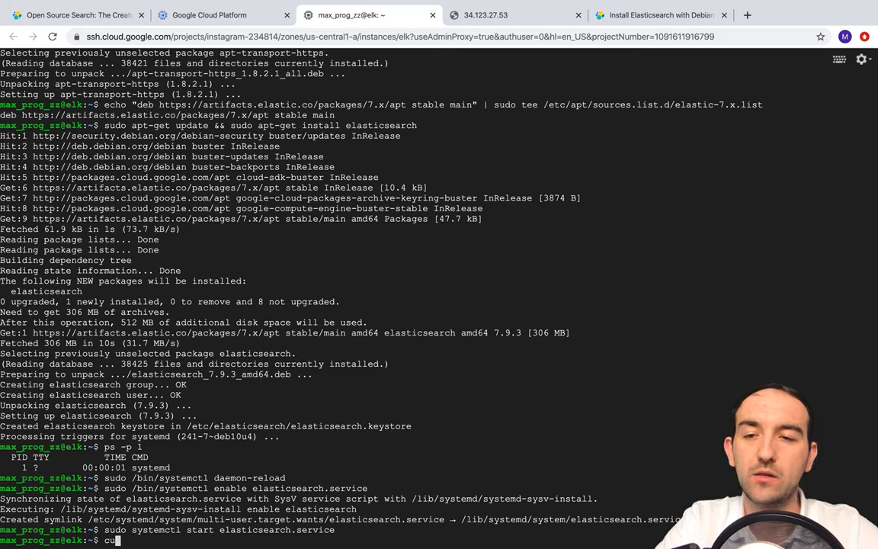
text(rl)
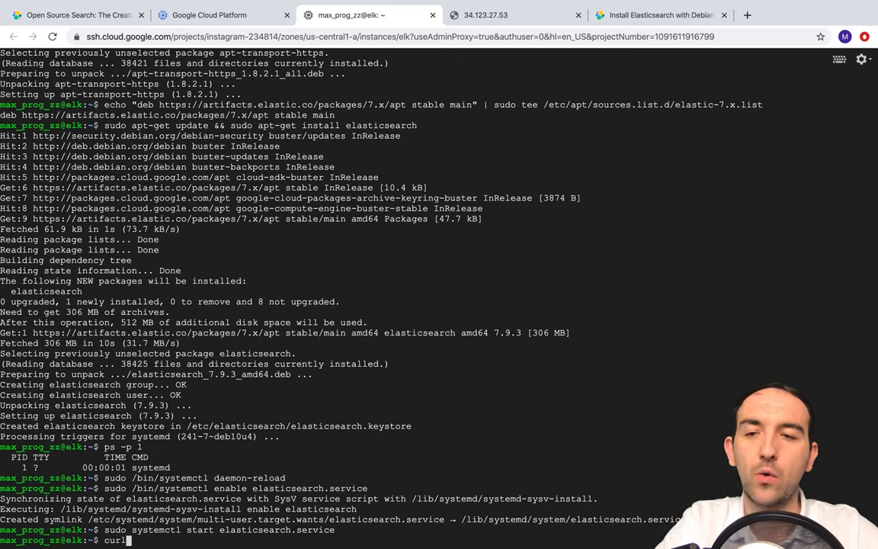
text(log)
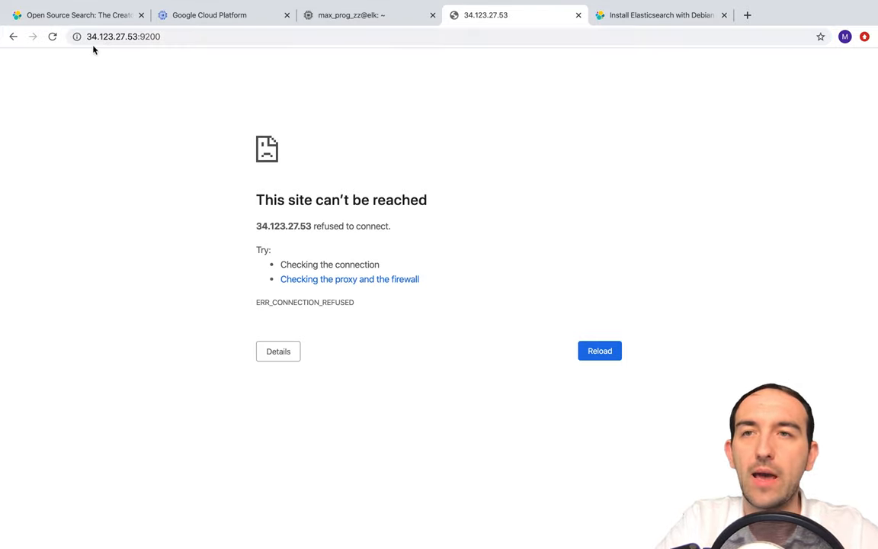
mouse_move(310, 96)
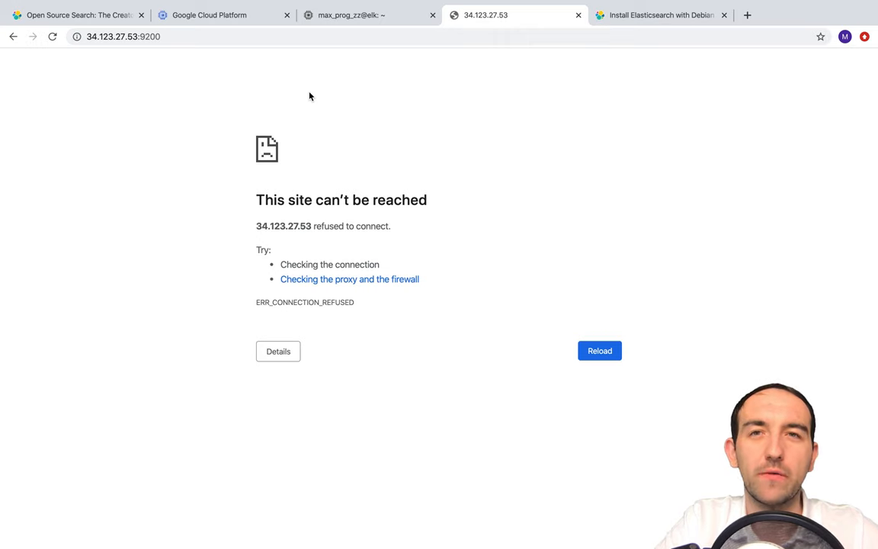
click(351, 15)
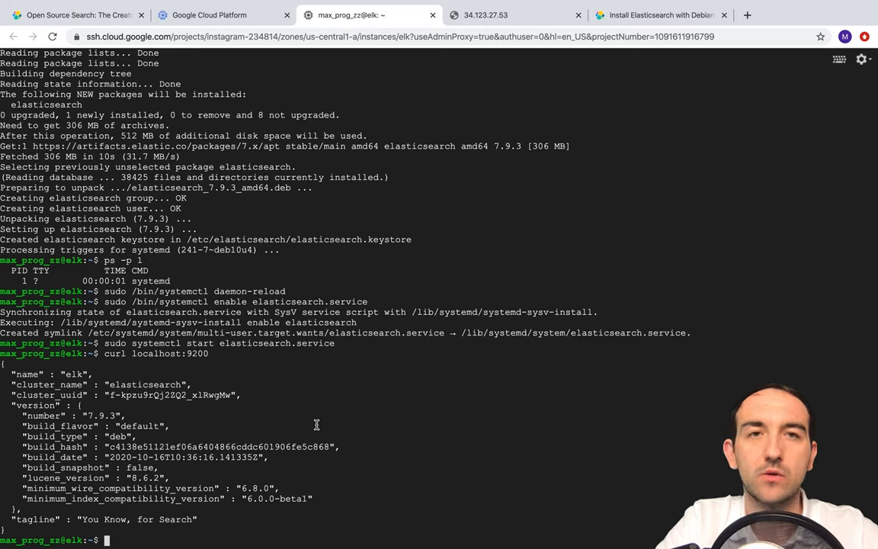
Locate the docs sections on checking Elasticsearch is running and the /etc/elasticsearch/elasticsearch.yml config path.
click(658, 15)
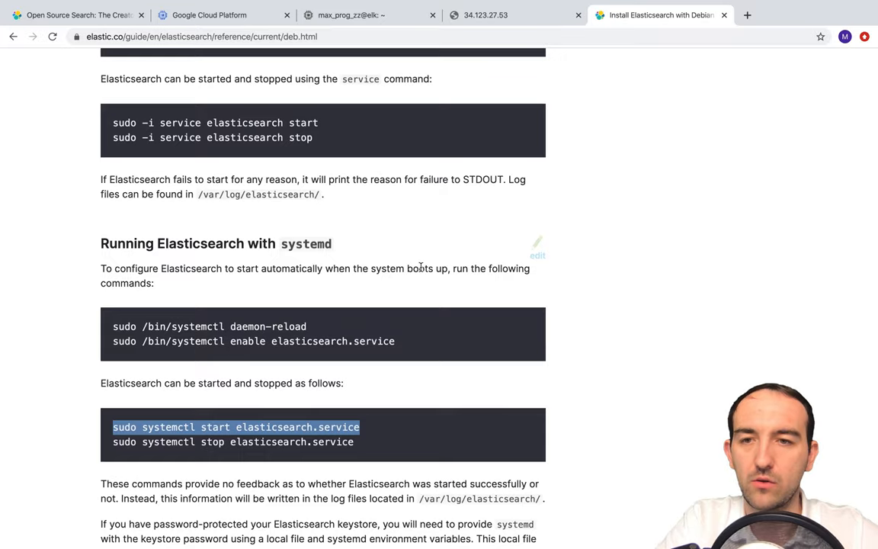
scroll(down, 3)
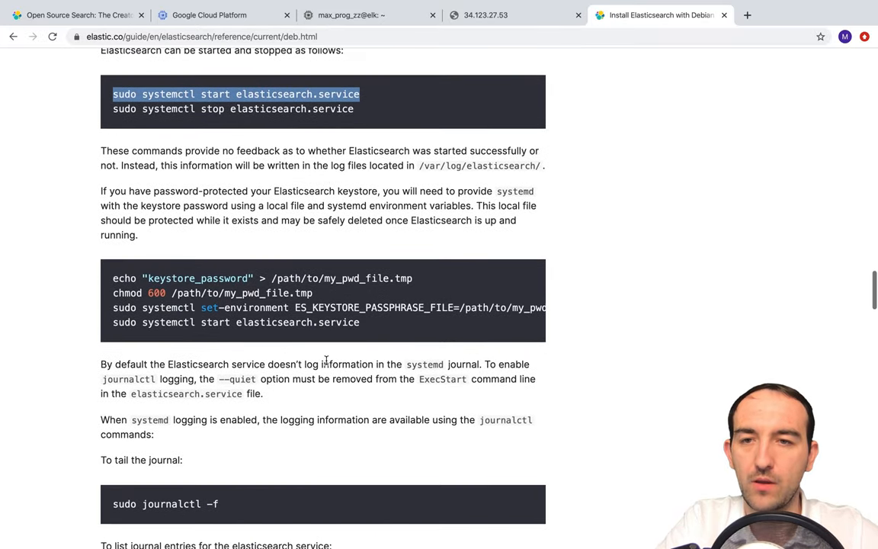
scroll(down, 3)
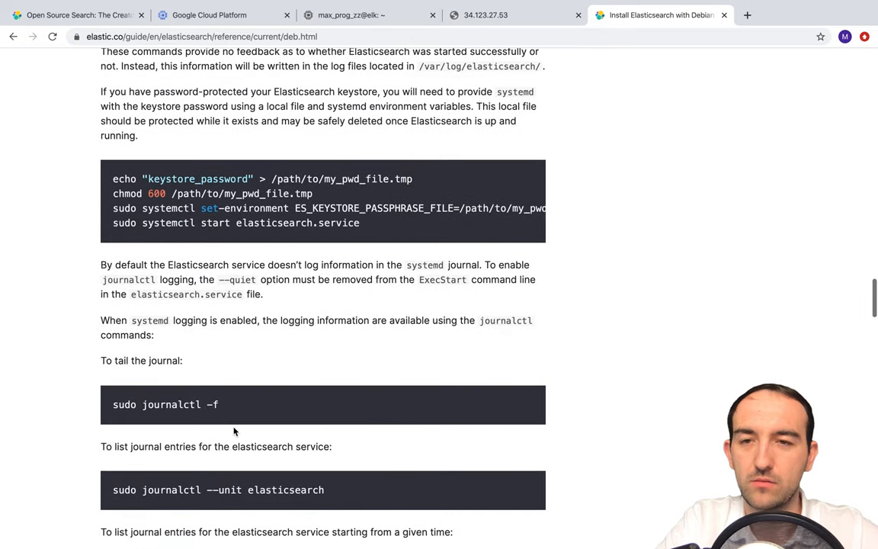
scroll(down, 3)
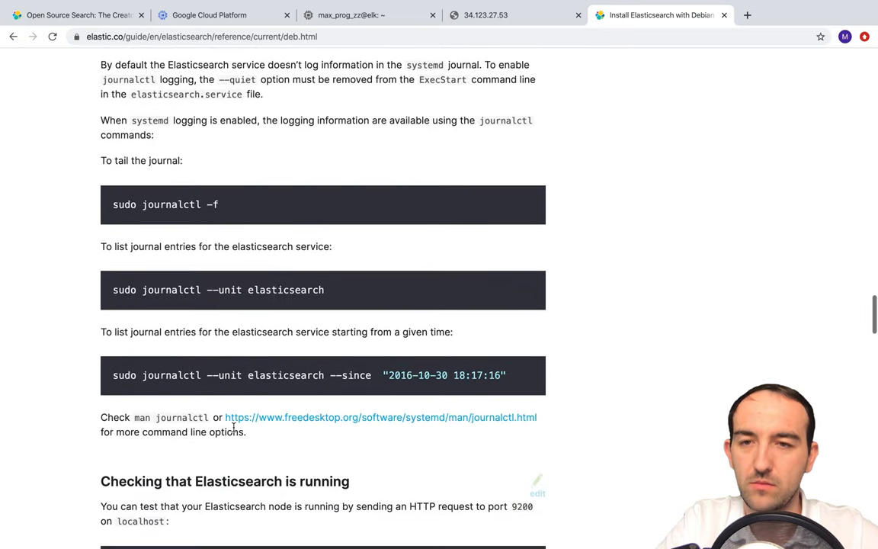
scroll(down, 3)
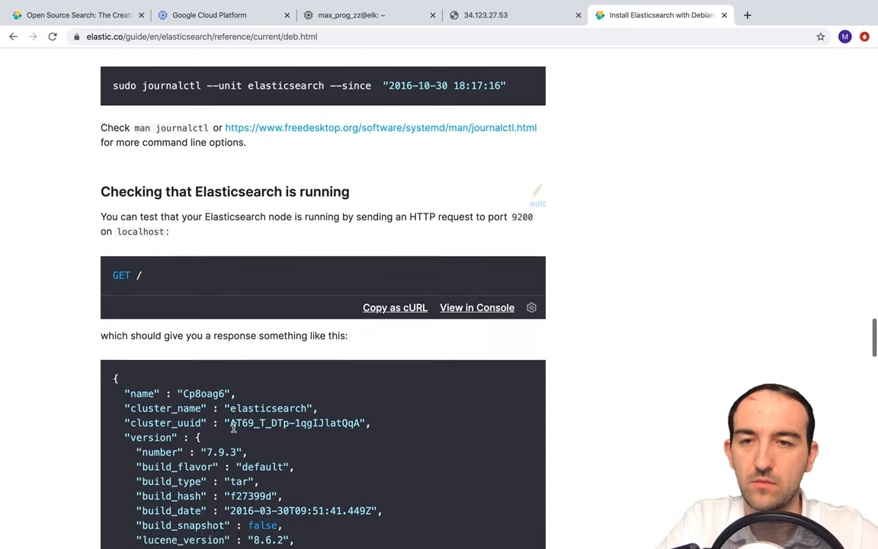
scroll(down, 3)
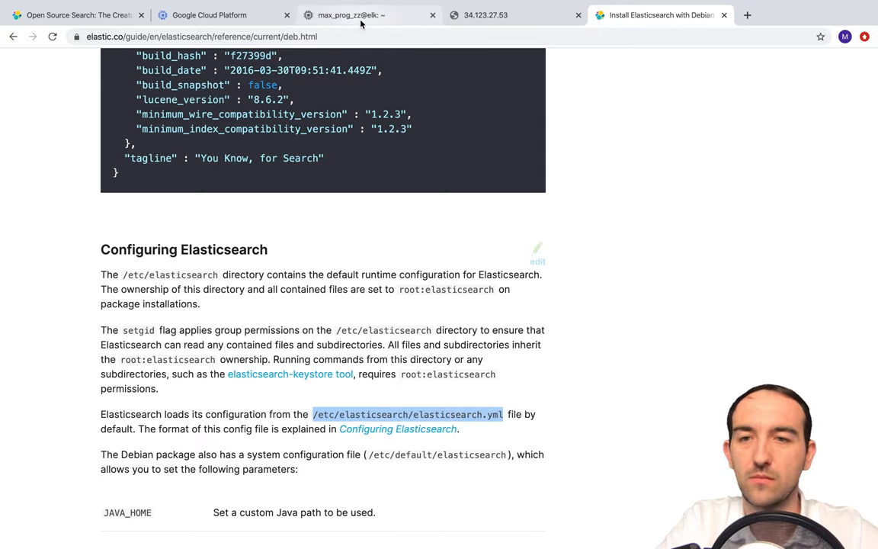
click(351, 16)
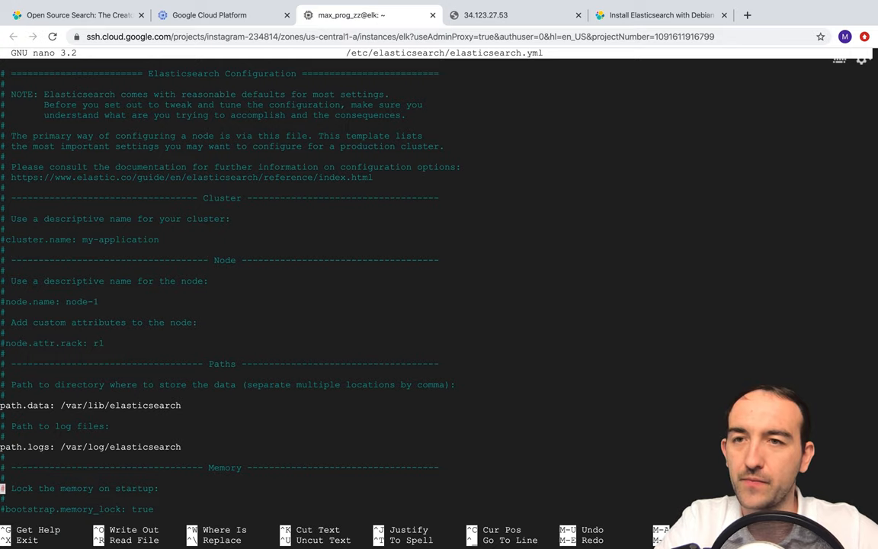
Set network.host: 0.0.0.0 and append discovery.type: single-node in elasticsearch.yml, then save with Ctrl+O.
scroll(down, 3)
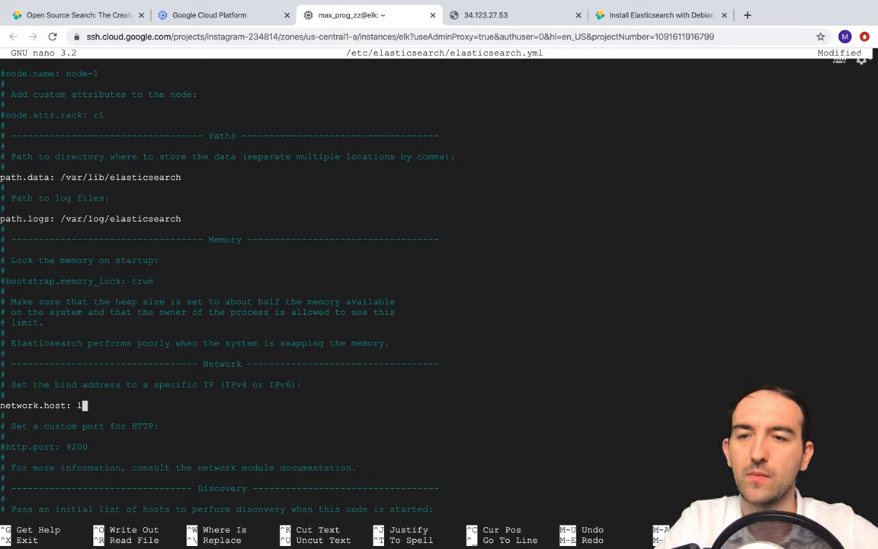
text(0.0.0.0)
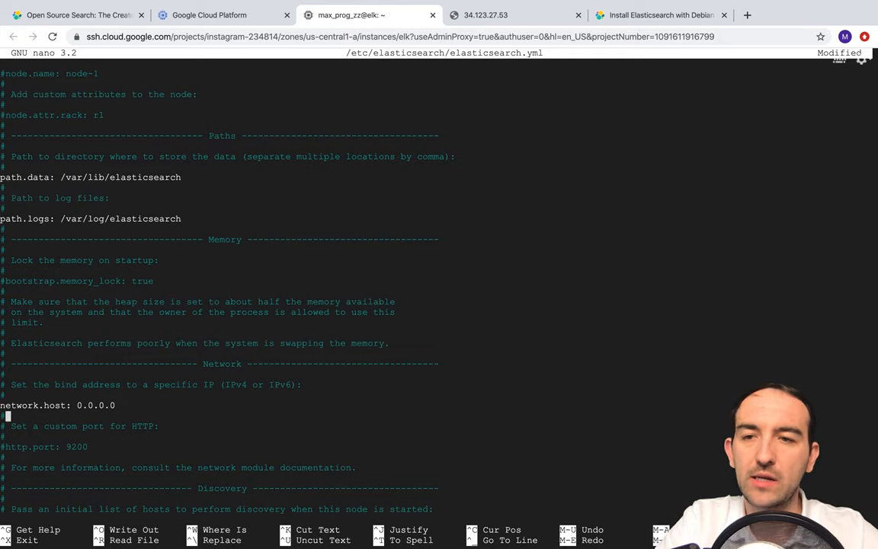
scroll(down, 3)
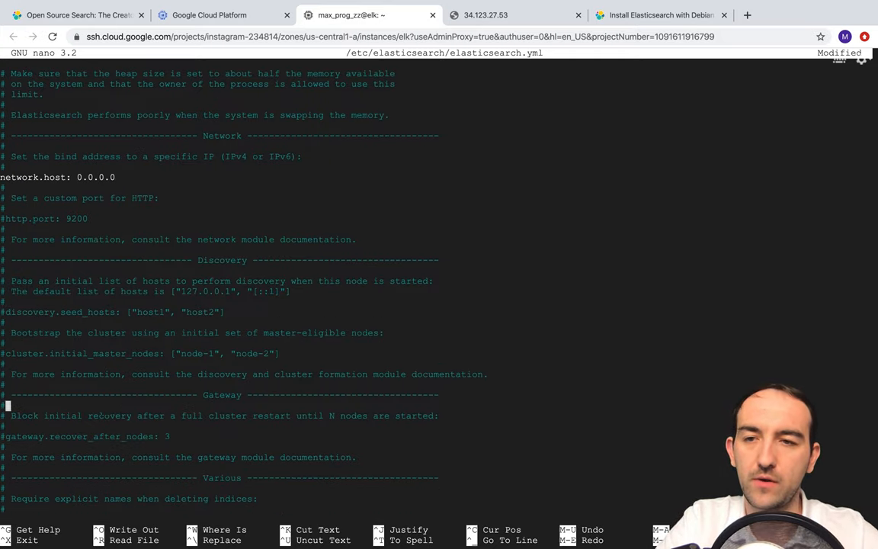
text(discovery.type: single-node)
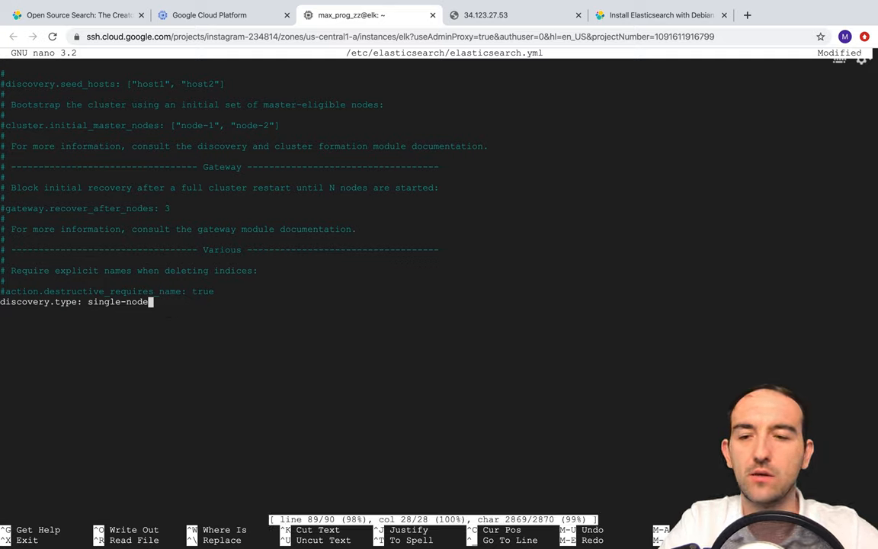
key(ctrl+o)
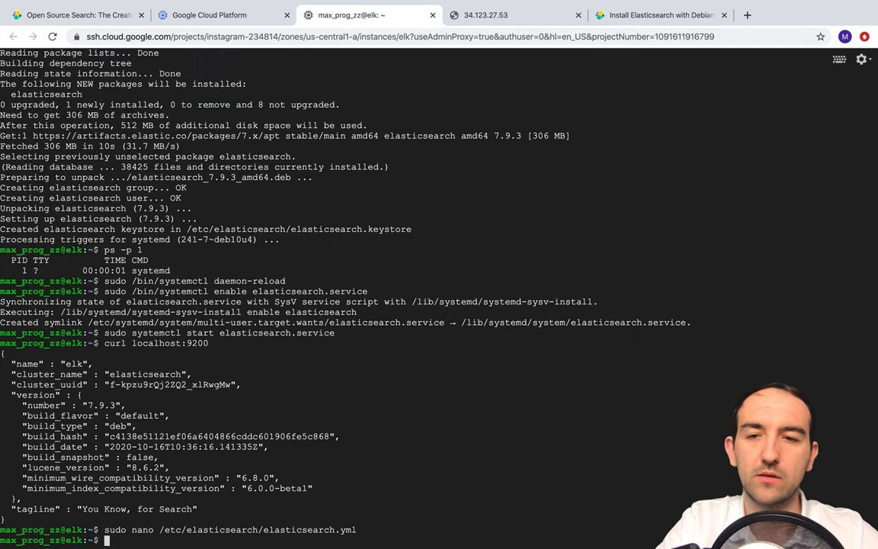
text(sudo systemctl start elasticsearch.service)
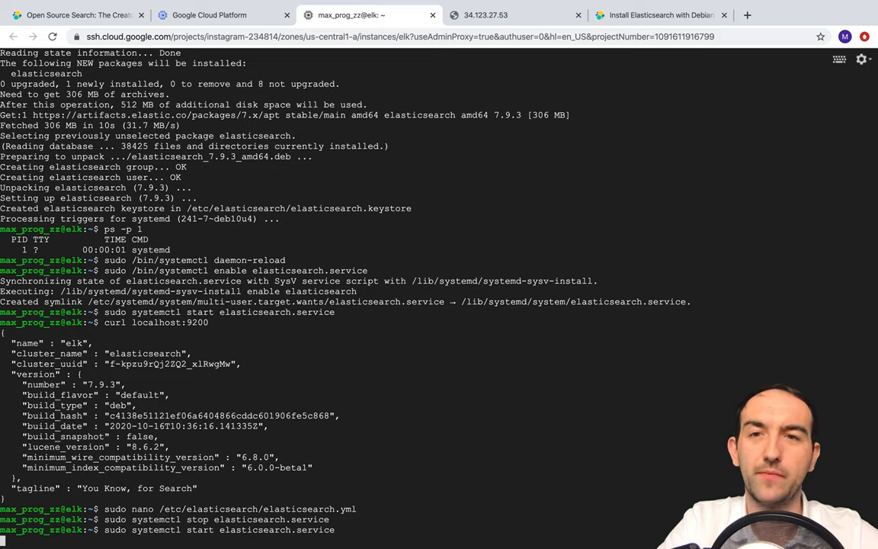
key(Enter)
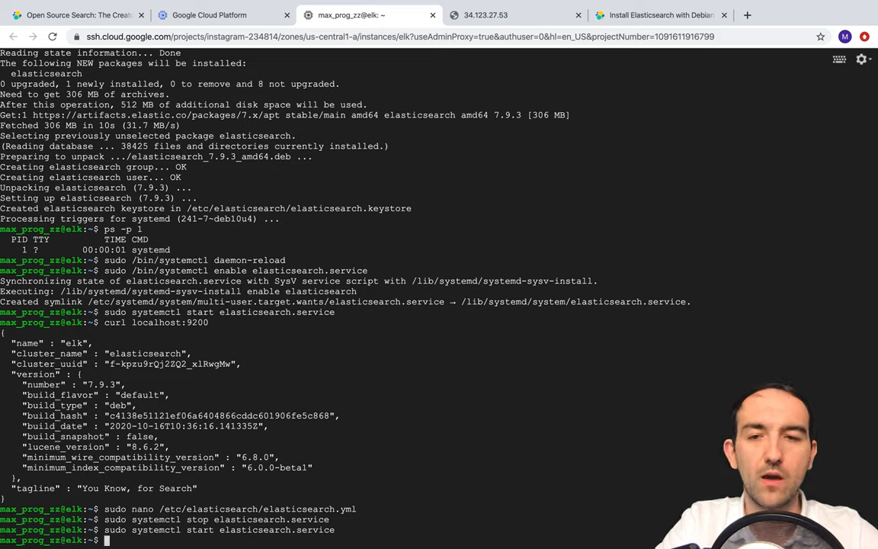
text(sudo nano /etc/elasticsearch/elasticsearch.yml)
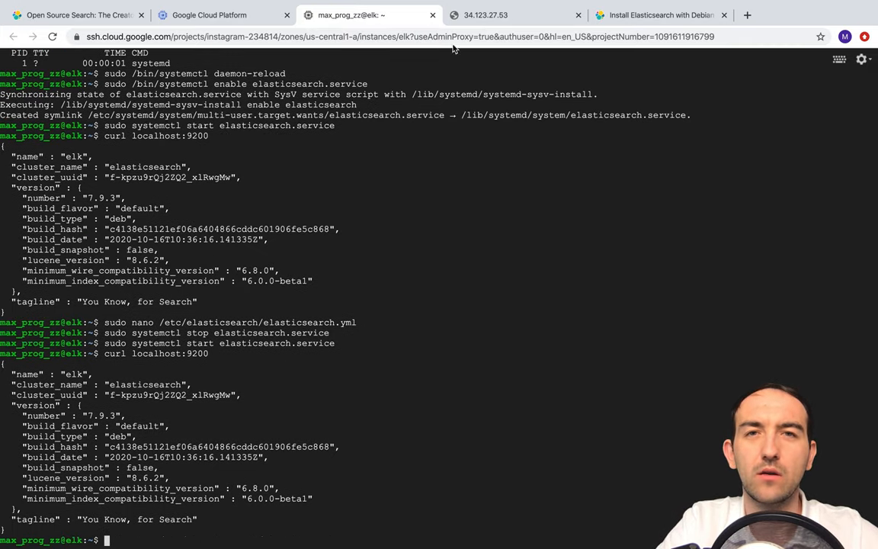
click(485, 15)
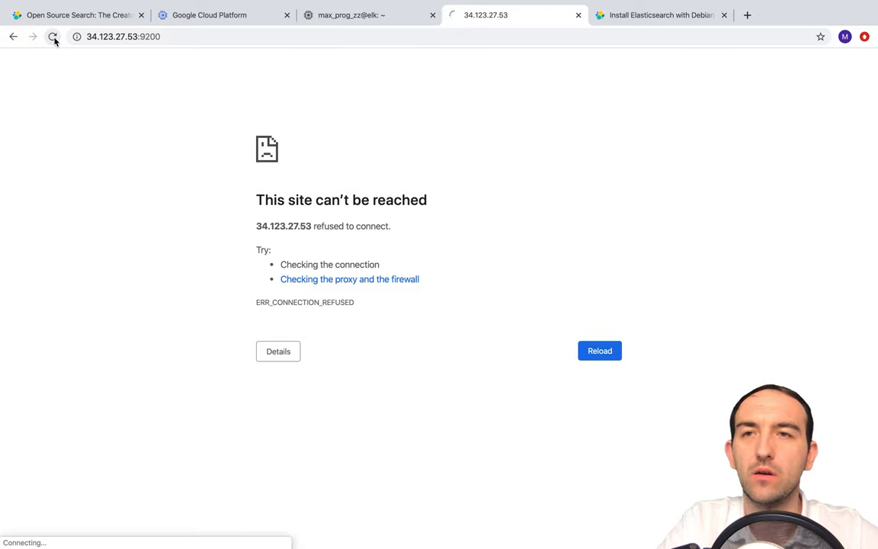
click(52, 37)
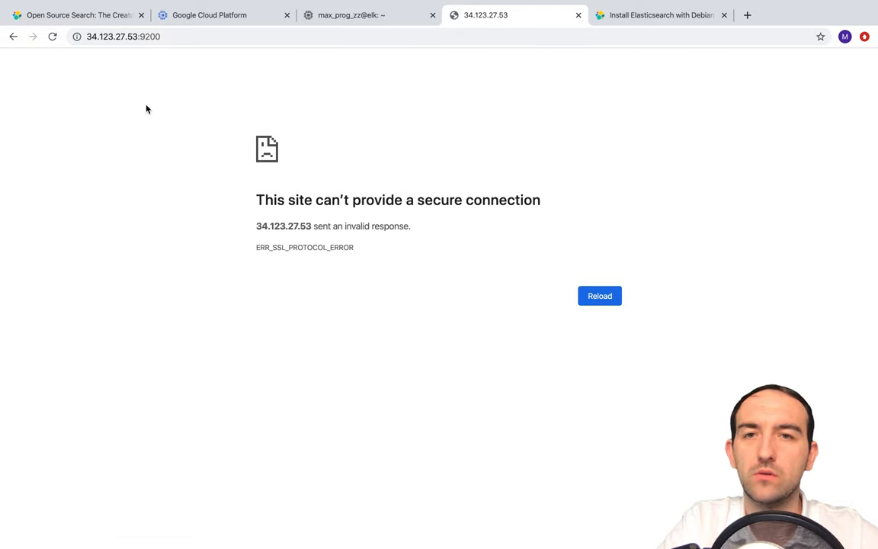
mouse_move(166, 60)
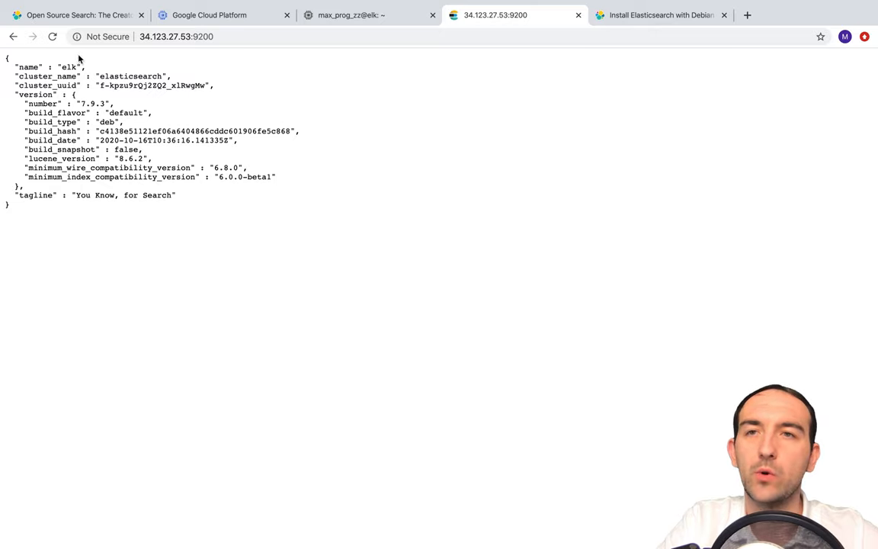
mouse_move(242, 70)
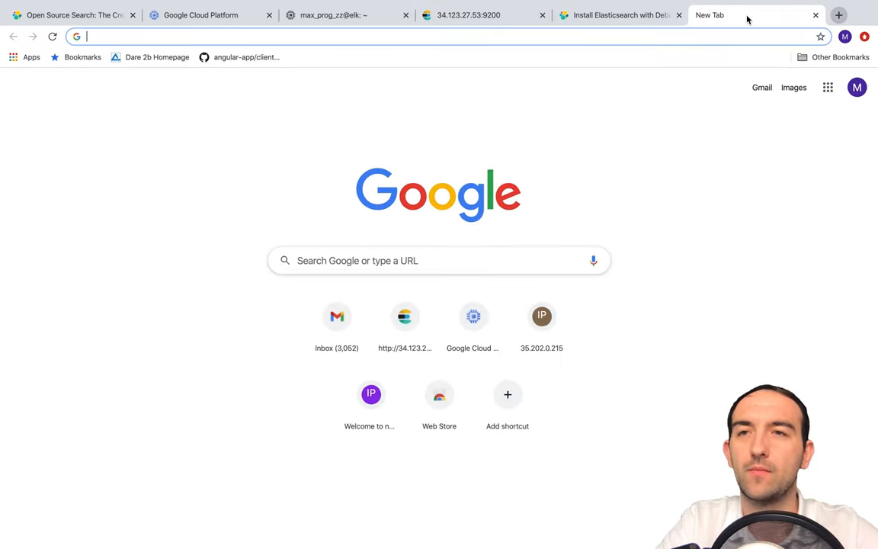
Reach the 'sudo apt-get update && sudo apt-get install kibana' command in the Kibana Debian install guide.
text(install elasticsearch ubuntu)
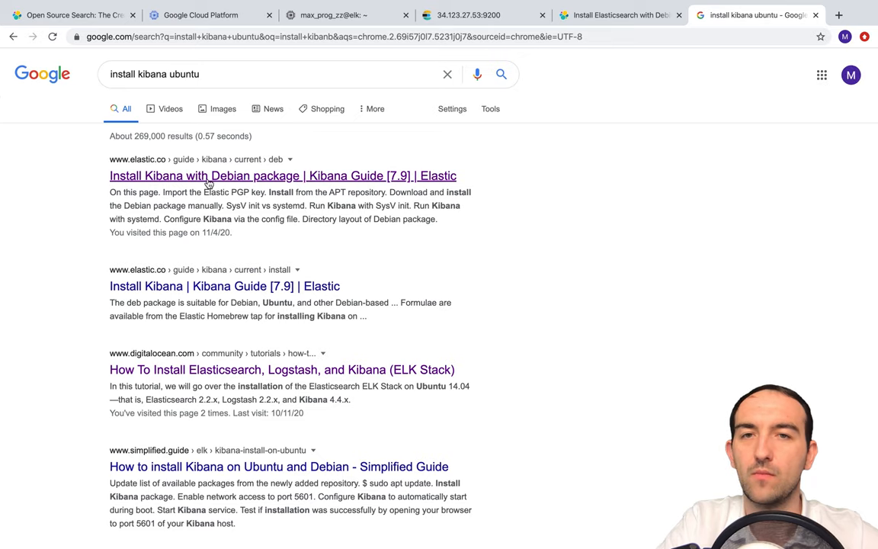
click(284, 175)
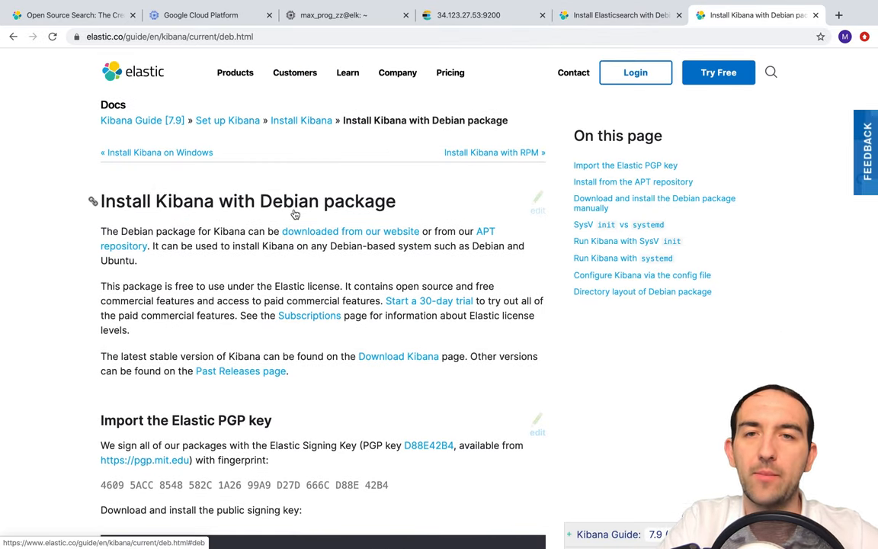
scroll(down, 3)
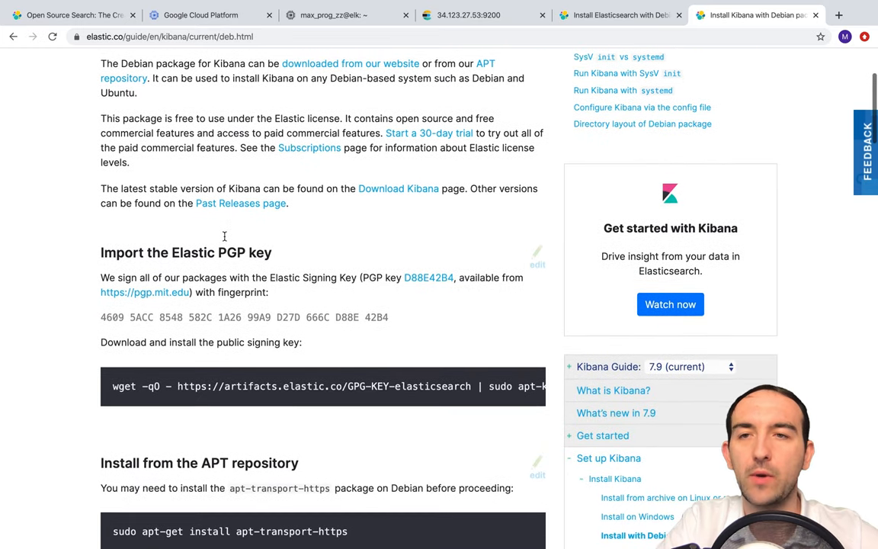
scroll(down, 3)
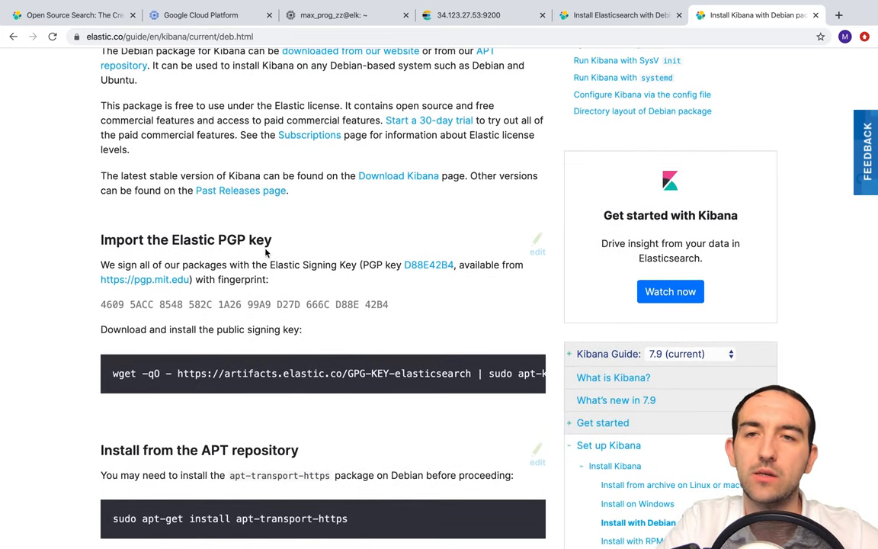
scroll(down, 3)
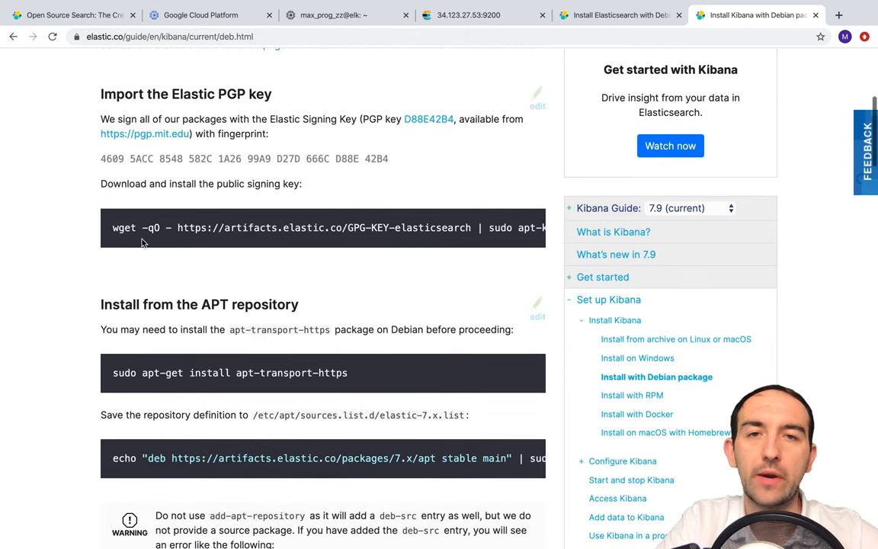
scroll(down, 3)
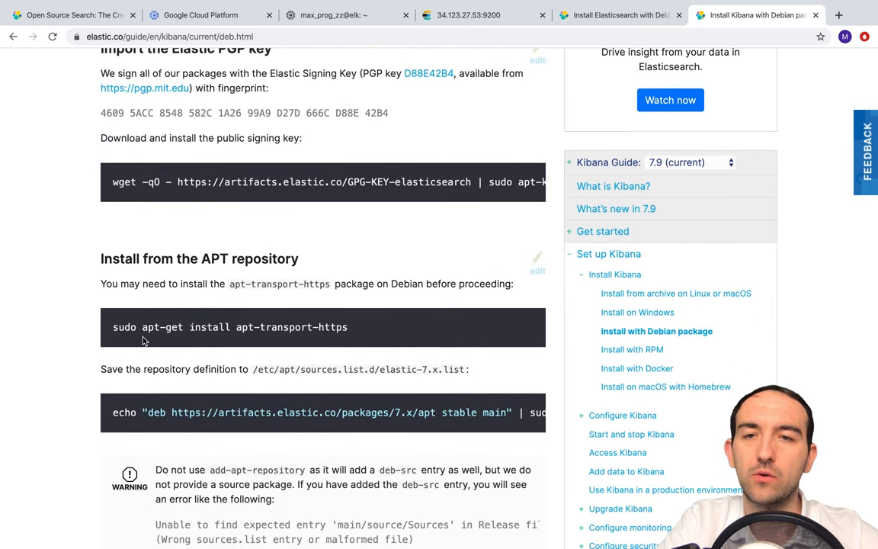
scroll(down, 3)
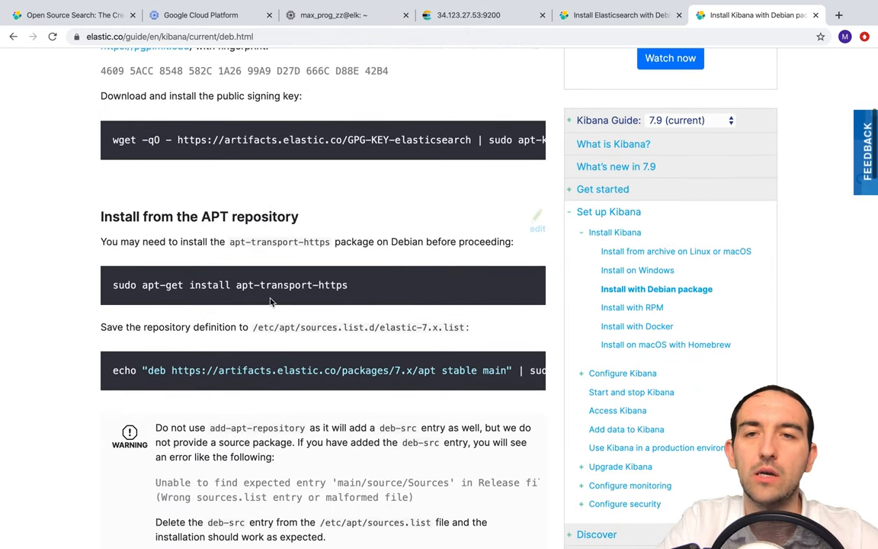
scroll(down, 3)
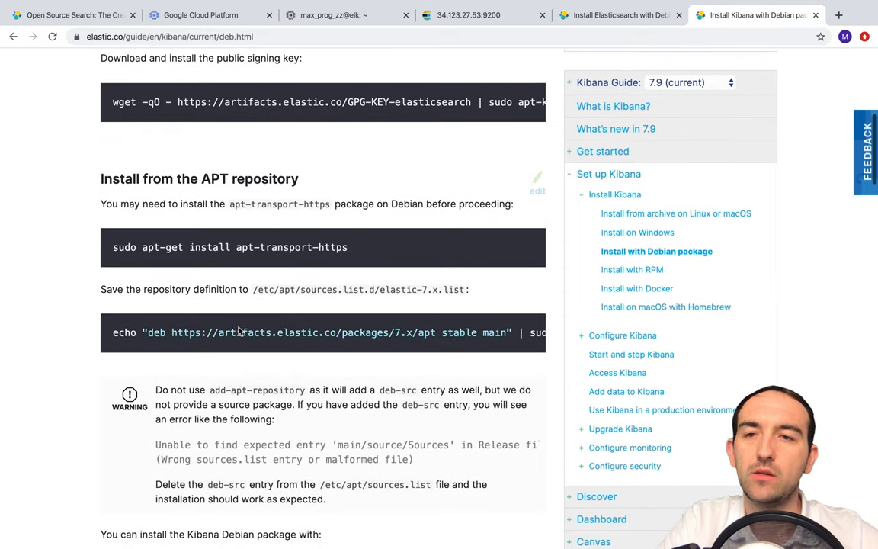
scroll(down, 3)
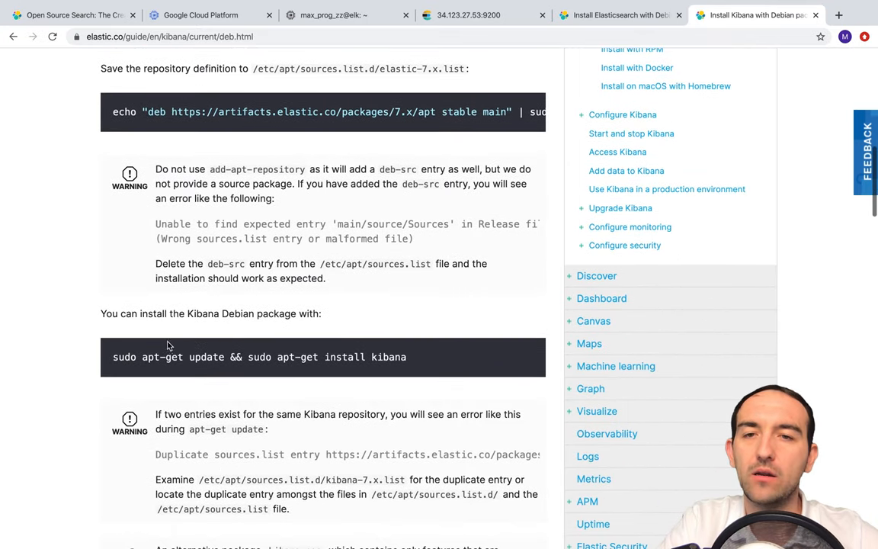
scroll(down, 3)
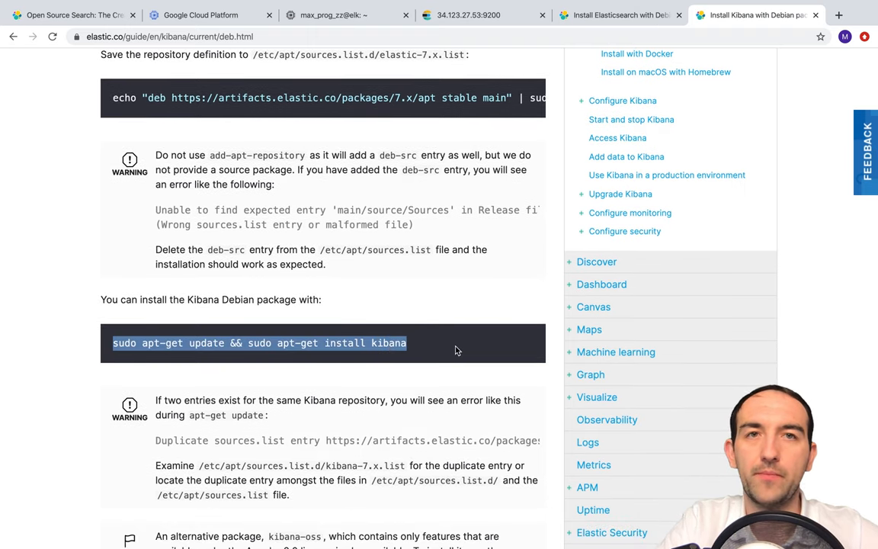
mouse_move(347, 15)
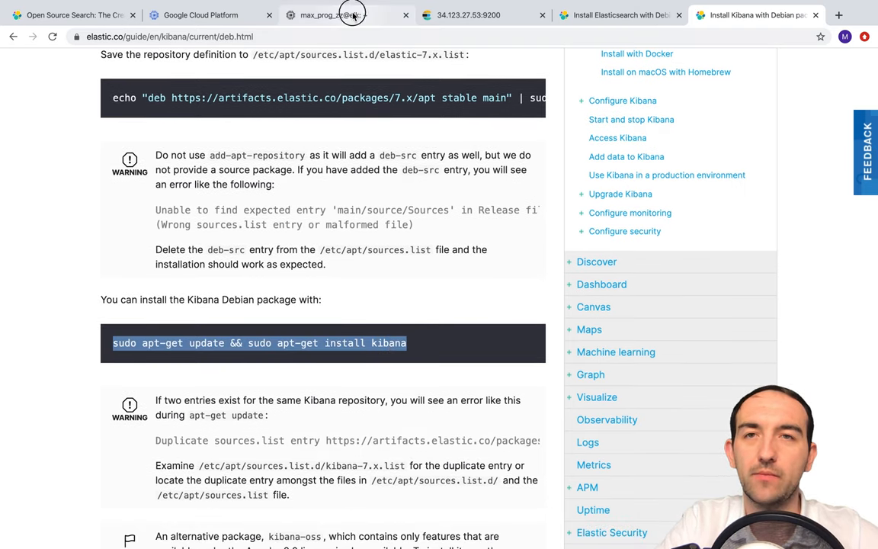
Run sudo apt-get update && sudo apt-get install kibana on the elk VM.
click(339, 15)
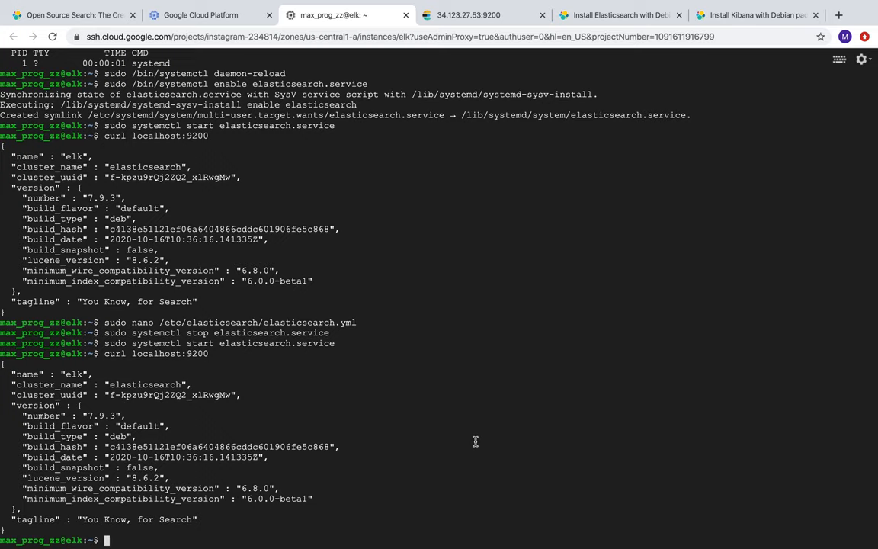
text(sudo apt-get update && sudo apt-get install kibana)
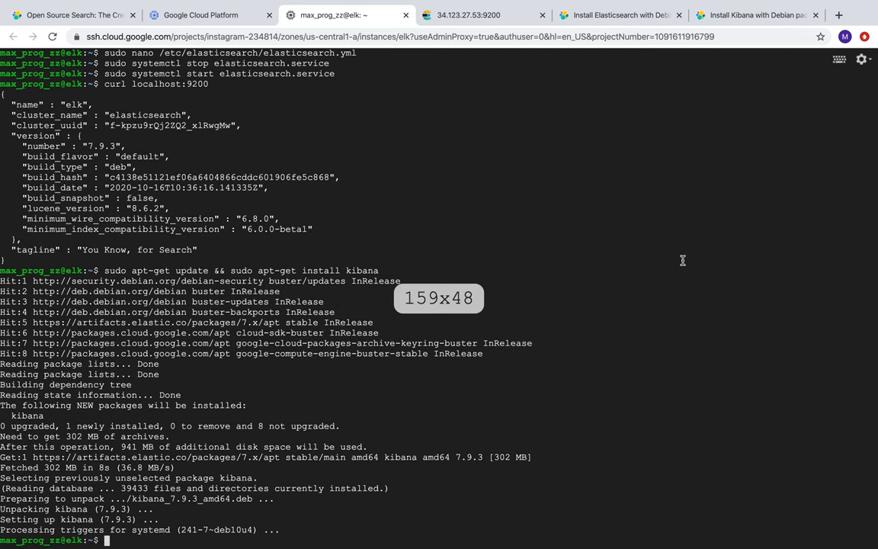
click(755, 15)
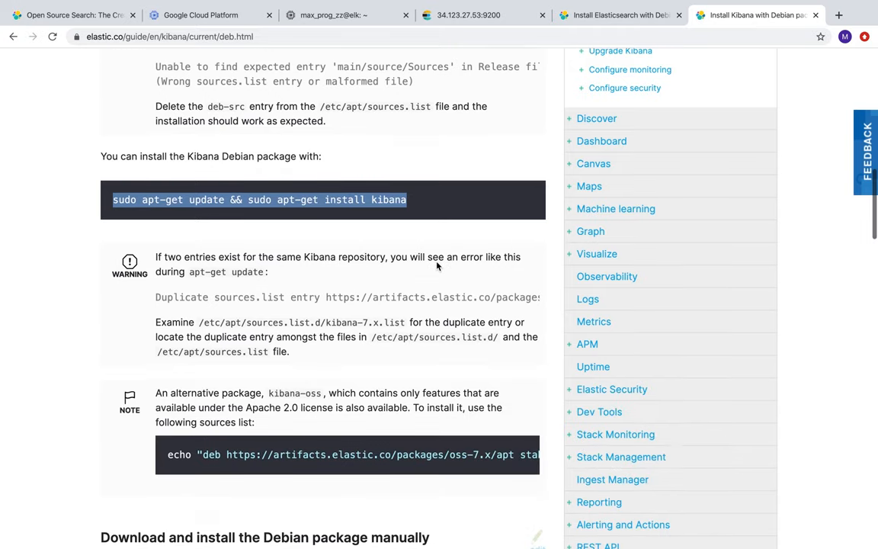
scroll(down, 3)
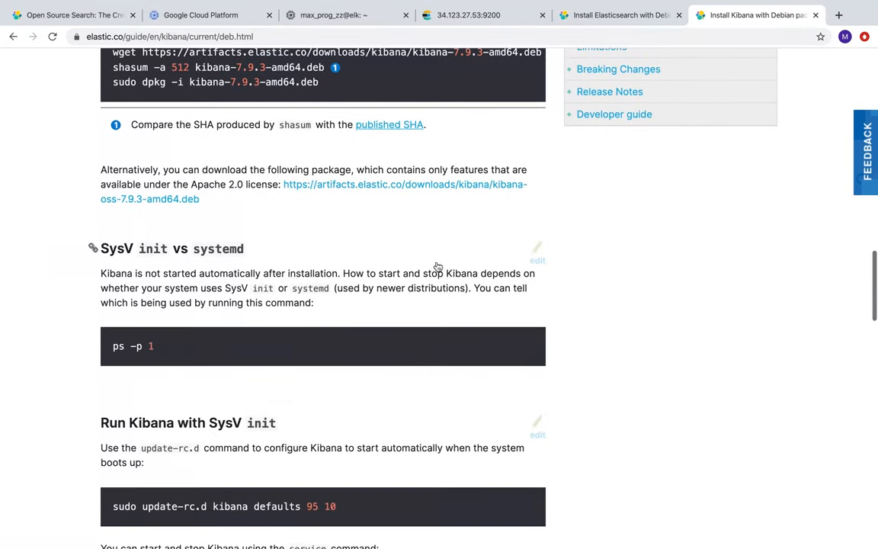
scroll(down, 3)
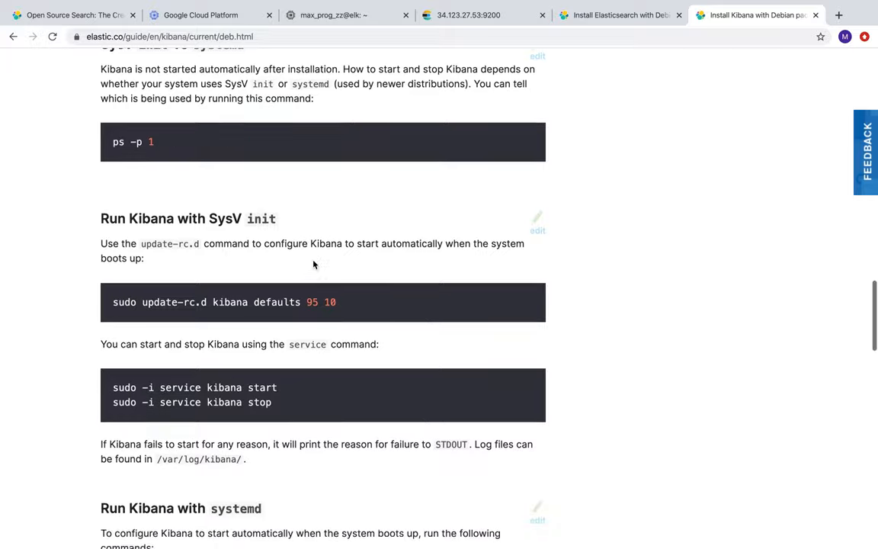
scroll(down, 3)
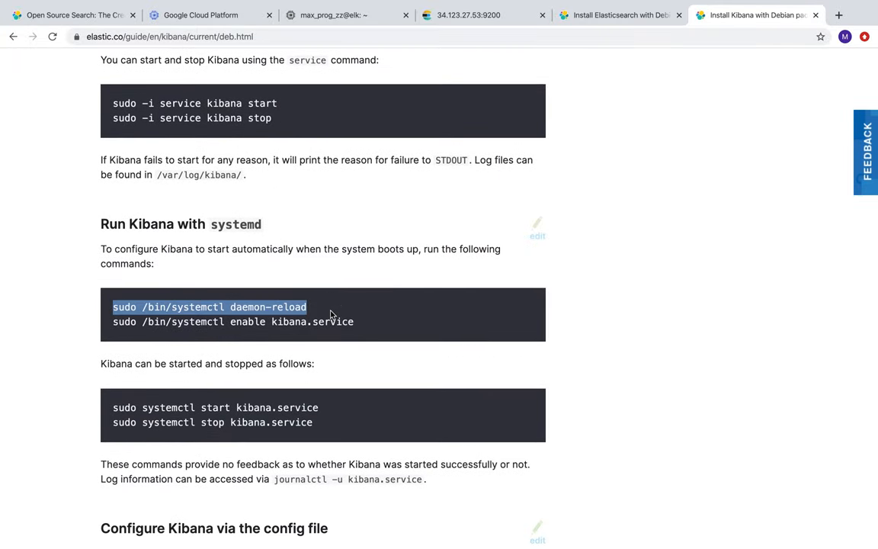
Run daemon-reload, enable kibana.service at boot and start it, copying each command from the guide.
click(347, 15)
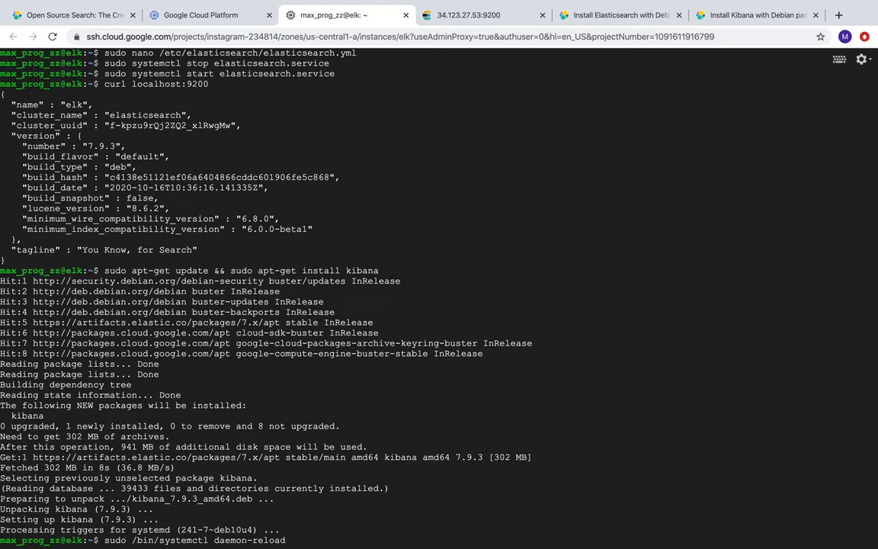
click(755, 15)
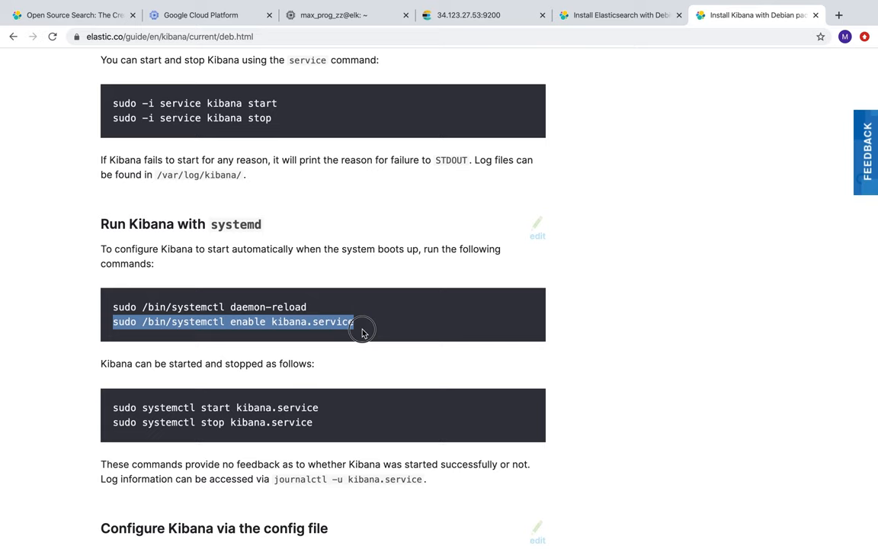
click(333, 15)
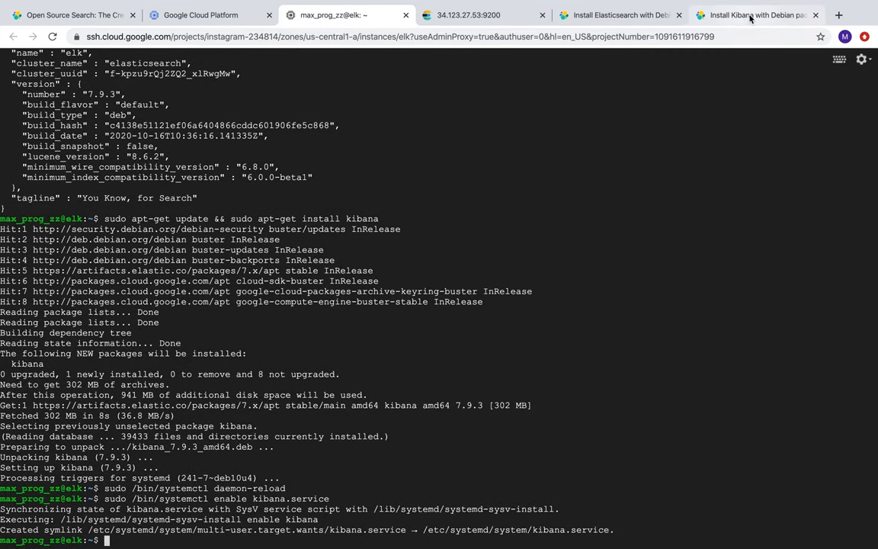
click(755, 15)
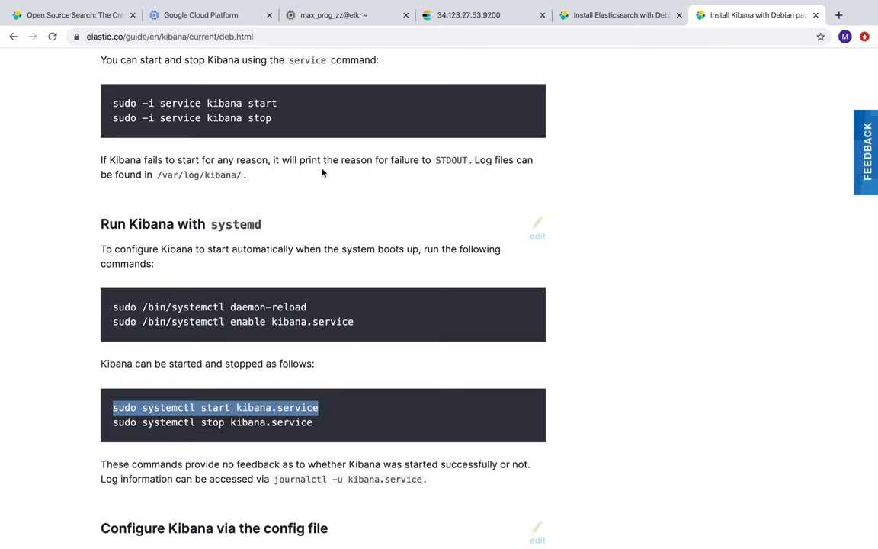
click(332, 16)
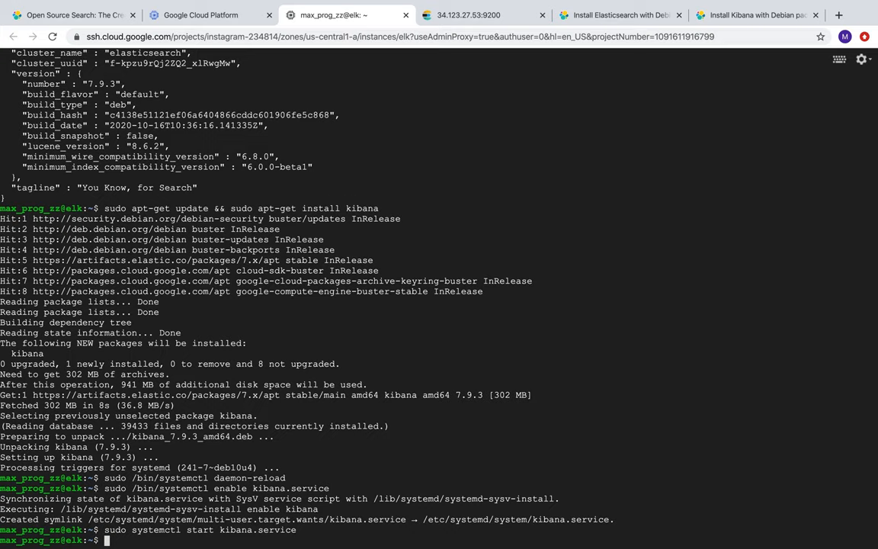
mouse_move(421, 119)
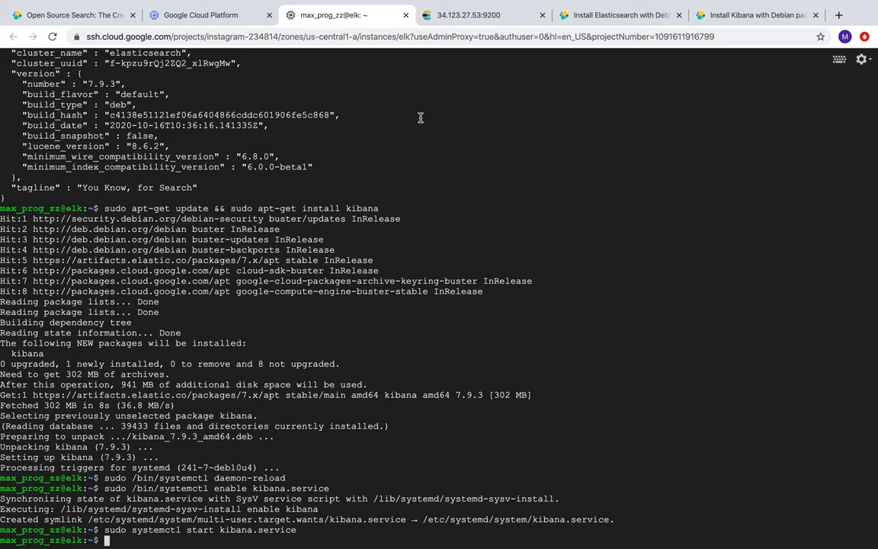
Run curl localhost:5601 (connection refused), copy /etc/kibana/kibana.yml from the docs and clear the mistyped command.
text(curl)
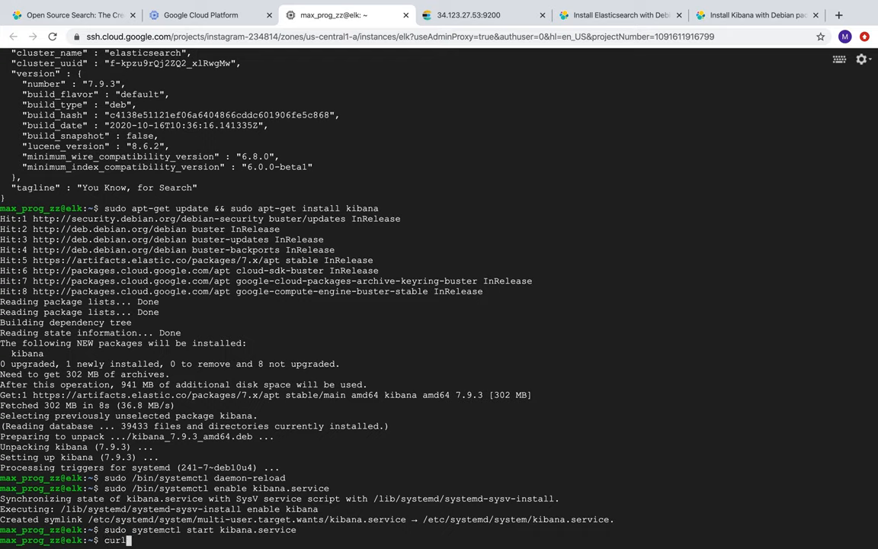
text(localhost:5601)
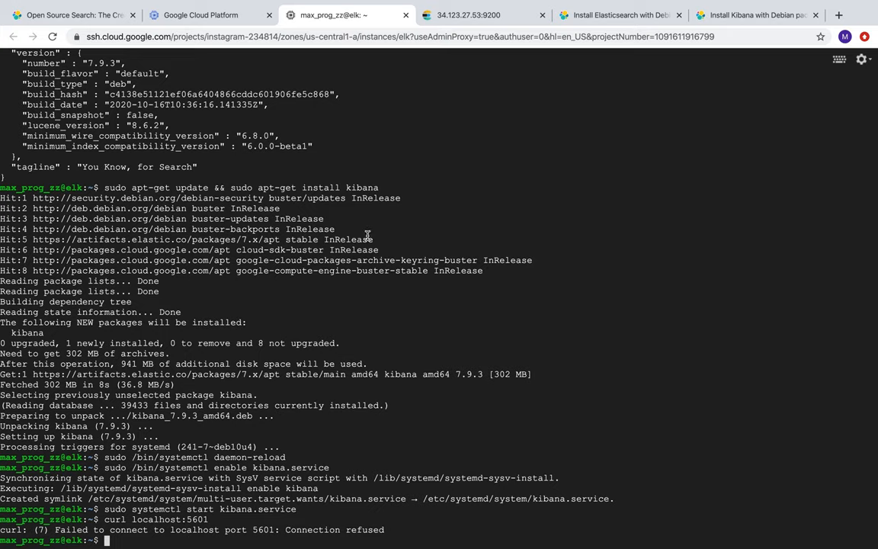
mouse_move(397, 237)
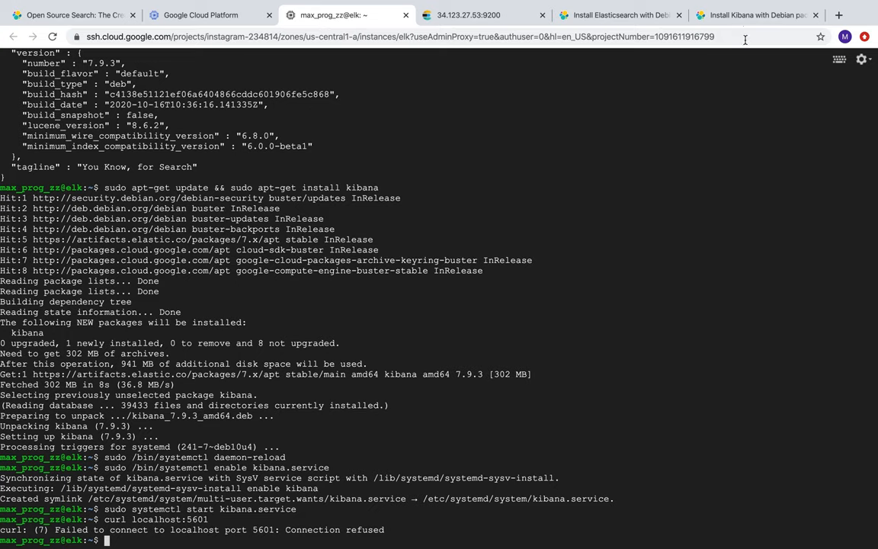
click(754, 15)
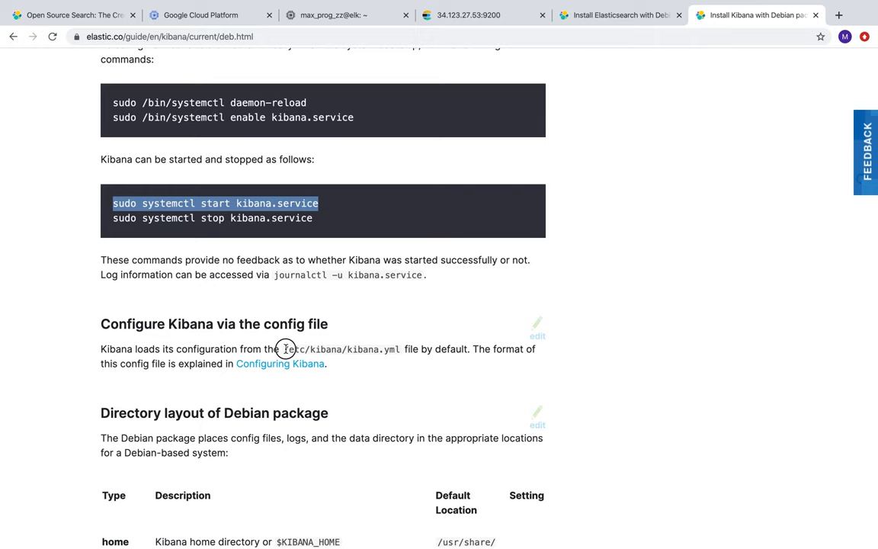
double_click(341, 349)
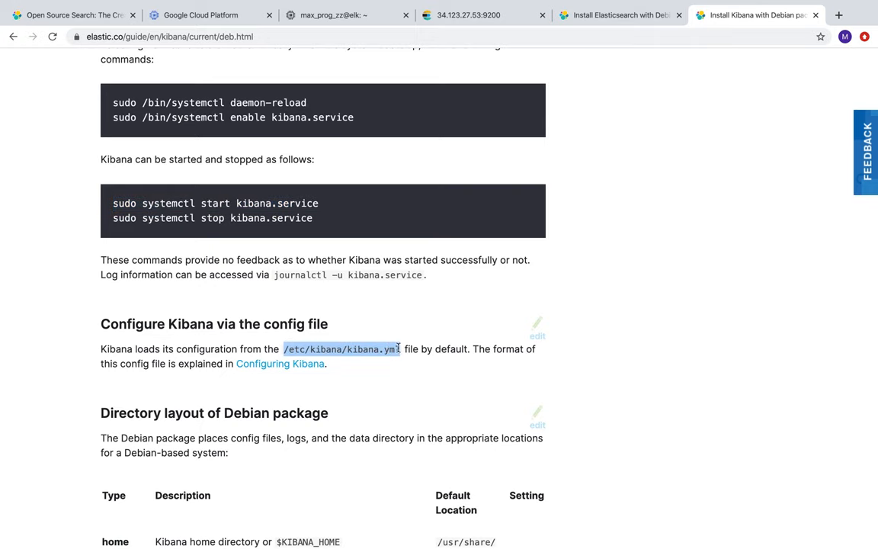
click(348, 15)
text(sudo ano)
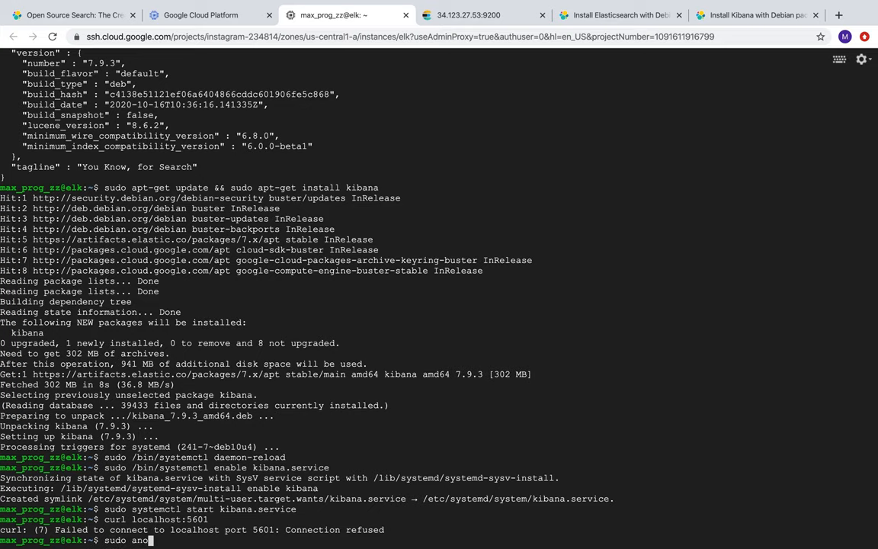
key(BackSpace)
text(sudo)
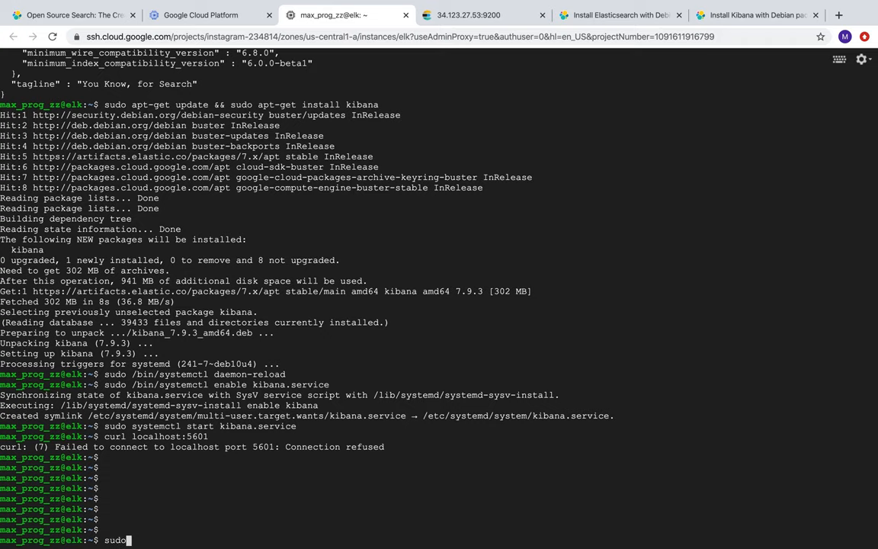
Edit /etc/kibana/kibana.yml in nano to set server.host to "0.0.0.0", then save and exit.
text(nano /etc/kibana/kibana.yml)
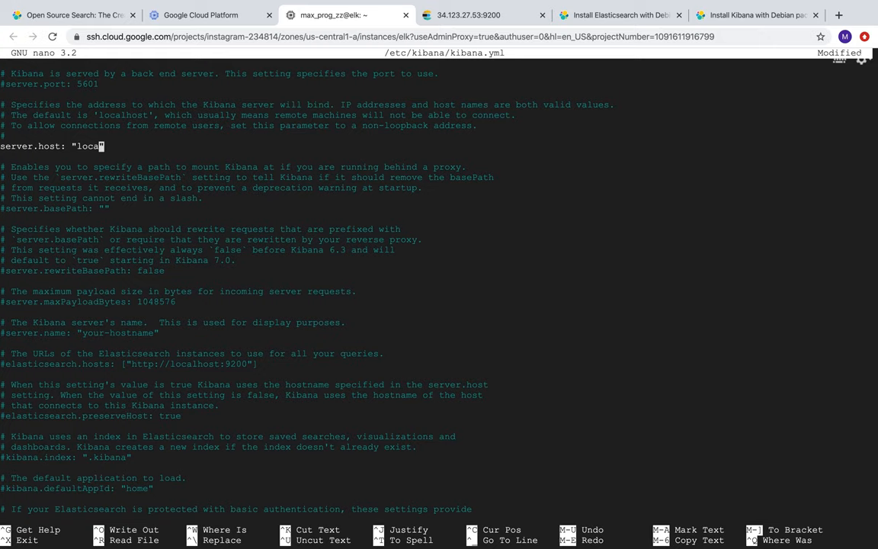
key(BackSpace)
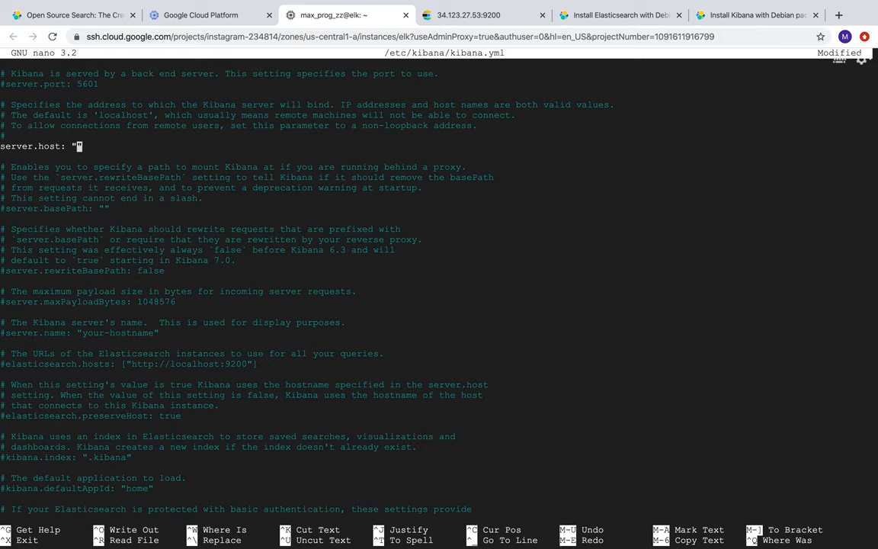
text(0.0.0.0)
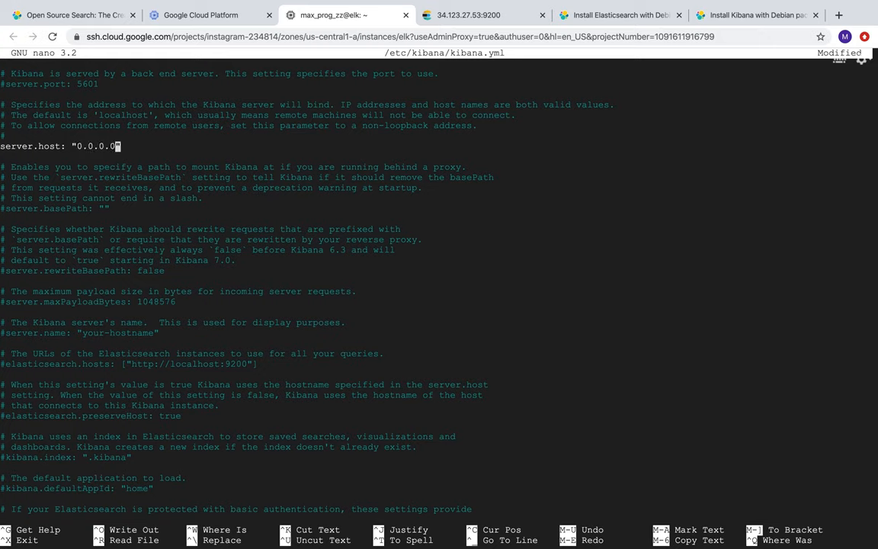
key(ctrl+x)
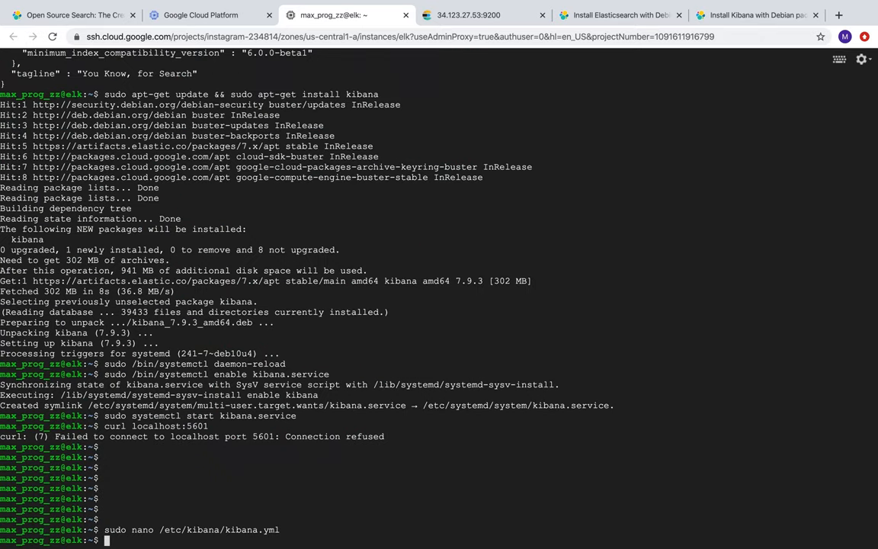
Stop and restart kibana.service, then read its journalctl logs to confirm it started.
click(754, 16)
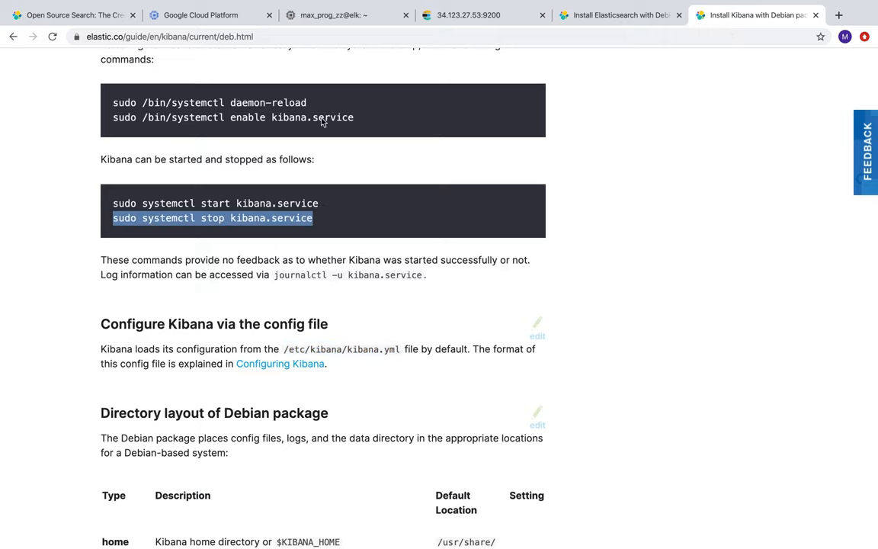
click(347, 15)
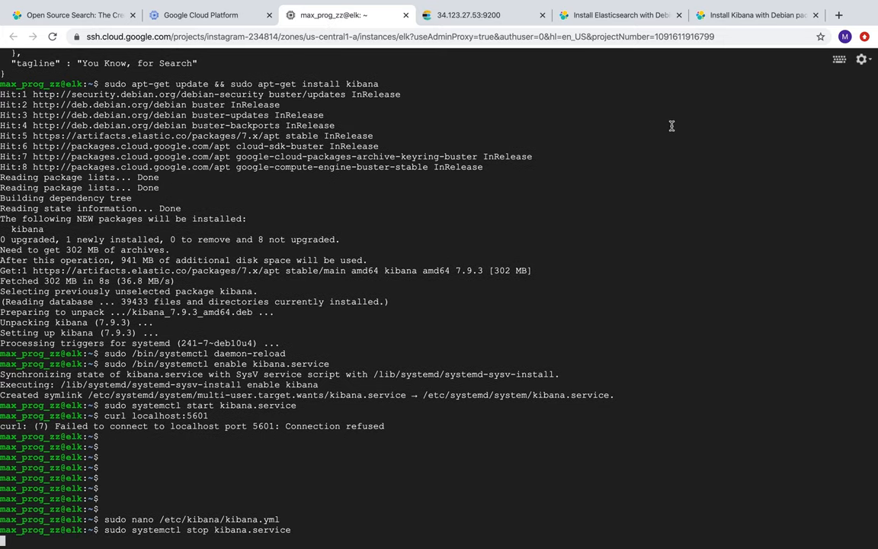
text(sudo systemctl stop kibana.service)
text(sudo systemctl start kibana.service)
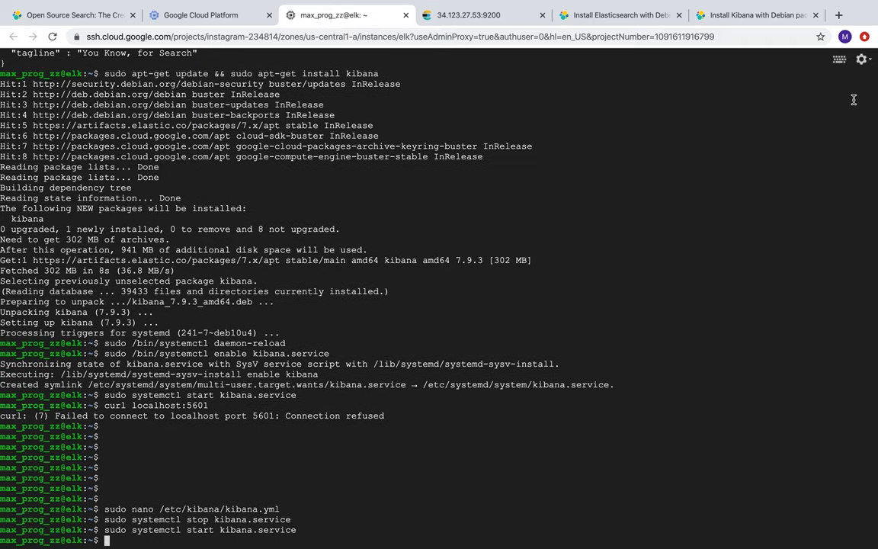
click(755, 15)
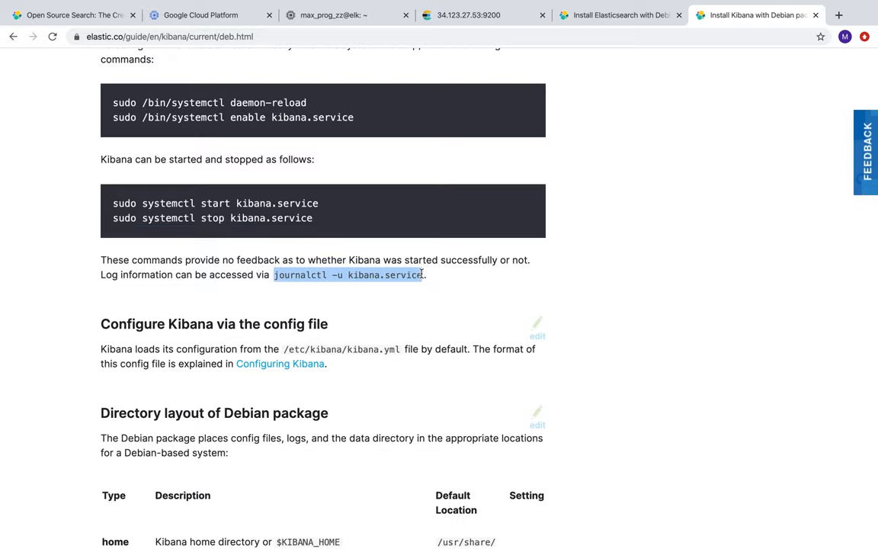
click(330, 15)
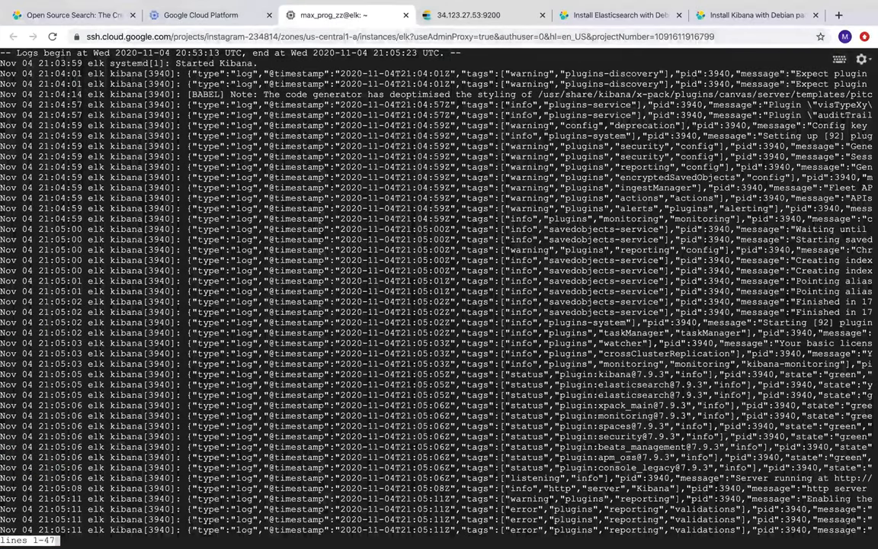
scroll(down, 3)
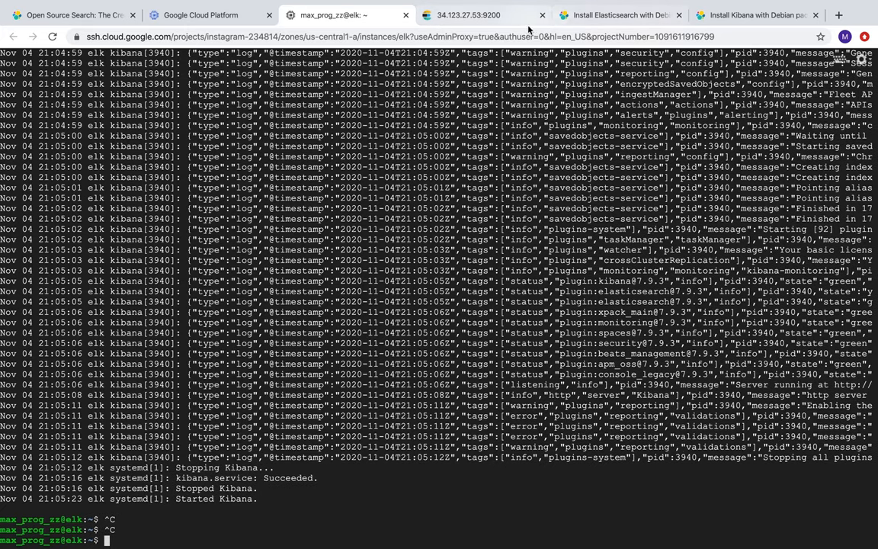
Load Kibana at 34.123.27.53:5601, retry after it refuses to connect, then begin a new-tab search.
click(468, 15)
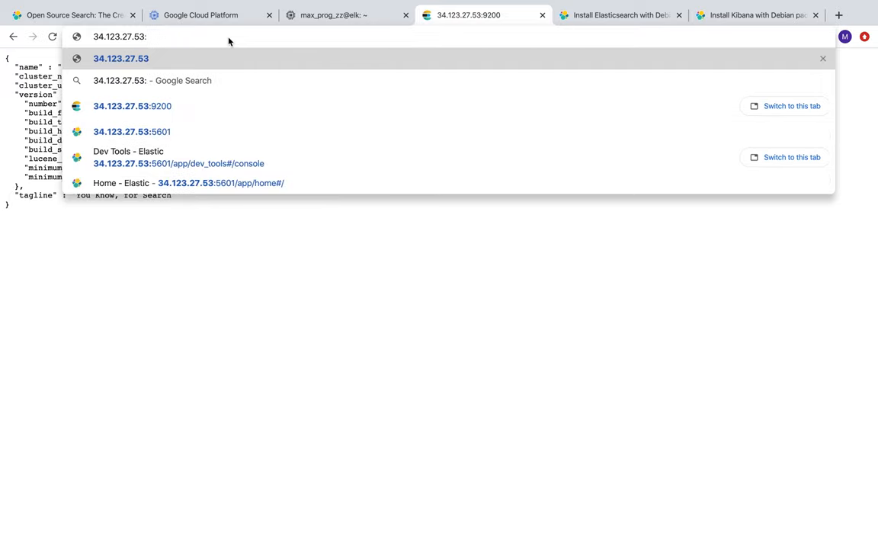
click(131, 131)
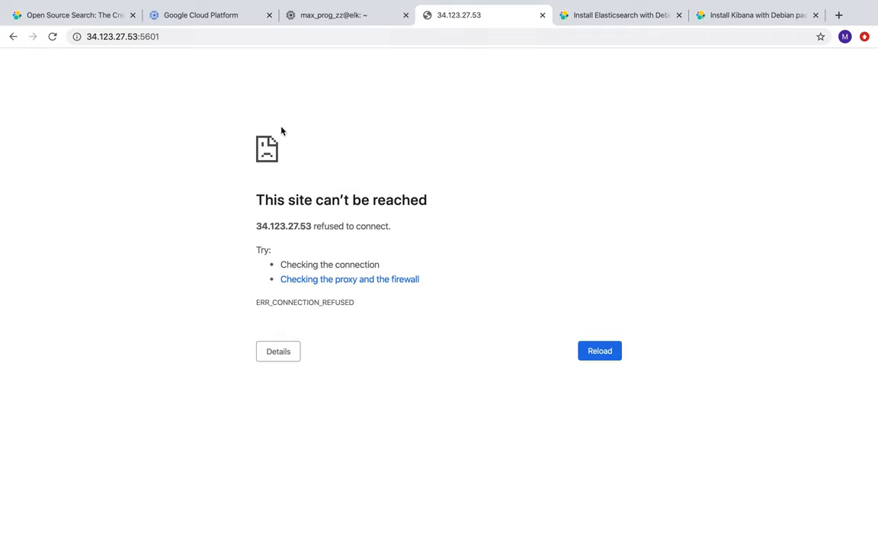
mouse_move(247, 117)
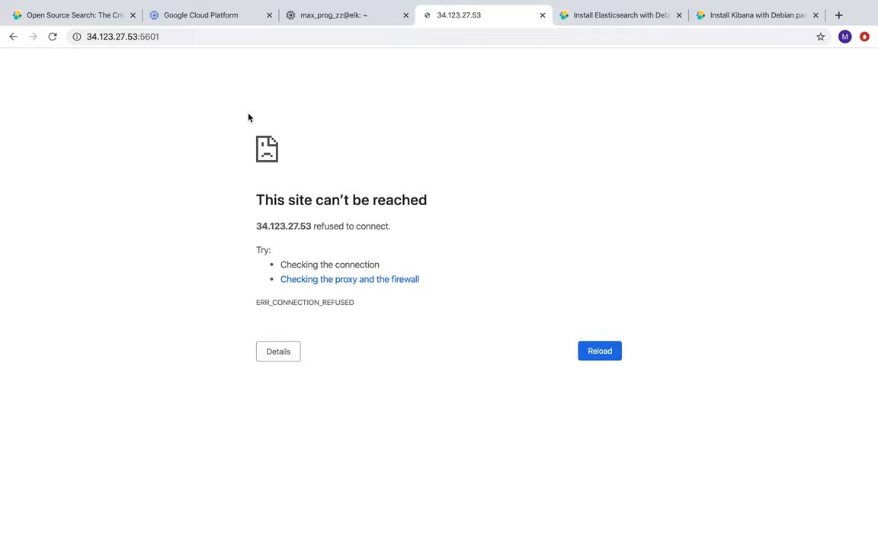
mouse_move(287, 119)
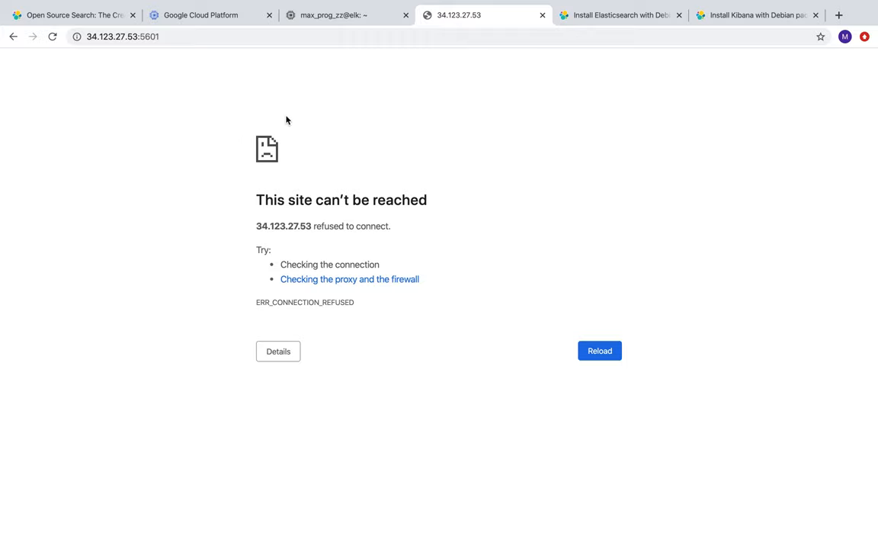
click(122, 36)
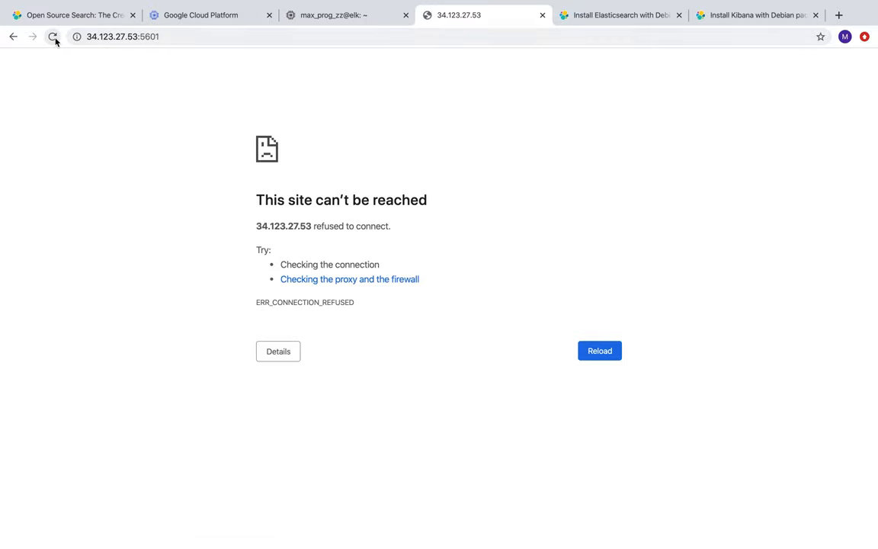
click(145, 37)
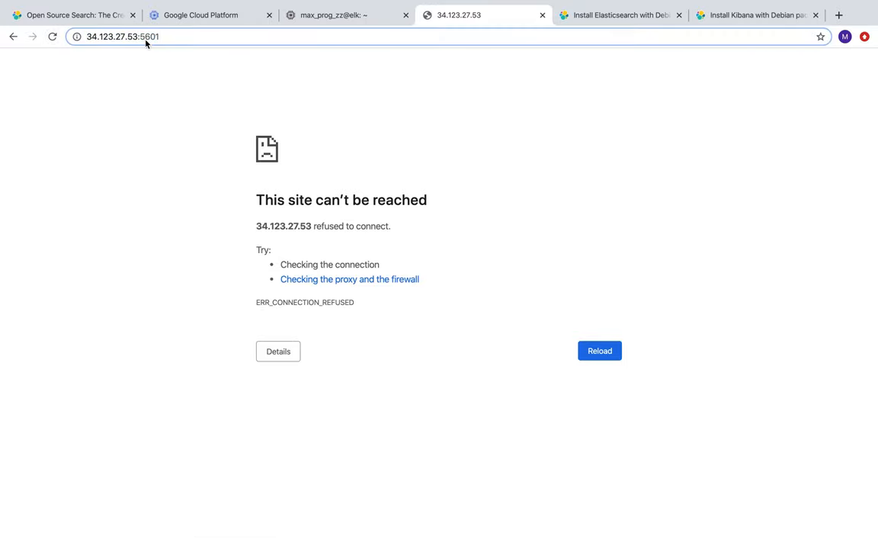
click(599, 351)
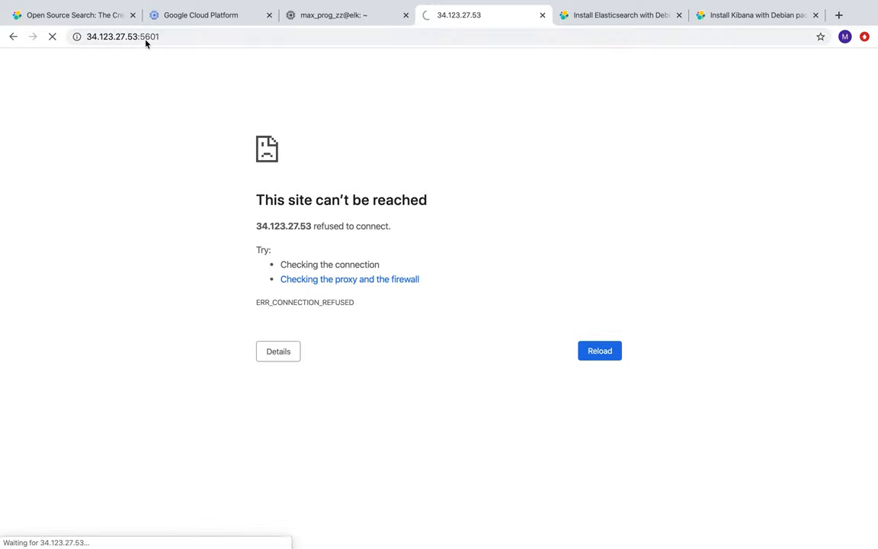
click(835, 15)
text(install log)
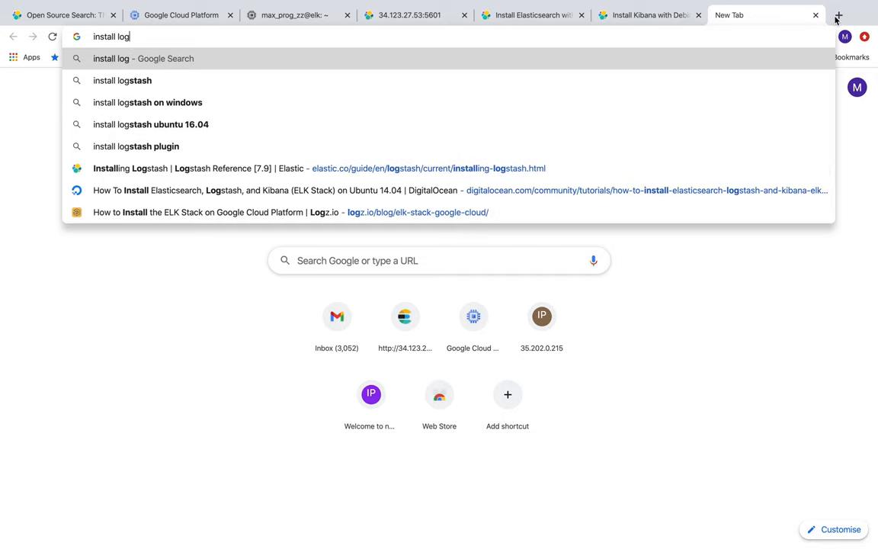
Find Elastic's Installing Logstash guide and locate its apt-get install command.
text(stash ubuntu)
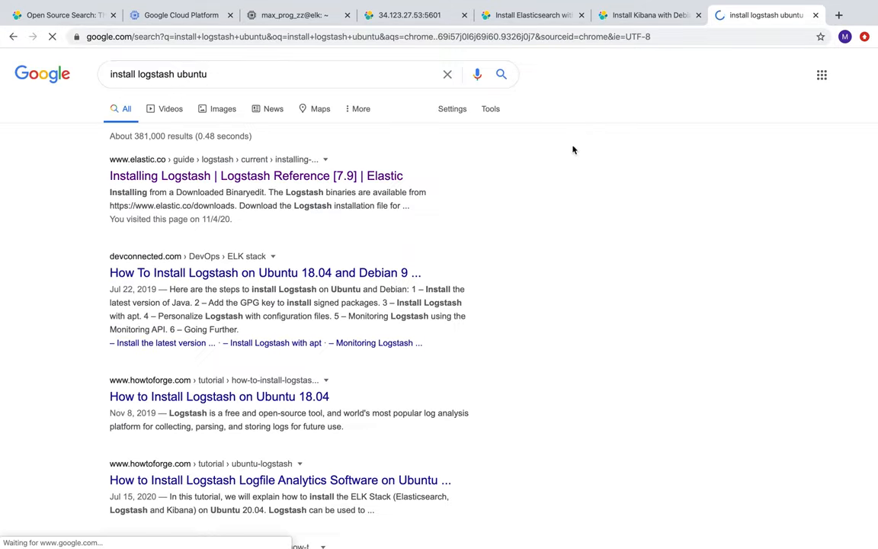
mouse_move(166, 175)
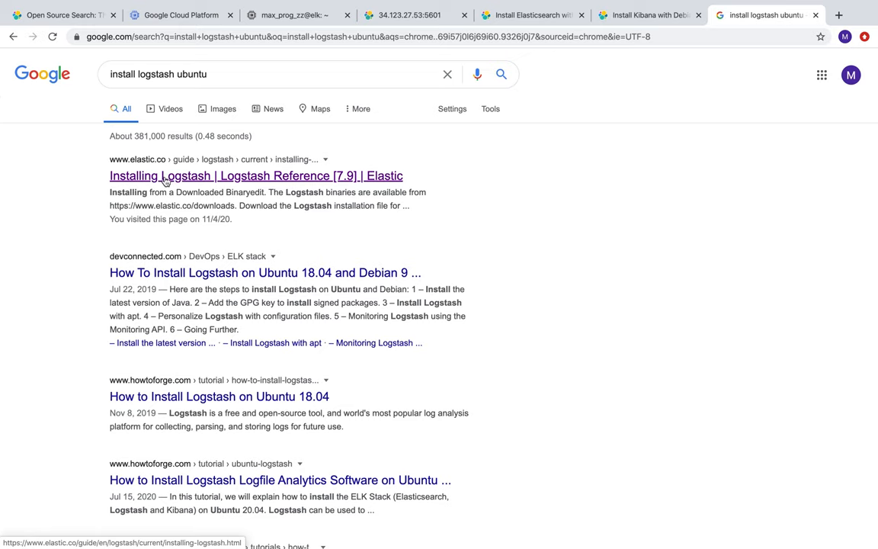
click(256, 175)
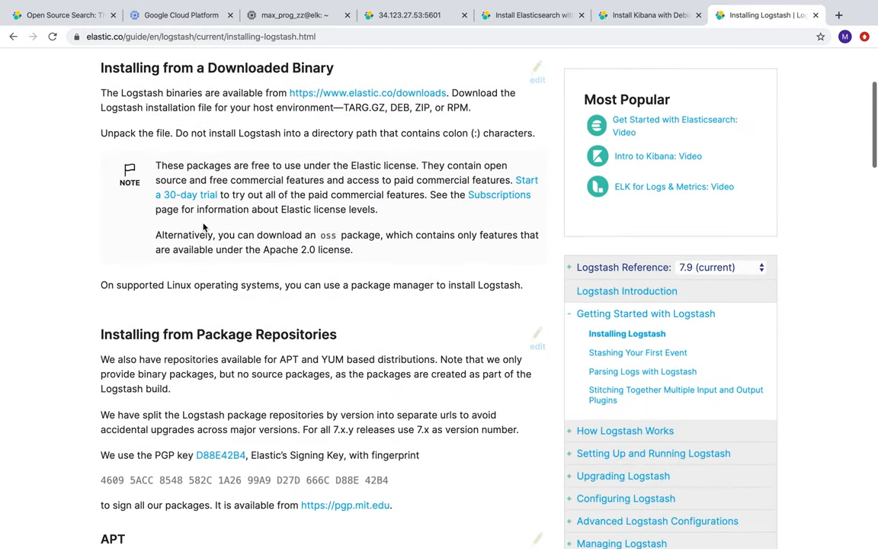
scroll(down, 3)
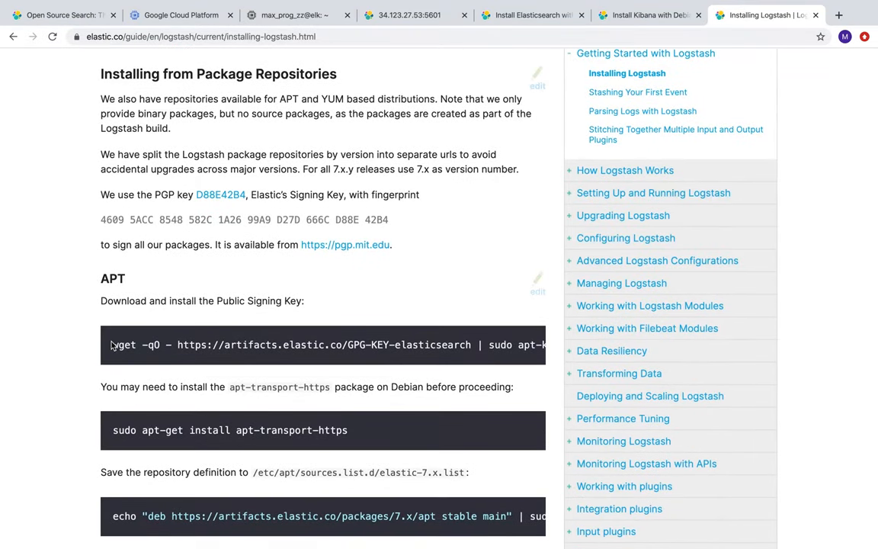
scroll(down, 3)
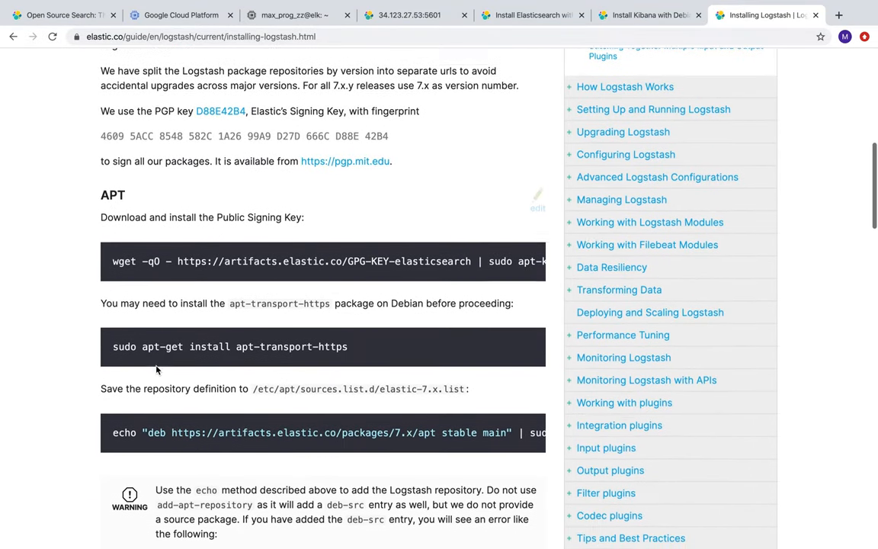
scroll(down, 3)
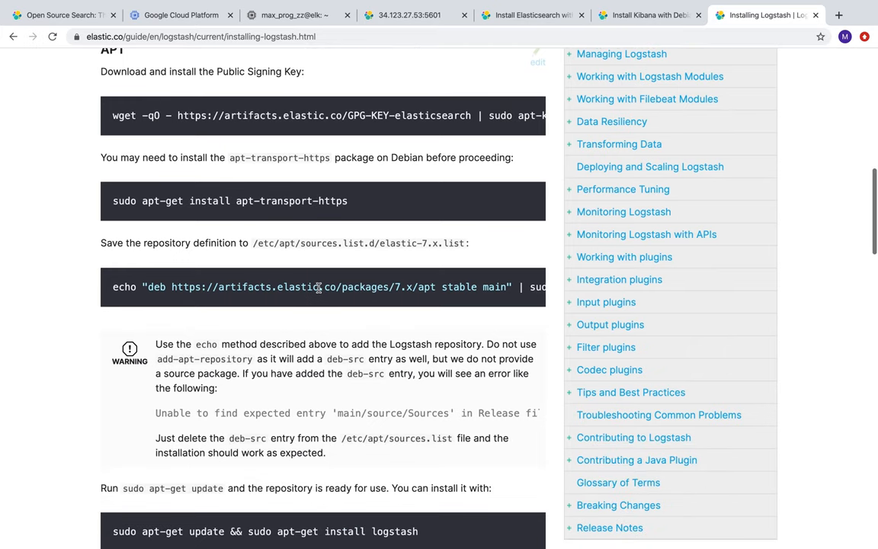
scroll(down, 3)
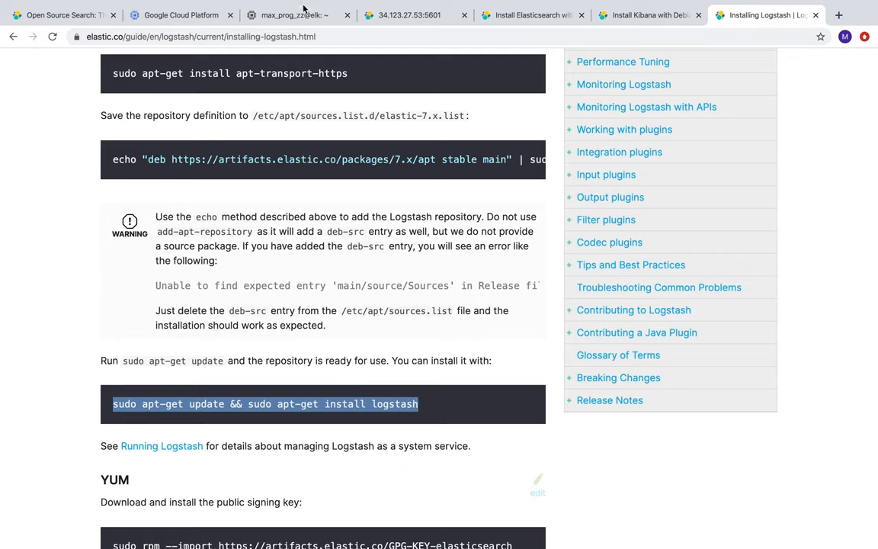
Run 'sudo apt-get update && sudo apt-get install logstash' on the elk VM, then revisit Kibana.
click(290, 15)
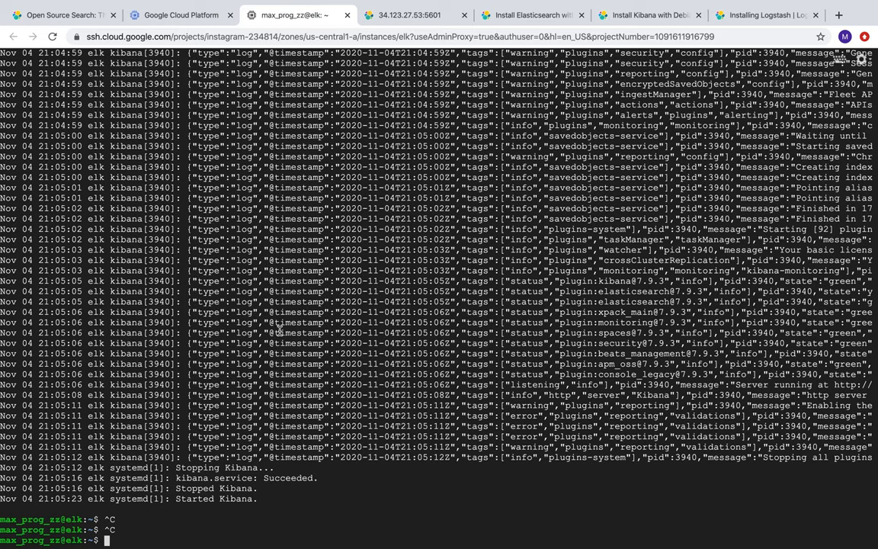
text(sudo apt-get update && sudo apt-get install logstash)
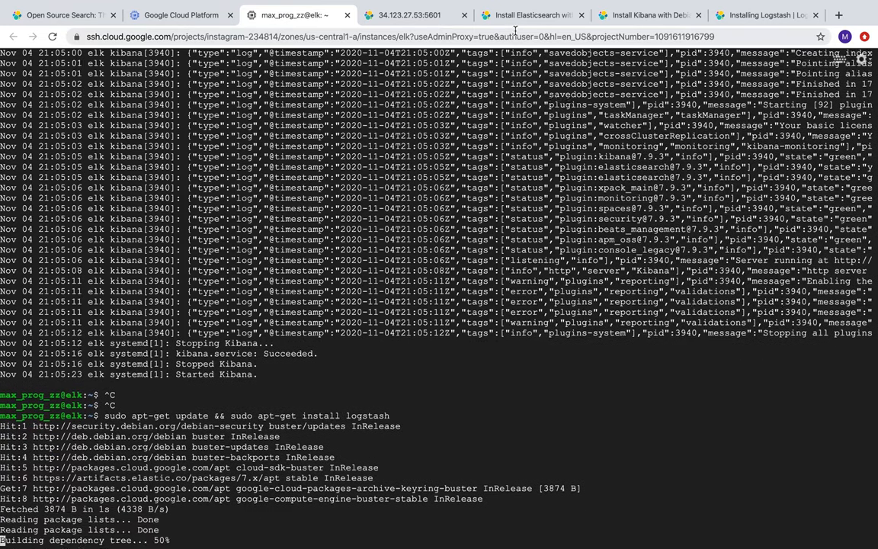
click(412, 15)
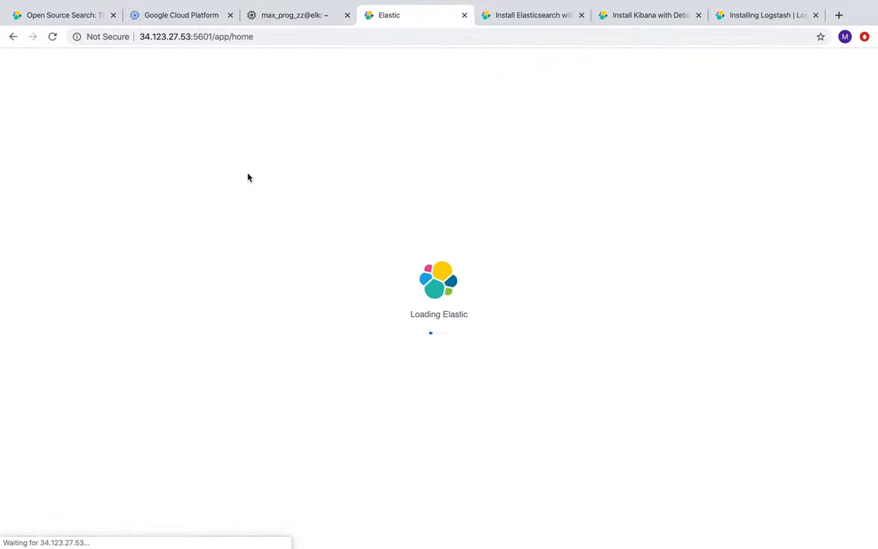
mouse_move(483, 263)
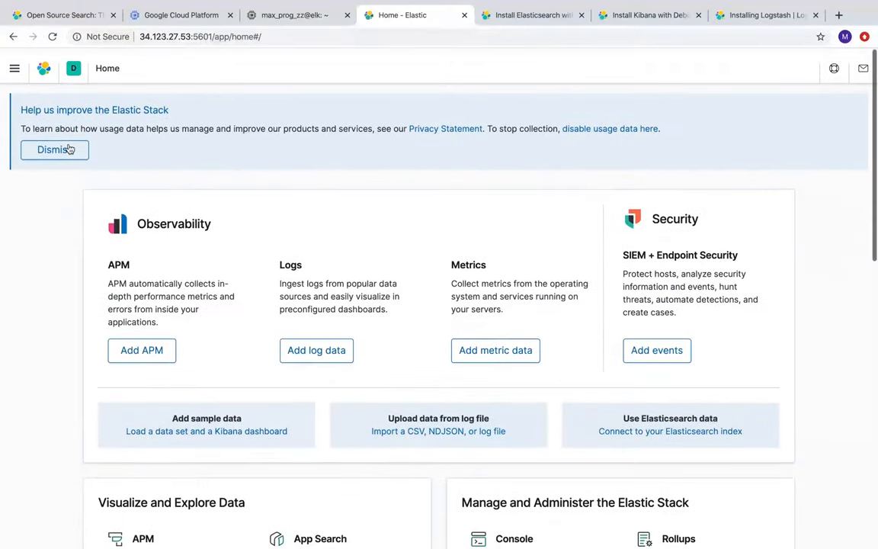
Run GET _cat/indices in Kibana Dev Tools, listing only internal Kibana indices, then check the terminal.
click(14, 67)
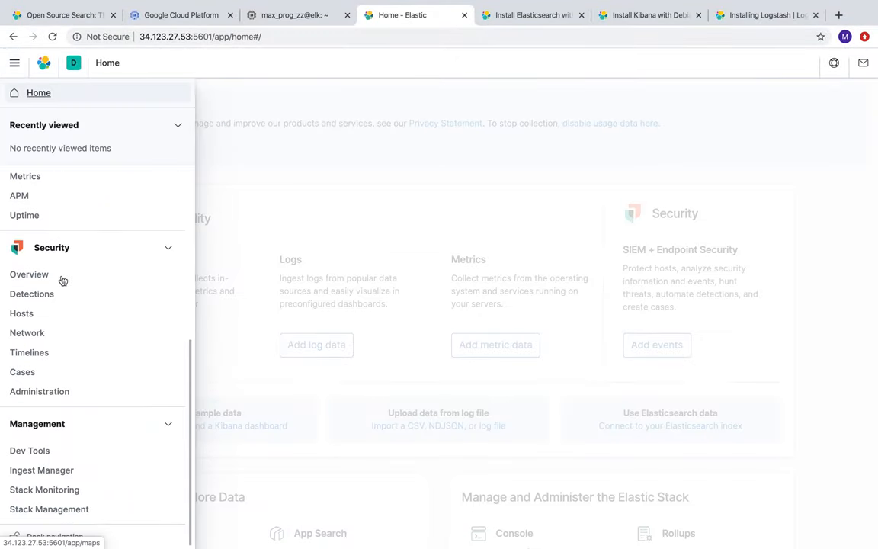
click(29, 450)
text(GET _cat/indices)
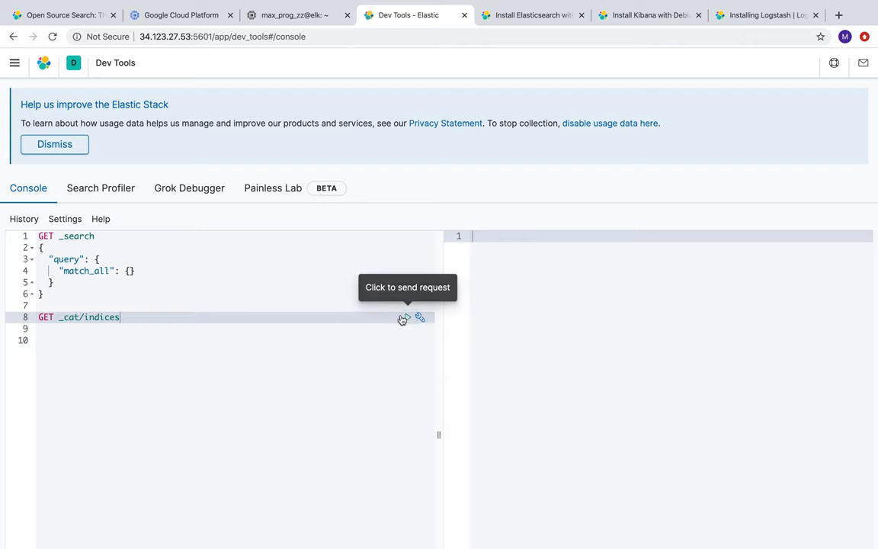
click(409, 317)
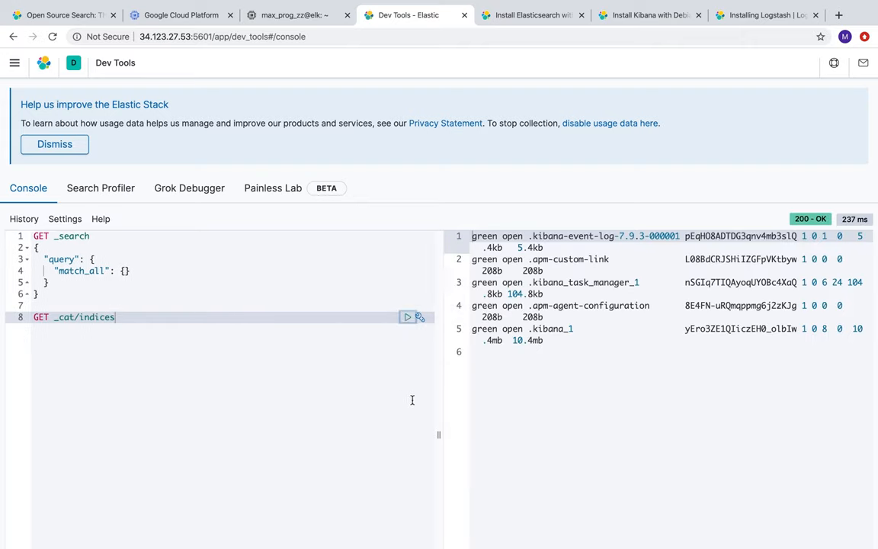
mouse_move(627, 338)
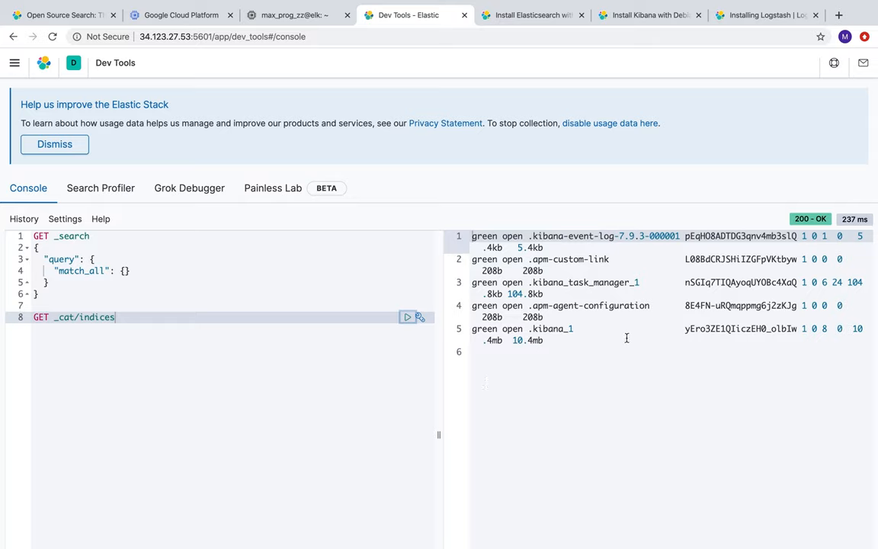
mouse_move(366, 347)
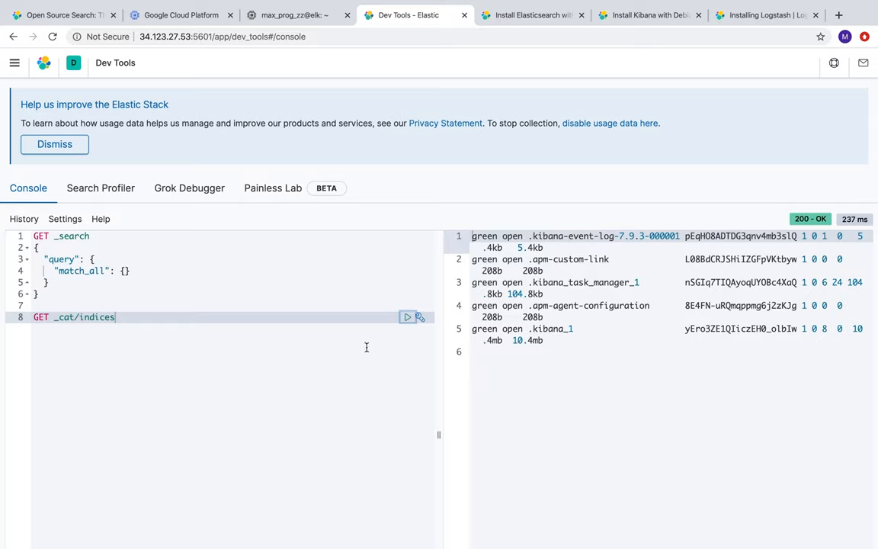
click(292, 16)
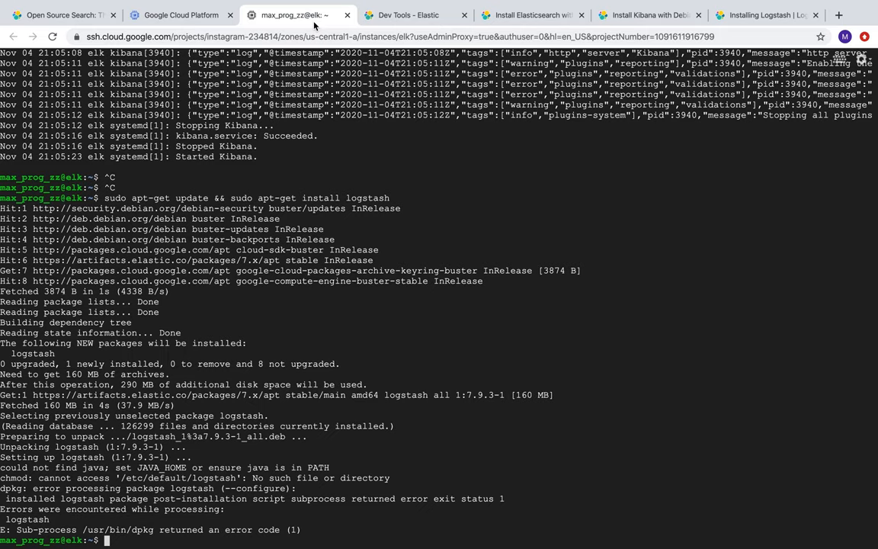
mouse_move(114, 509)
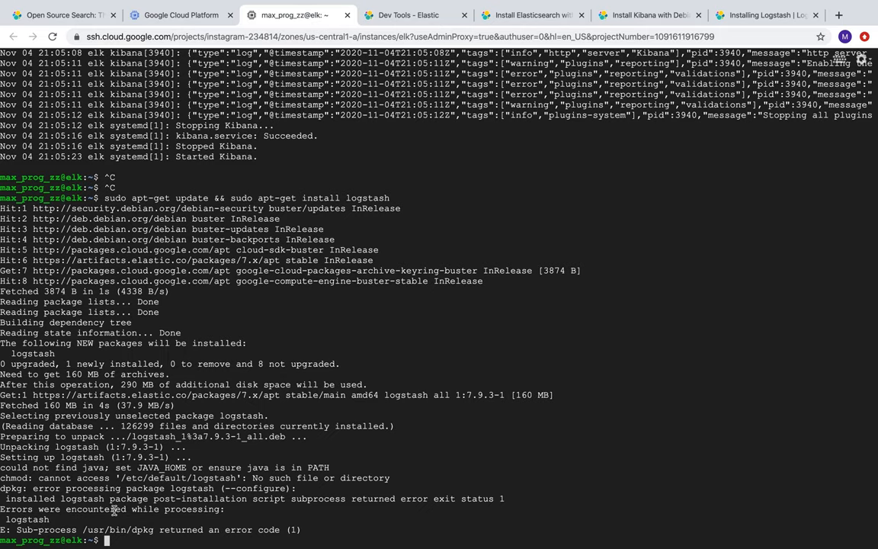
Review the Installing Logstash guide's YUM, Homebrew and apt sections, then return to the SSH terminal.
click(765, 16)
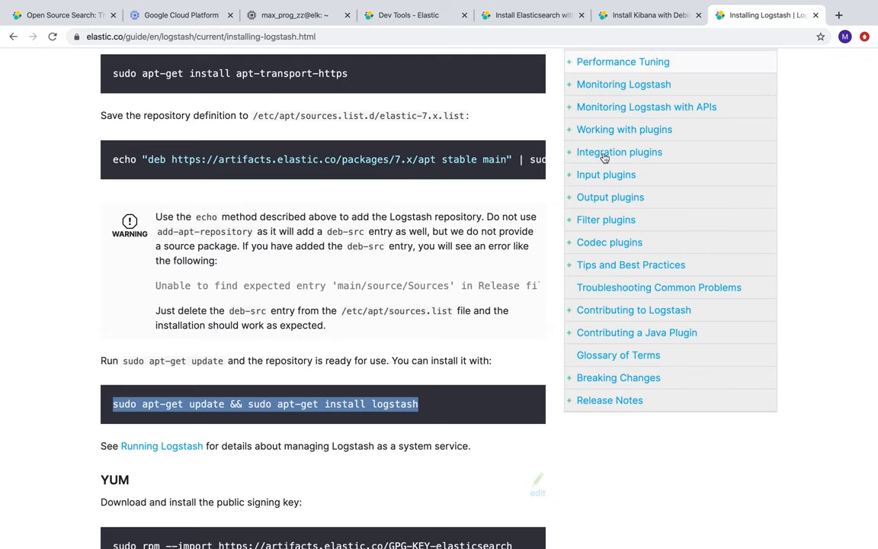
scroll(down, 3)
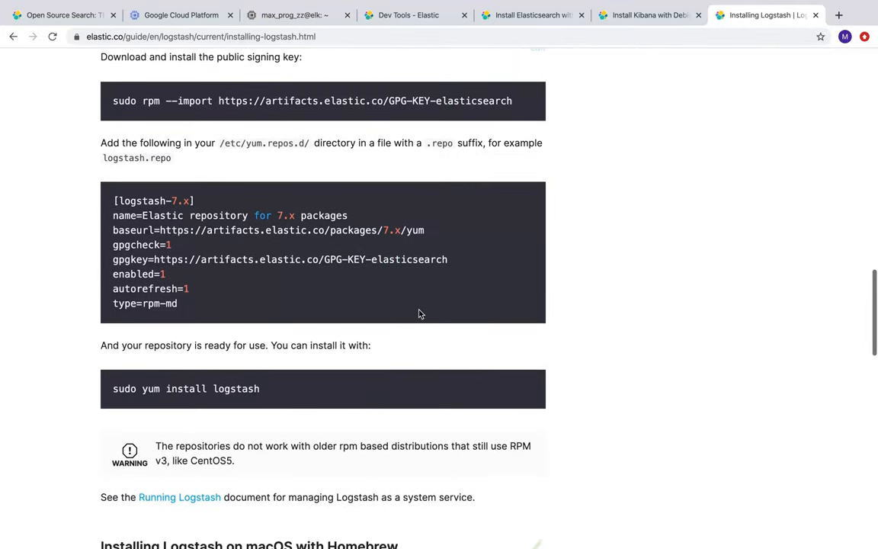
scroll(down, 3)
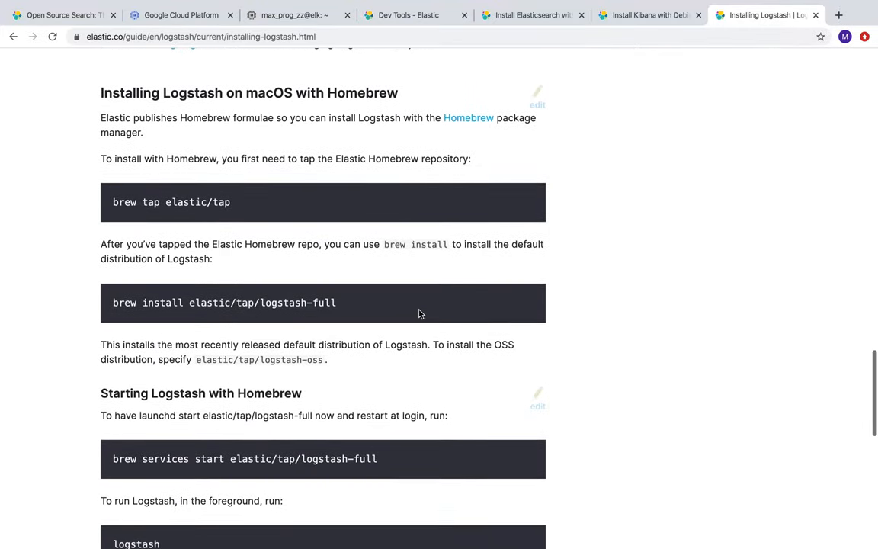
scroll(down, 3)
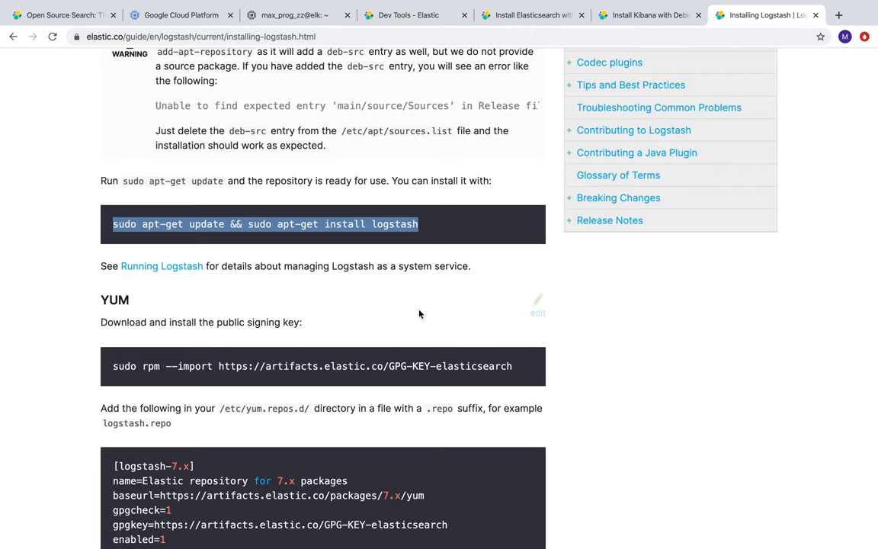
click(296, 15)
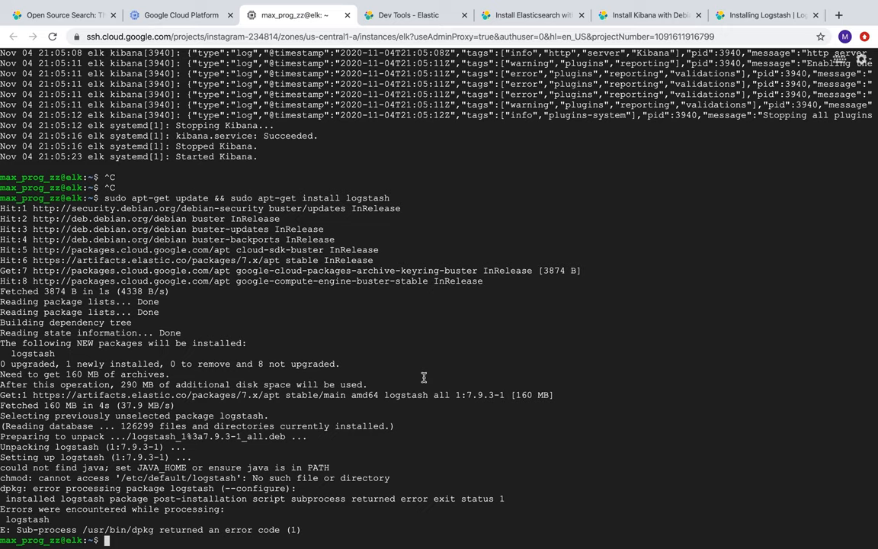
mouse_move(695, 162)
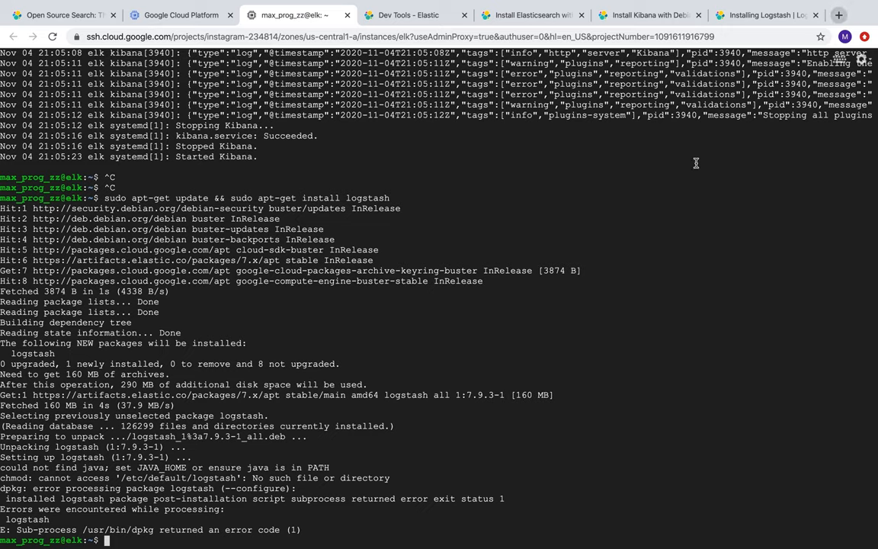
mouse_move(659, 418)
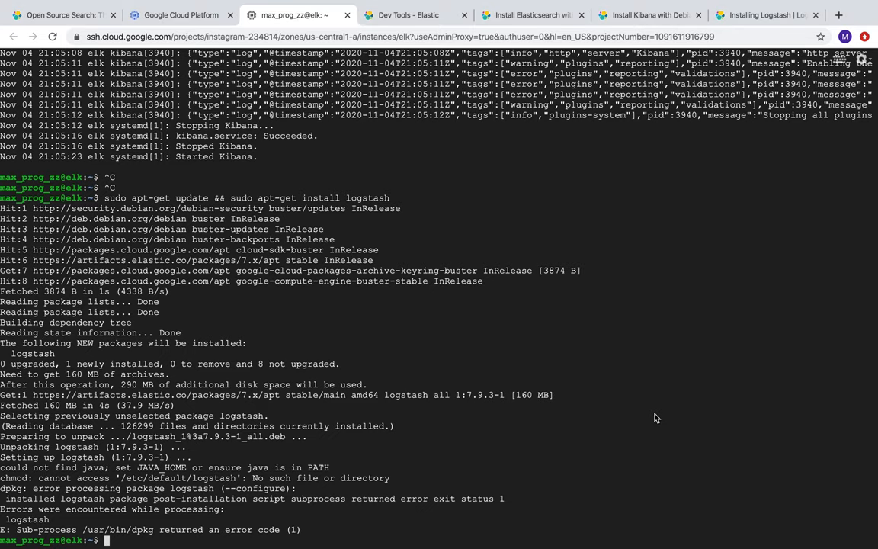
Install nginx on the elk VM with 'sudo apt install nginx', then go to the VM's address tab.
text(sudo apt install nginx)
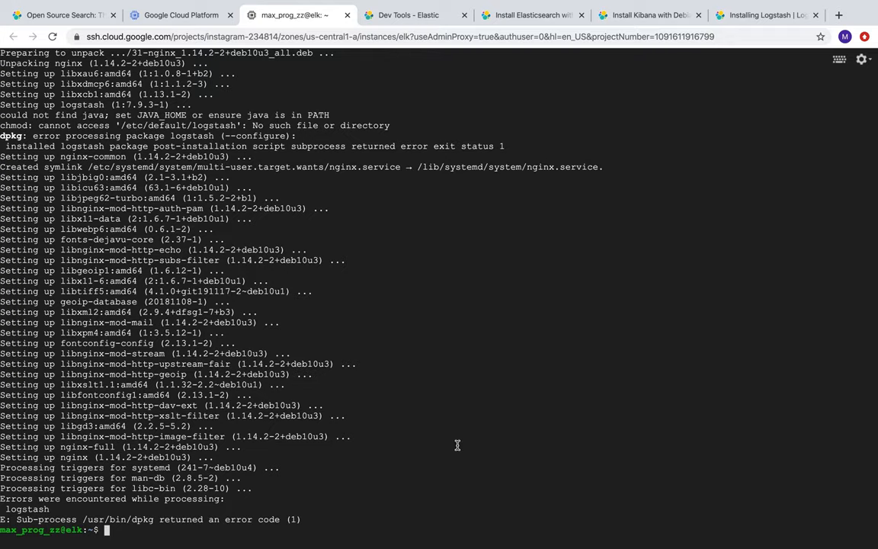
click(180, 15)
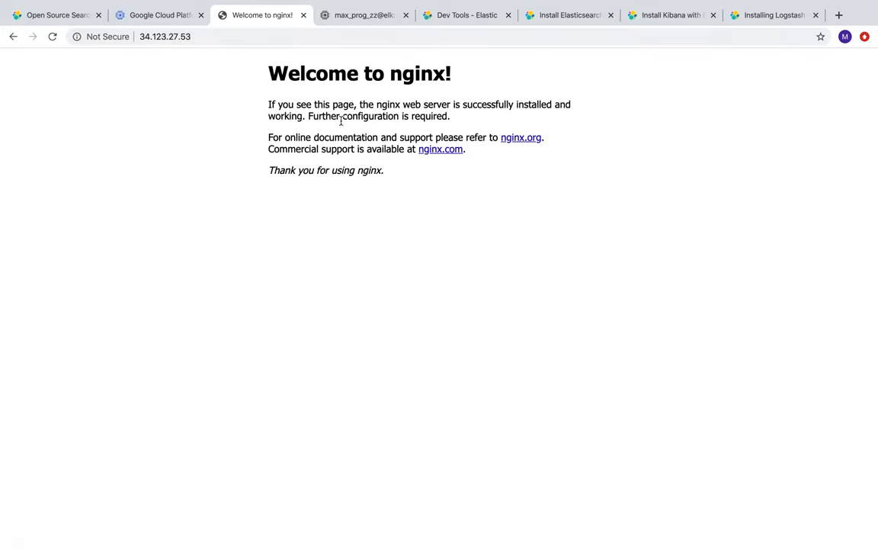
Confirm the 'Welcome to nginx!' page is served, then return to the VM terminal.
double_click(359, 73)
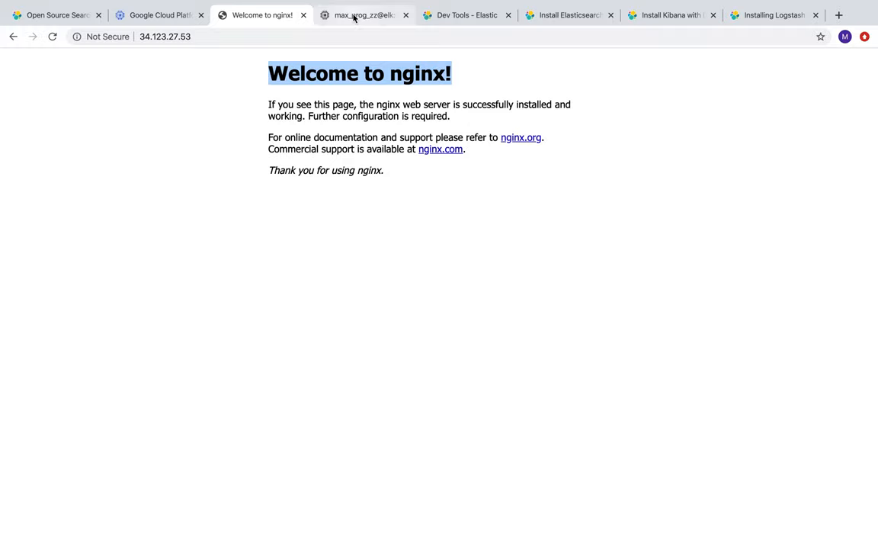
click(363, 15)
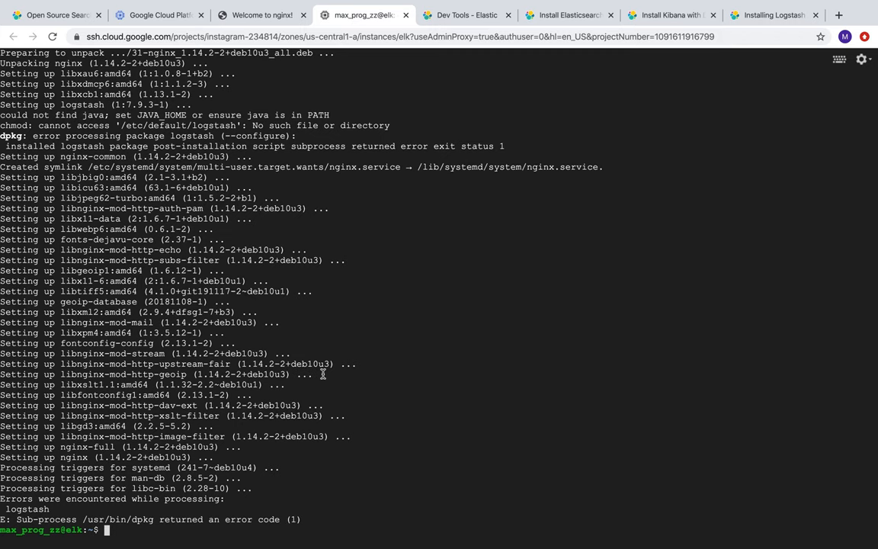
mouse_move(702, 311)
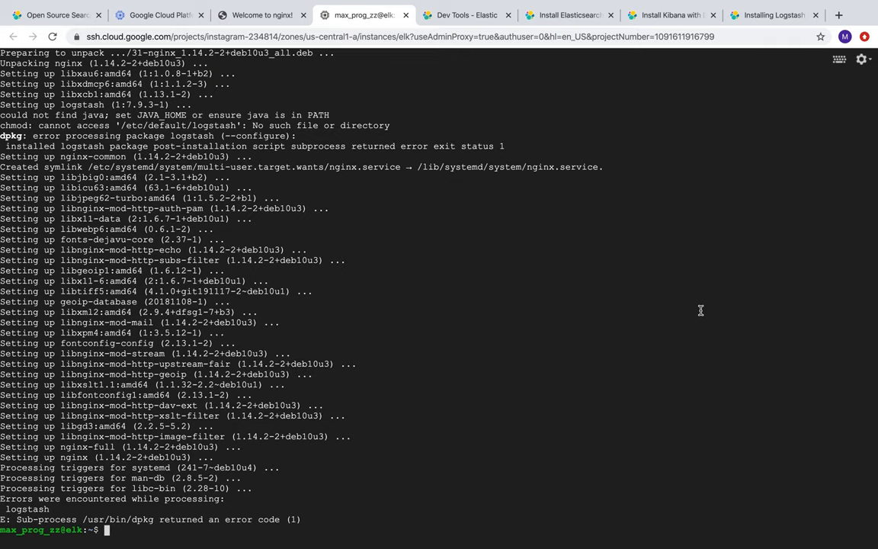
Move into /etc/logstash/conf.d and list its contents, finding it empty.
text(cd)
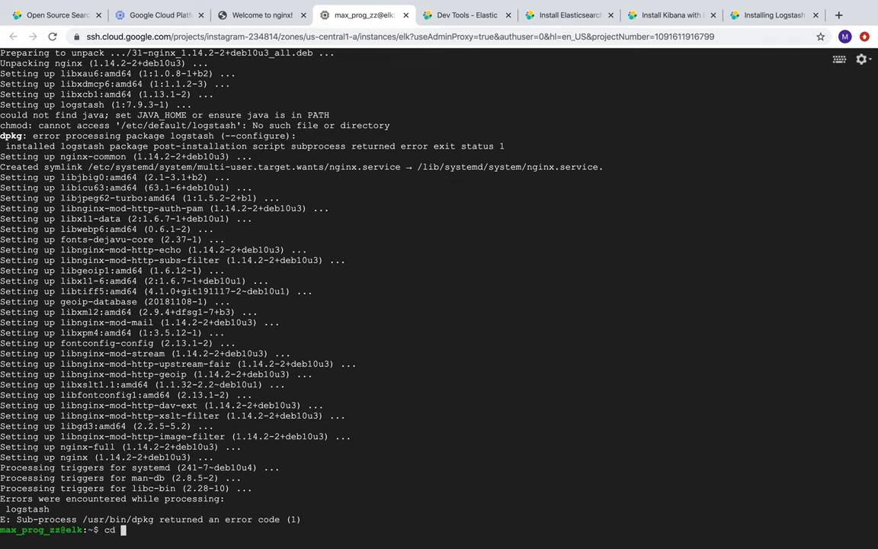
text(/etc/)
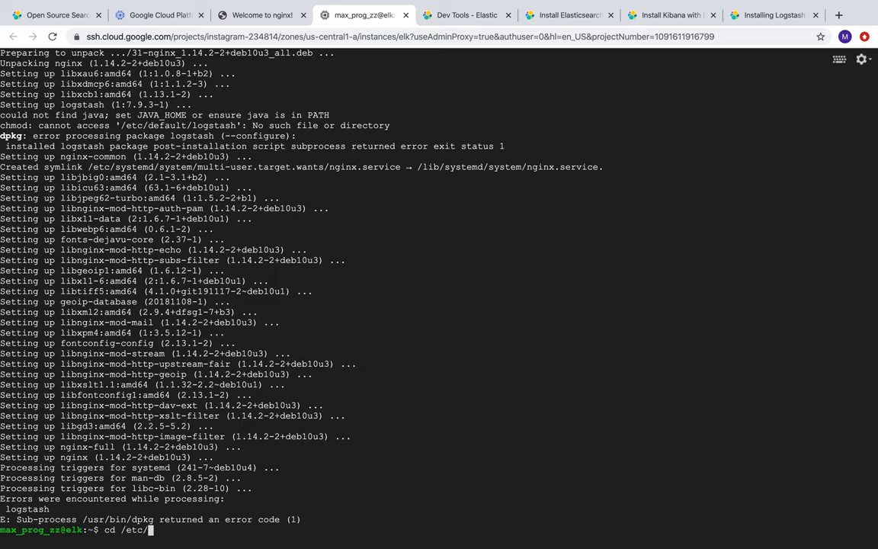
text(logstash)
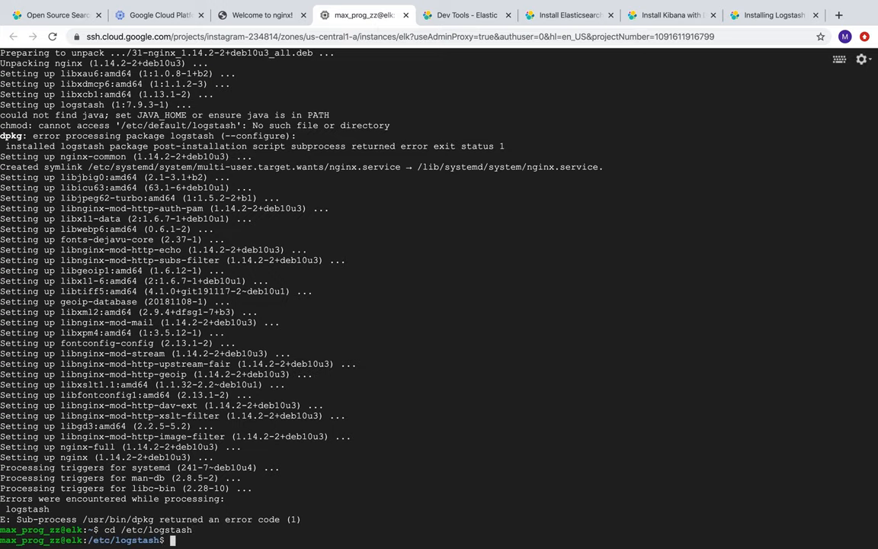
text(ls -l)
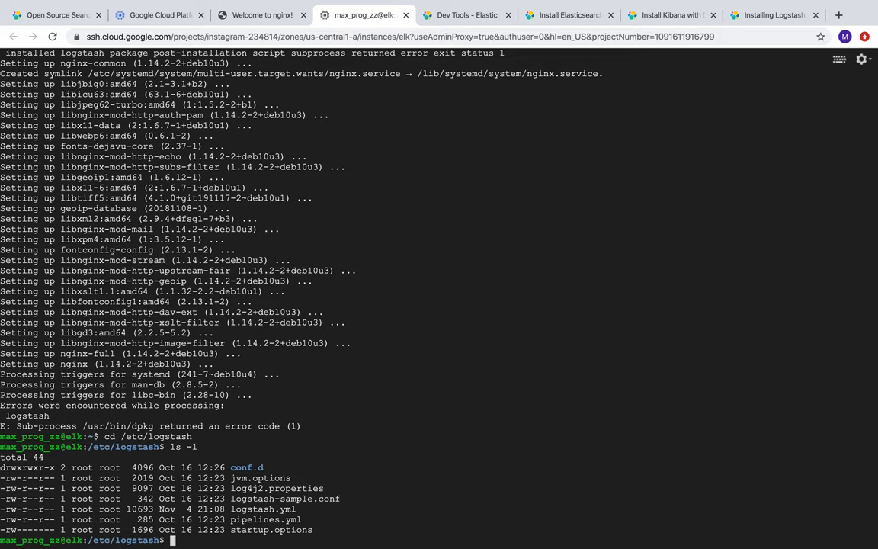
text(cd conf.d)
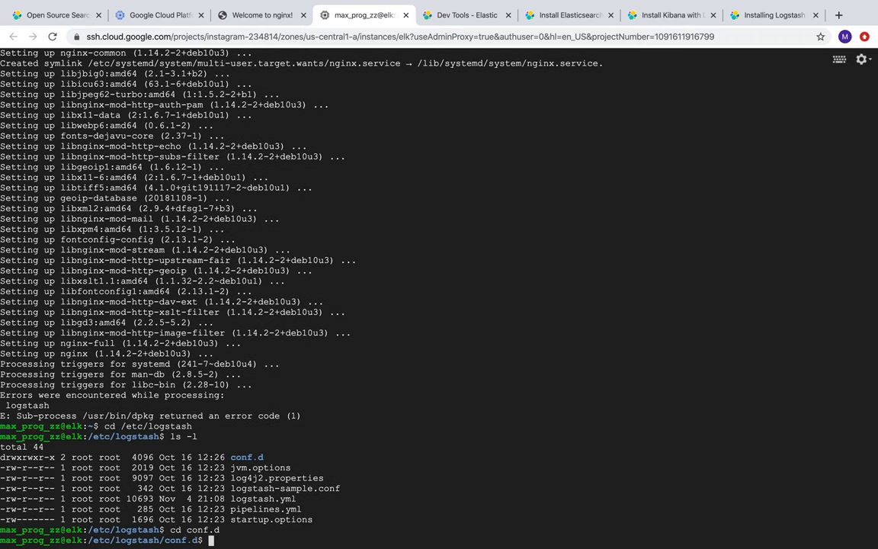
text(ls -l)
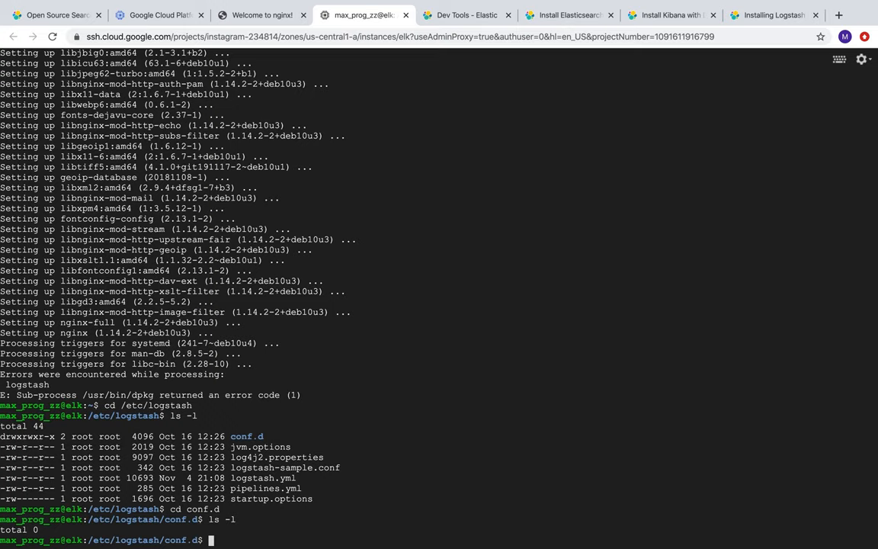
Create nginx.conf with touch, rerunning via sudo after permission is denied.
text(touch)
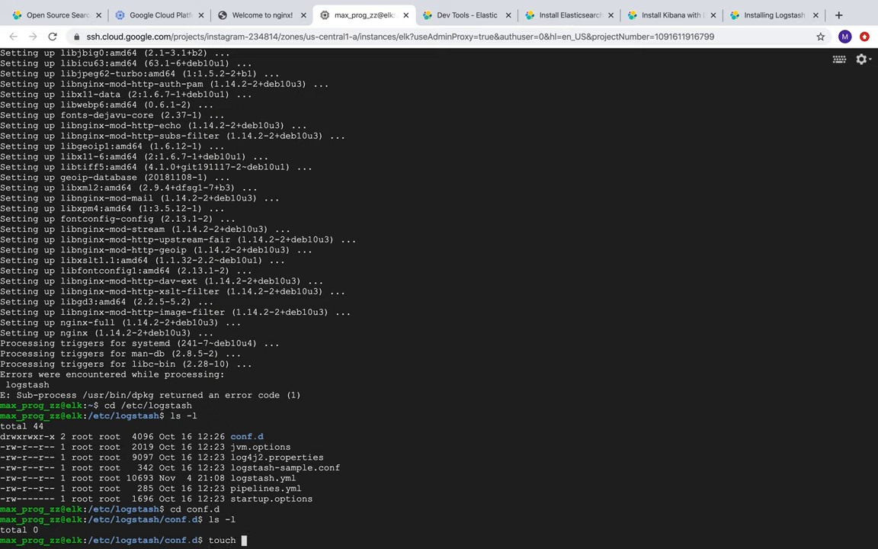
text(nginx.conf)
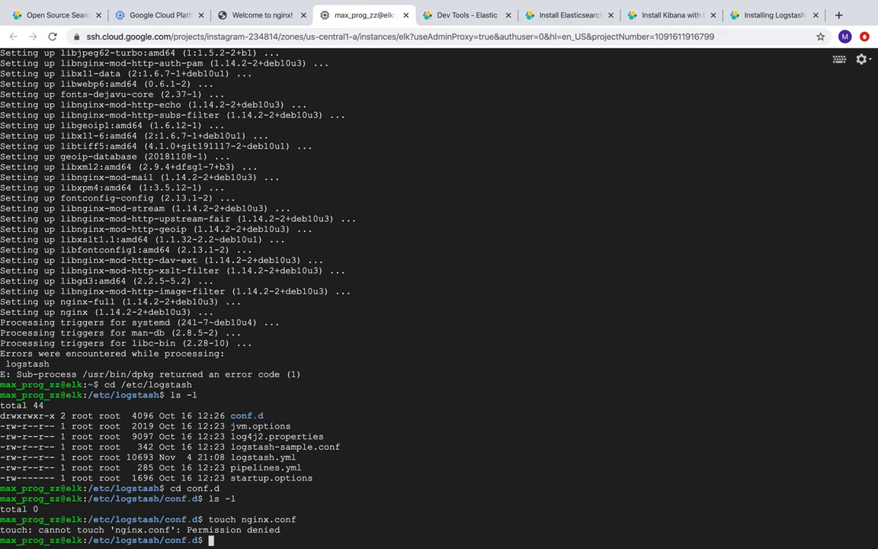
text(sudo nano)
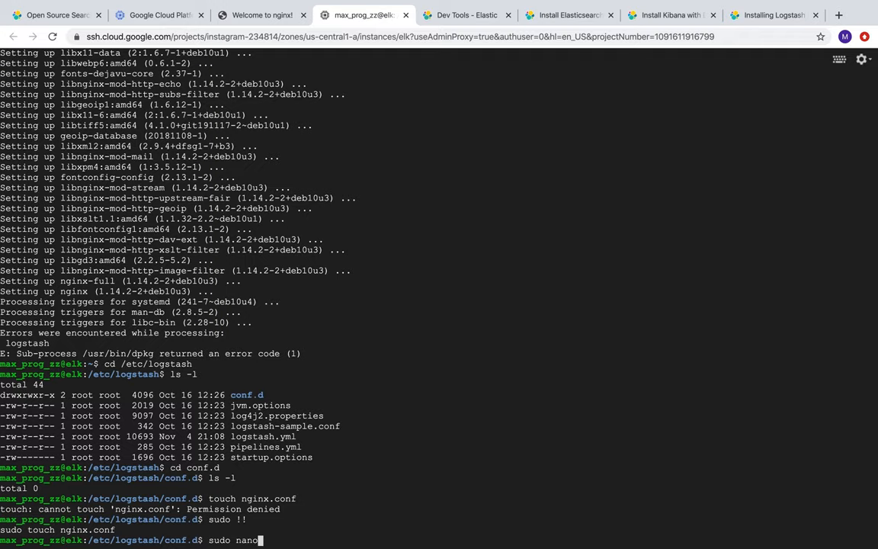
text(nginx.conf)
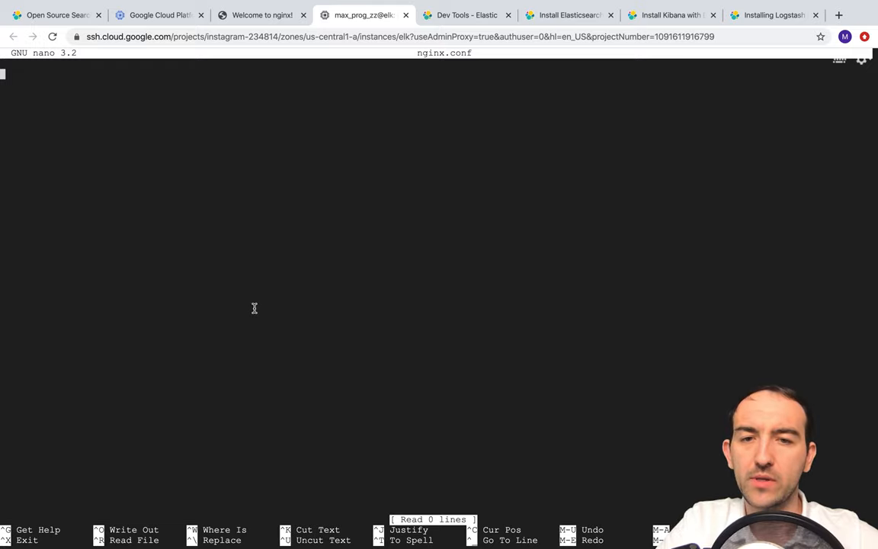
mouse_move(277, 259)
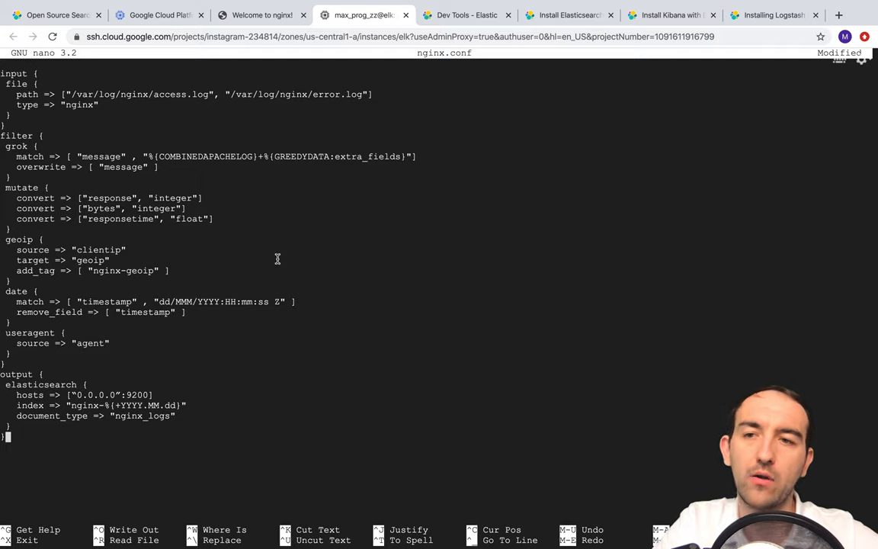
mouse_move(65, 67)
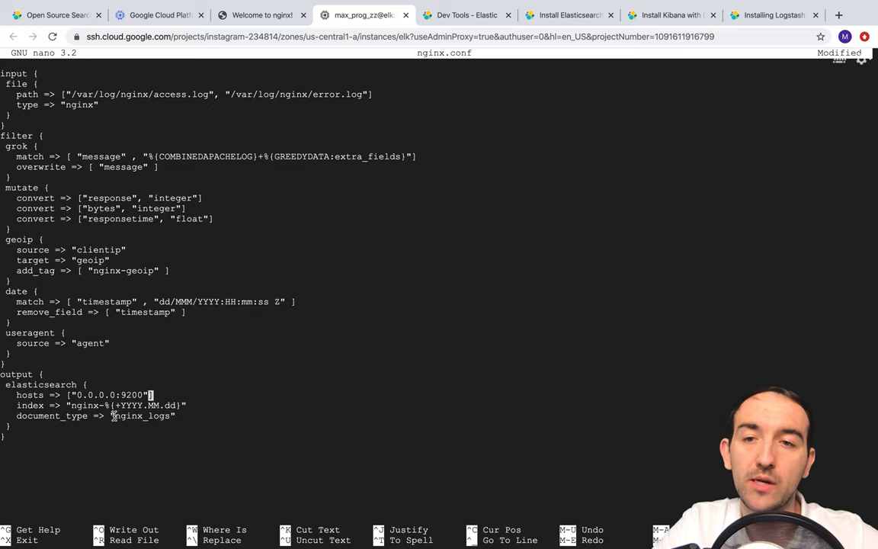
Save the Logstash nginx pipeline config in nano and exit to the prompt.
key(ctrl+x)
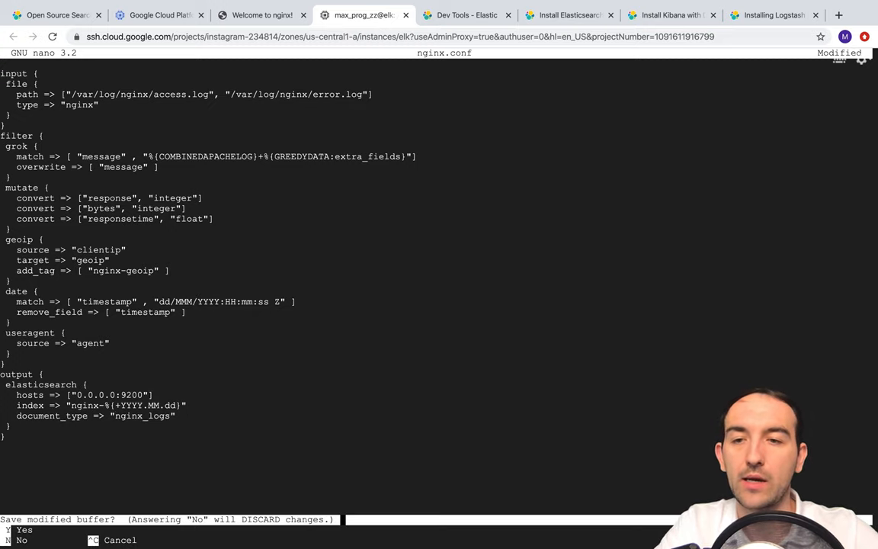
key(n)
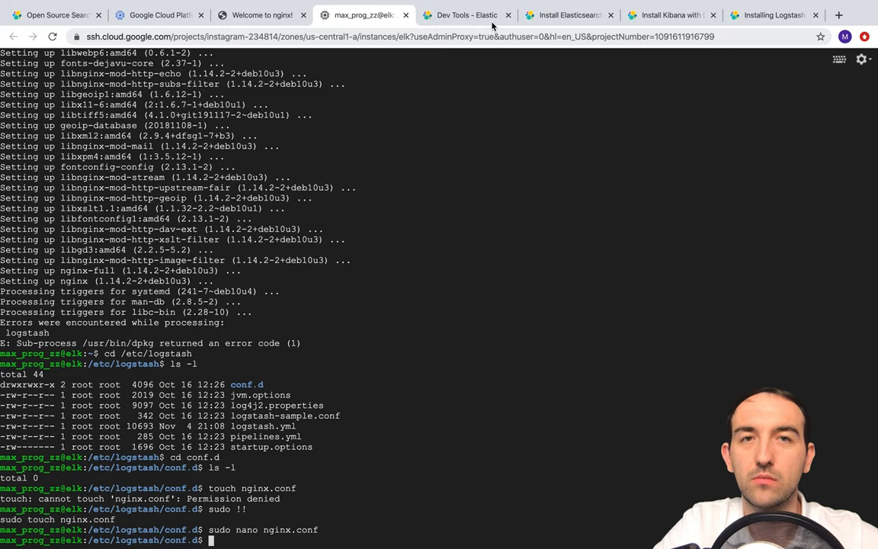
Load Elasticsearch's cluster info at the VM's address on port 9200, then return to the terminal.
click(567, 15)
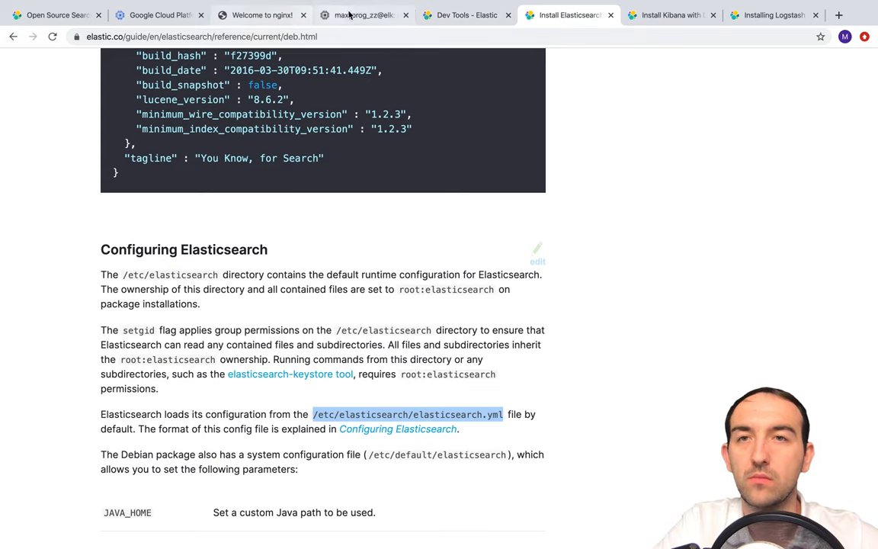
click(262, 15)
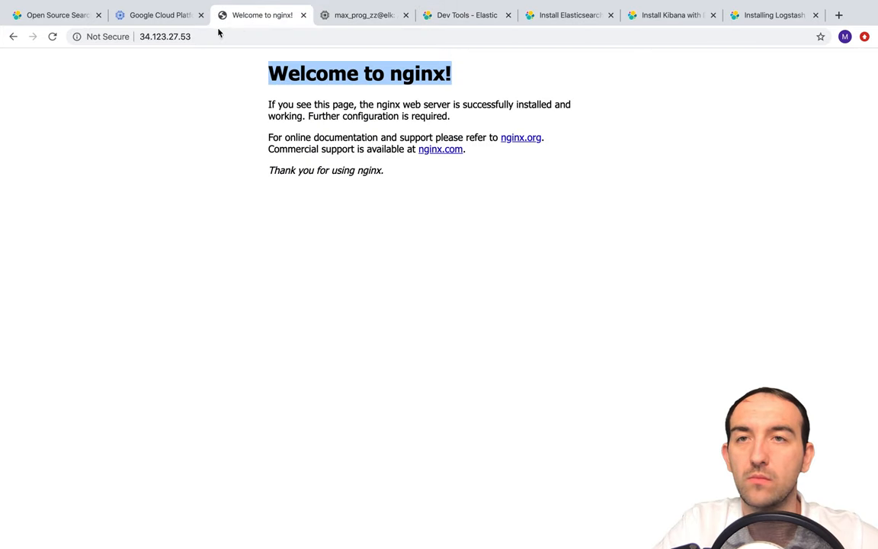
click(164, 37)
text(:9200)
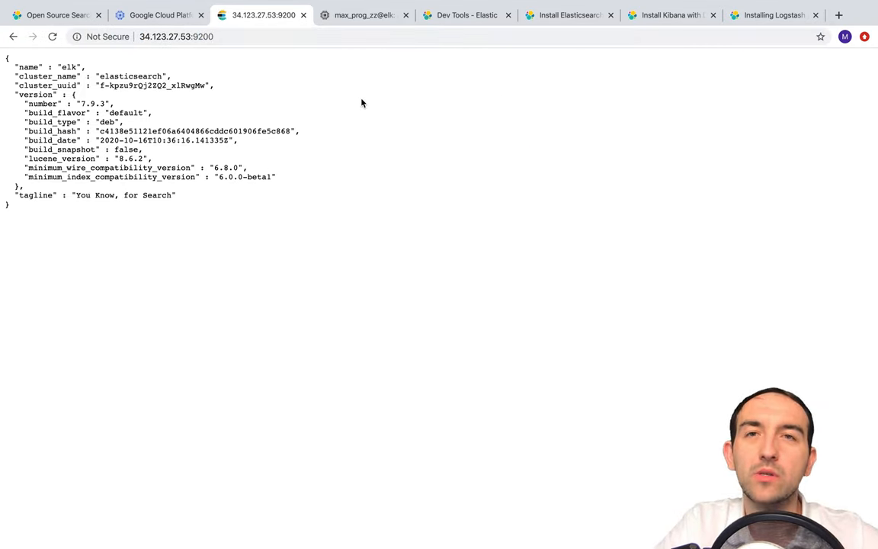
click(363, 15)
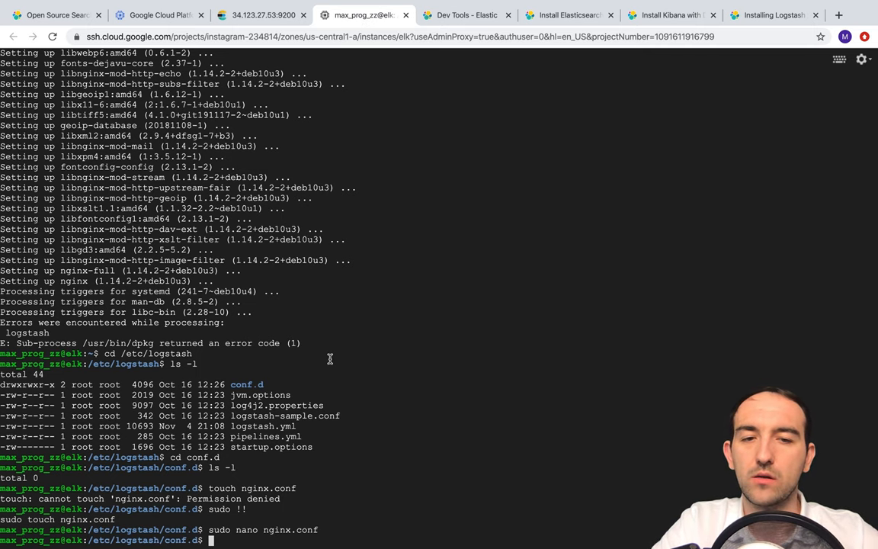
mouse_move(459, 353)
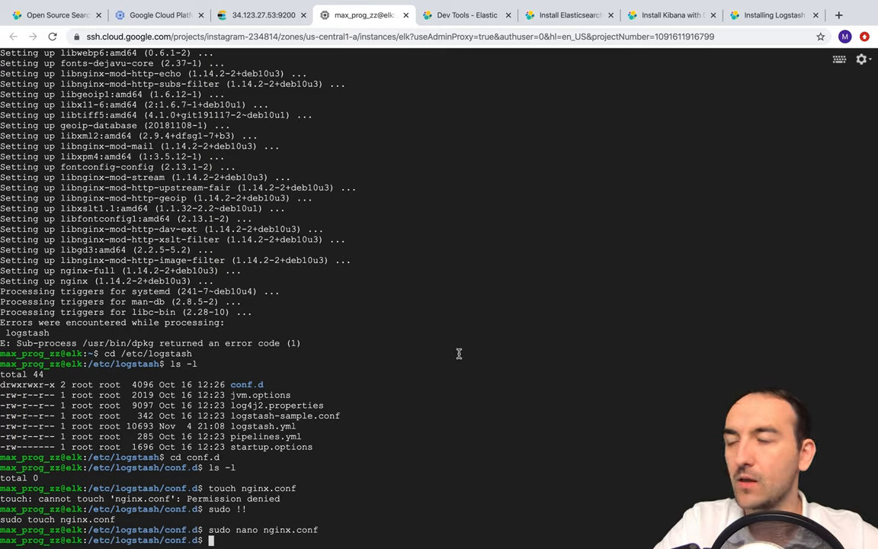
mouse_move(471, 210)
text(cd /)
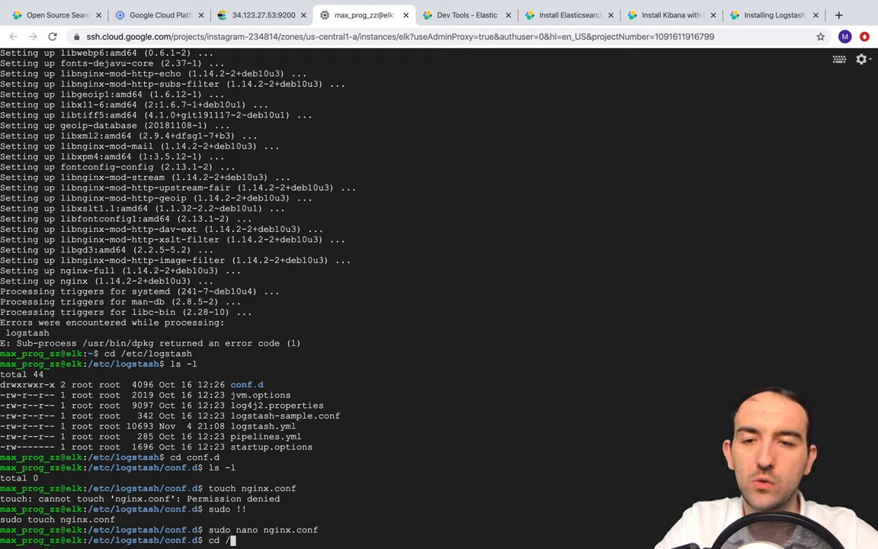
From /usr/share/logstash run bin/logstash -f /etc/logstash/conf.d/nginx.conf, which reports Java missing.
text(usr/share//)
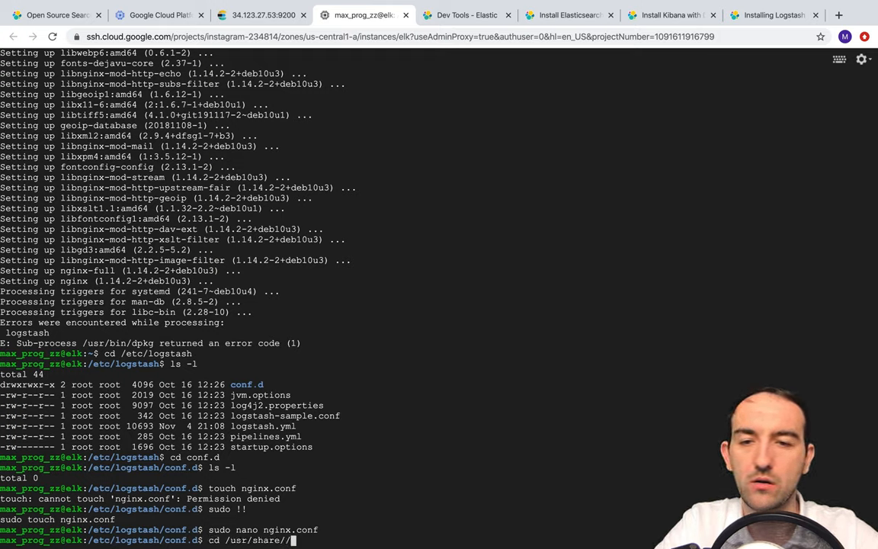
text(logstash)
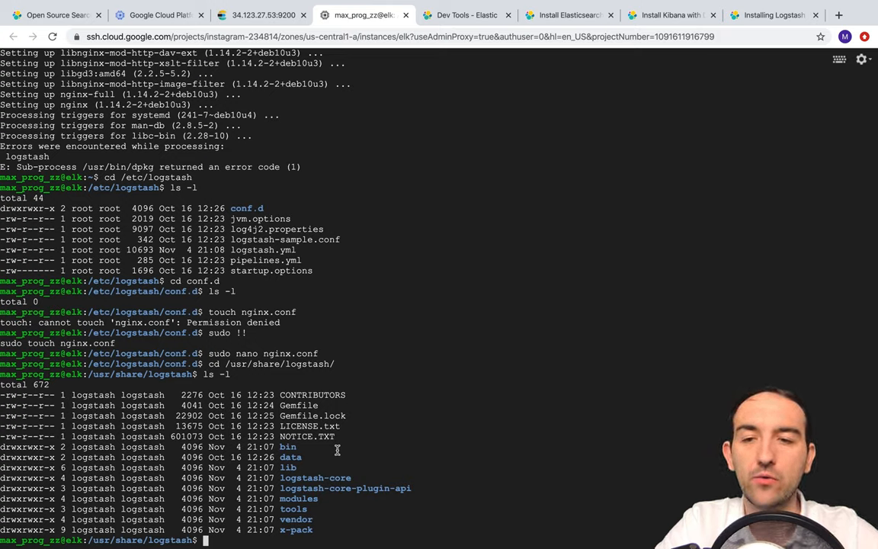
text(bib)
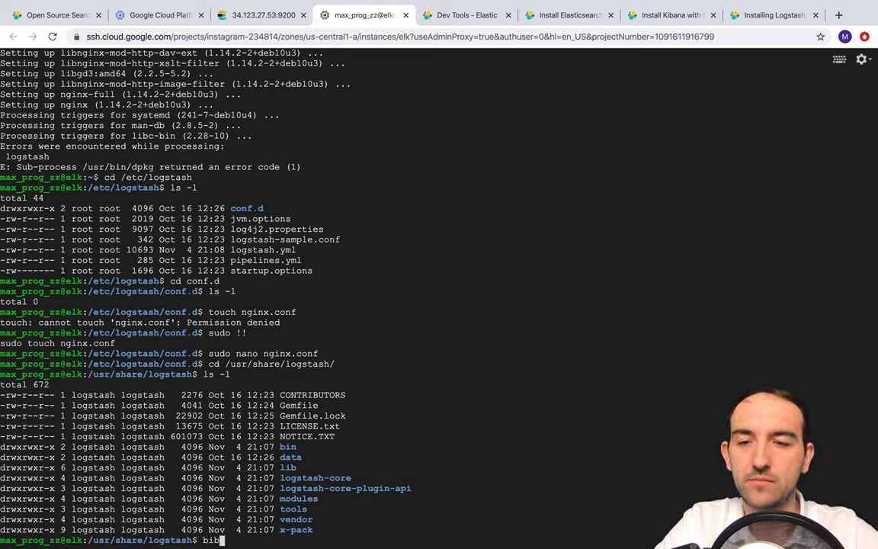
text(in/logs)
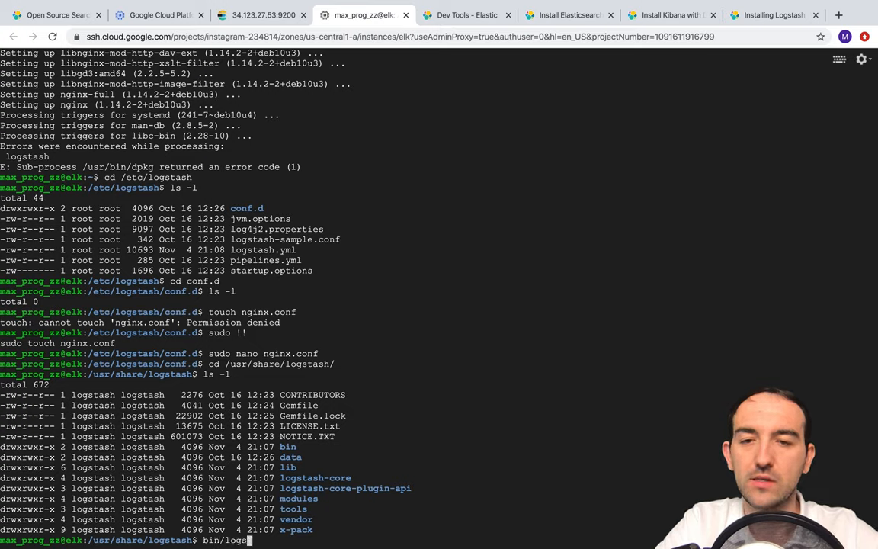
text(tash -f)
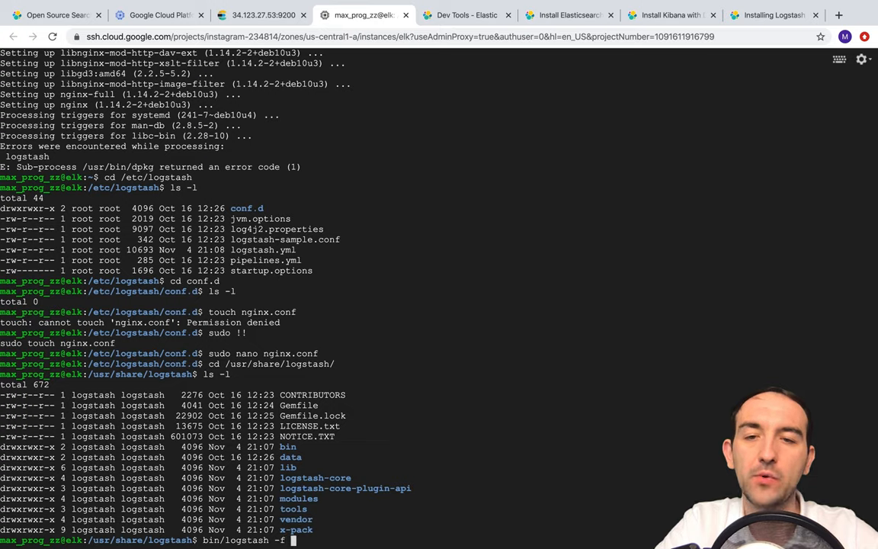
text(/)
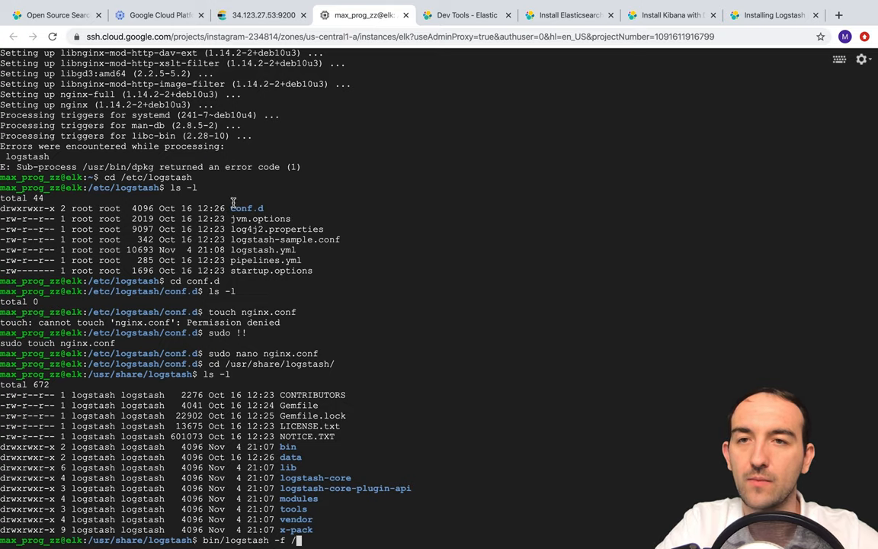
mouse_move(98, 177)
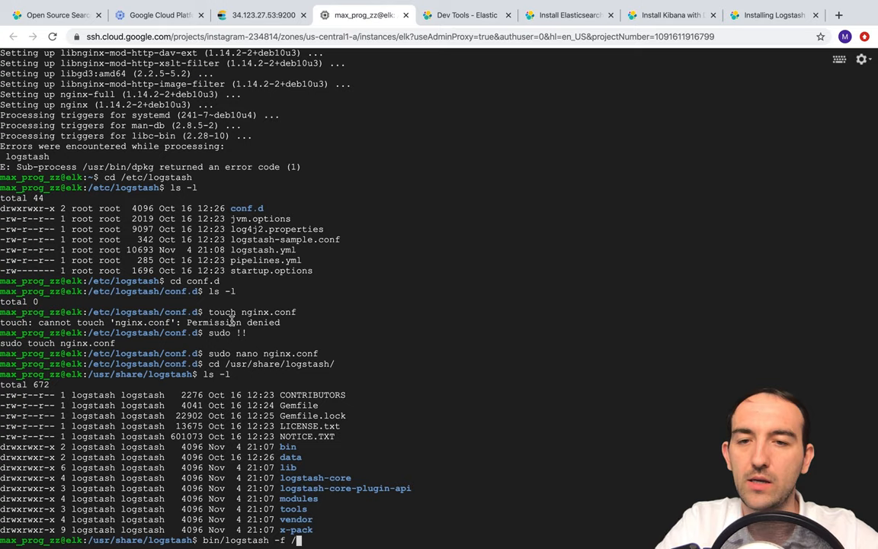
text(etc/logs)
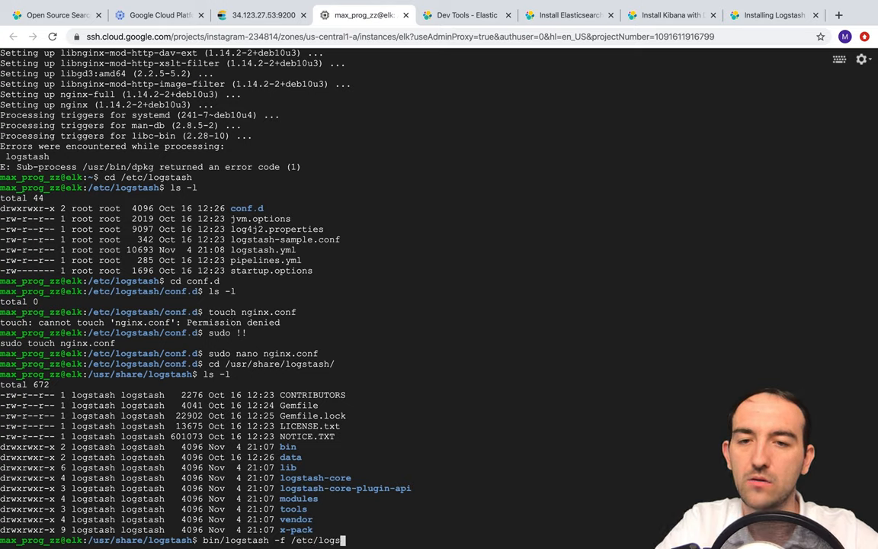
text(/)
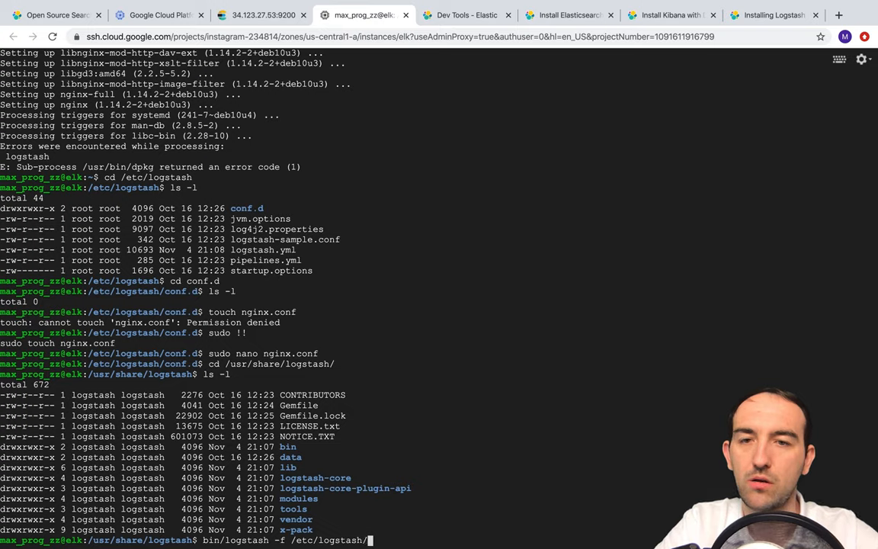
text(confd.)
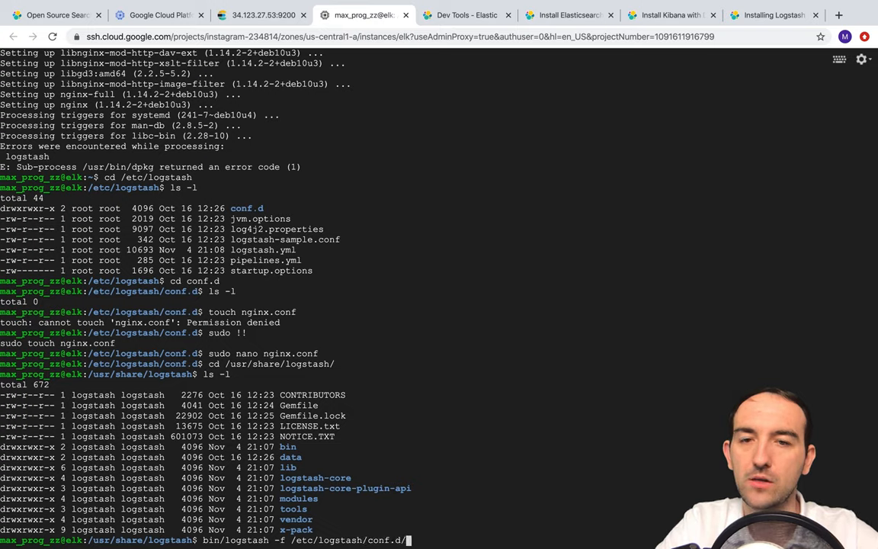
text(nginx.conf)
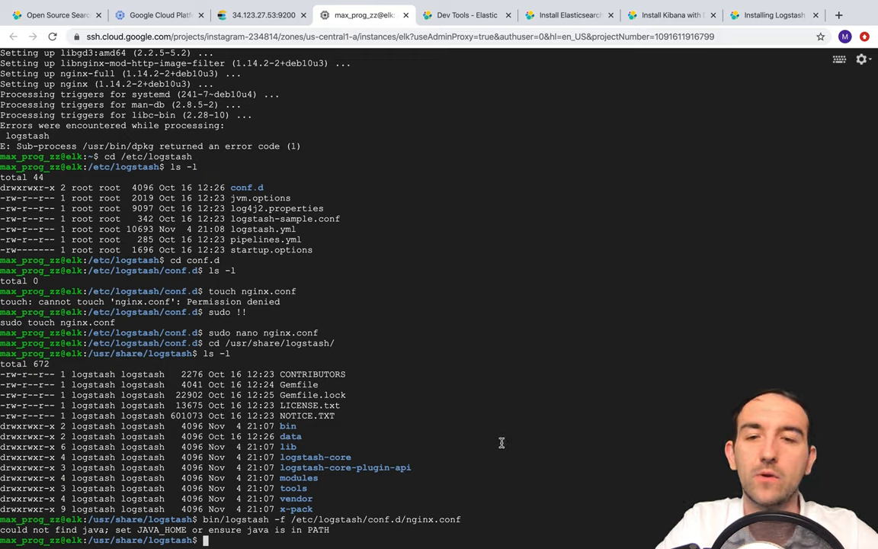
Install Java on the VM with 'sudo apt install default-jre'.
text(sudo apt install default-jre)
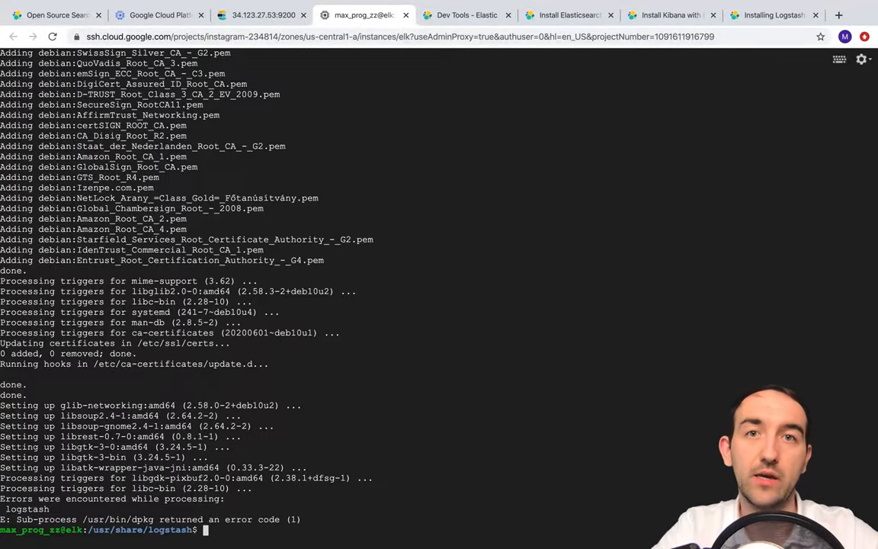
Install default-jre with sudo apt and confirm Java reports OpenJDK 11.0.9, then rerun Logstash on nginx.conf.
text(java --version)
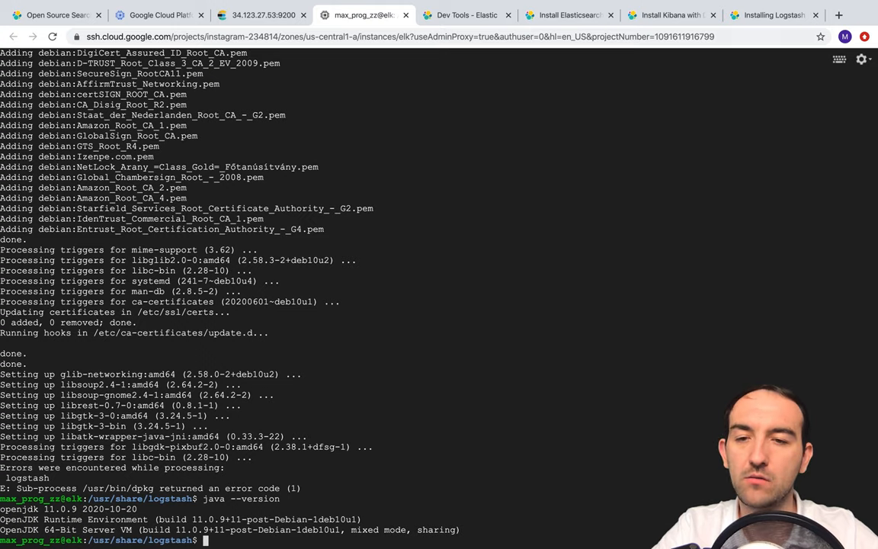
text(sudo apt install default-jre)
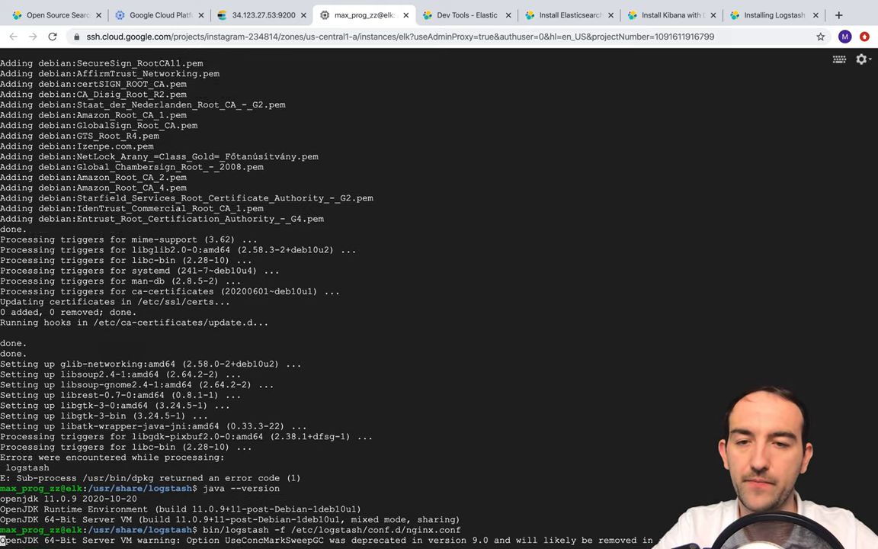
scroll(down, 3)
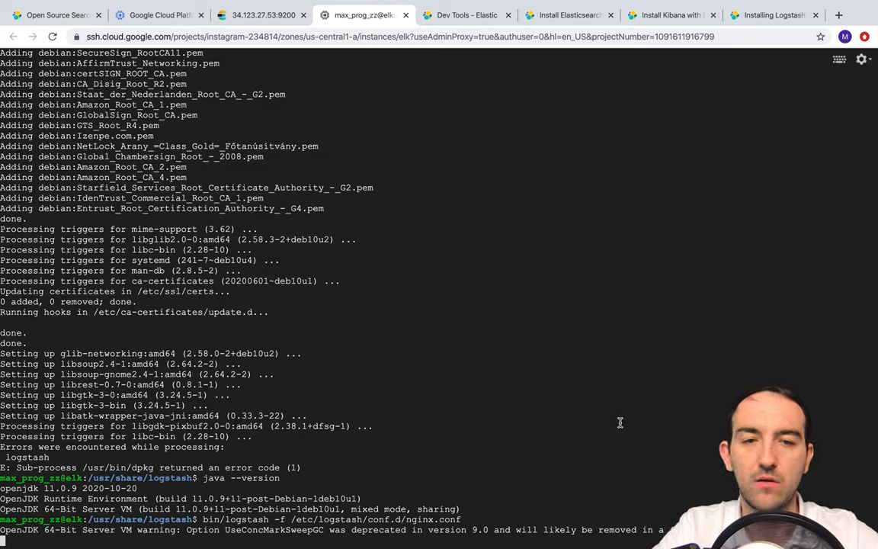
mouse_move(500, 403)
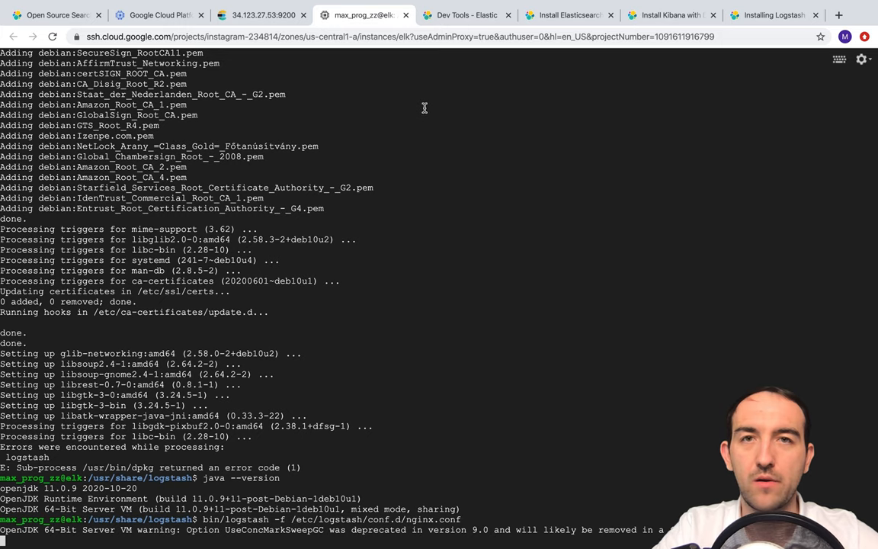
scroll(down, 3)
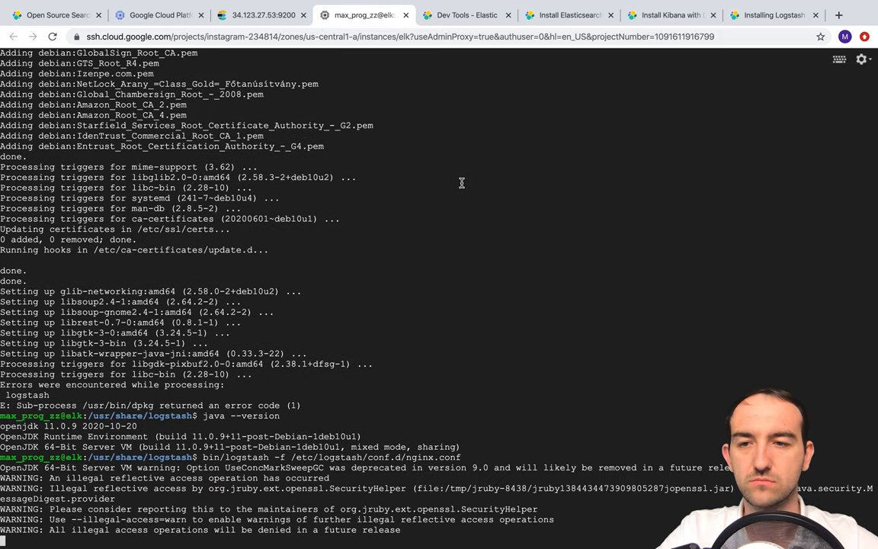
scroll(down, 3)
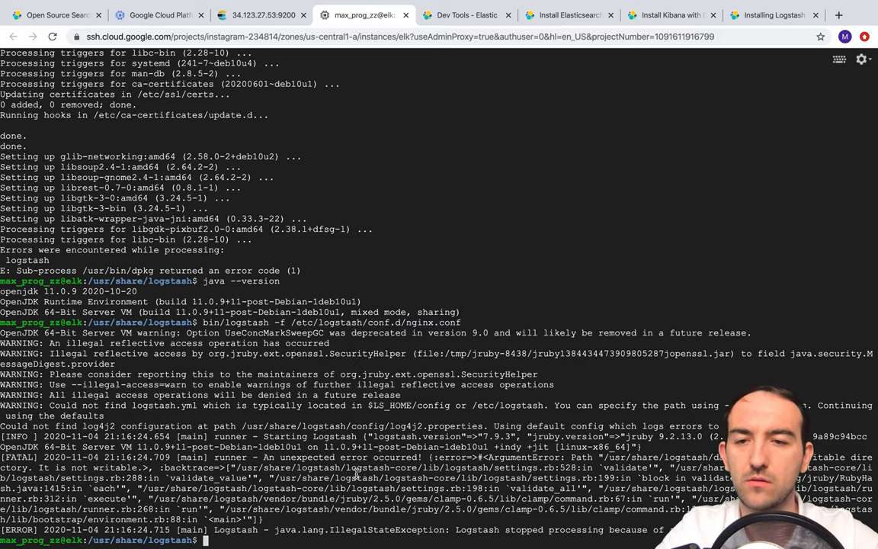
Display /etc/logstash/conf.d/nginx.conf again after Logstash fails on an unwritable data path.
text(cat /etc/logstash/conf.d/nginx.conf)
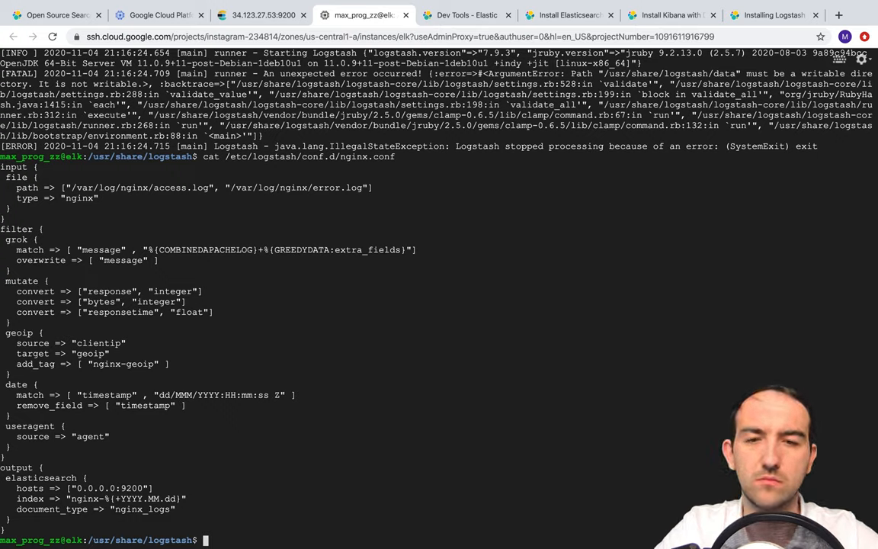
Run sudo bin/logstash -f /etc/logstash/conf.d/nginx.conf until the pipeline starts and connects to Elasticsearch.
text(bin/logstash -f /etc/logstash/conf.d/nginx.conf)
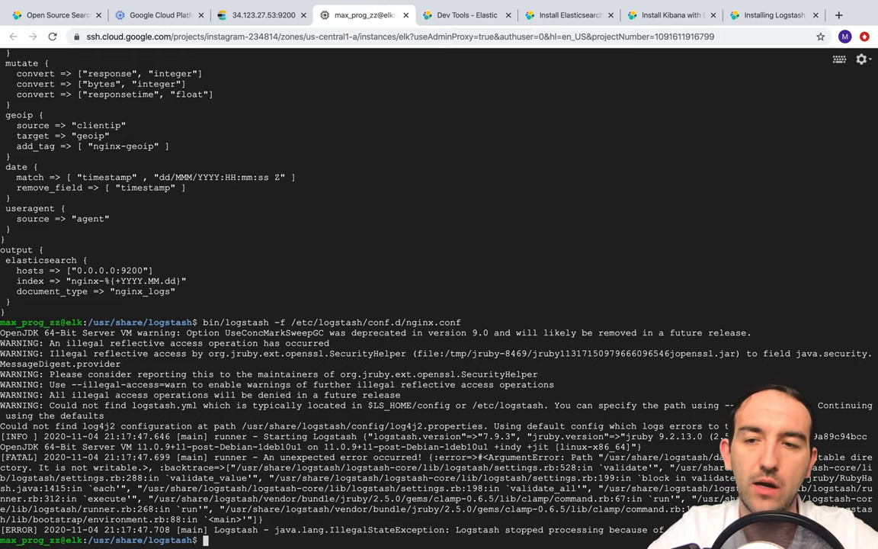
text(sudo)
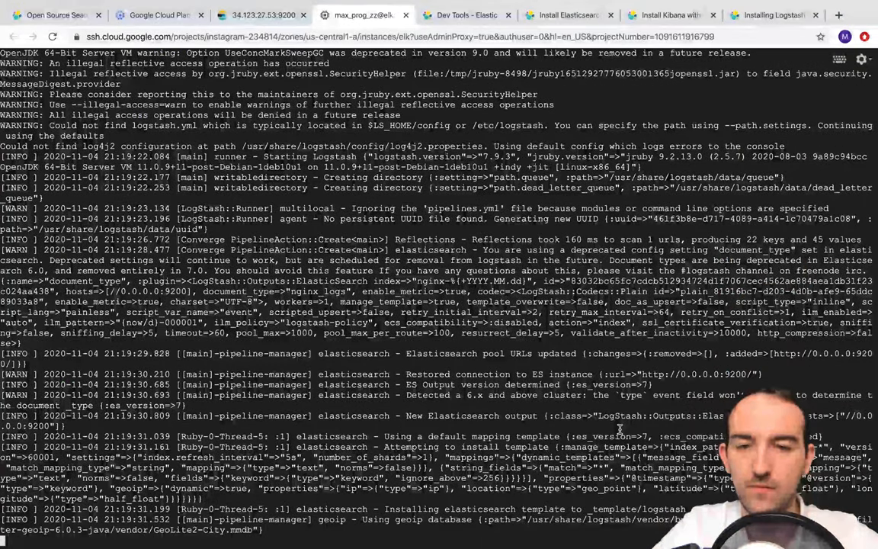
scroll(down, 3)
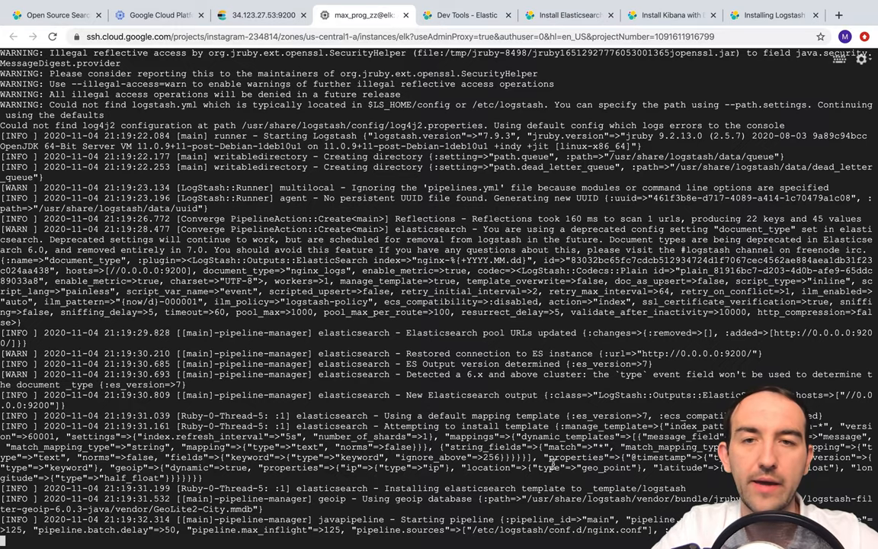
scroll(down, 3)
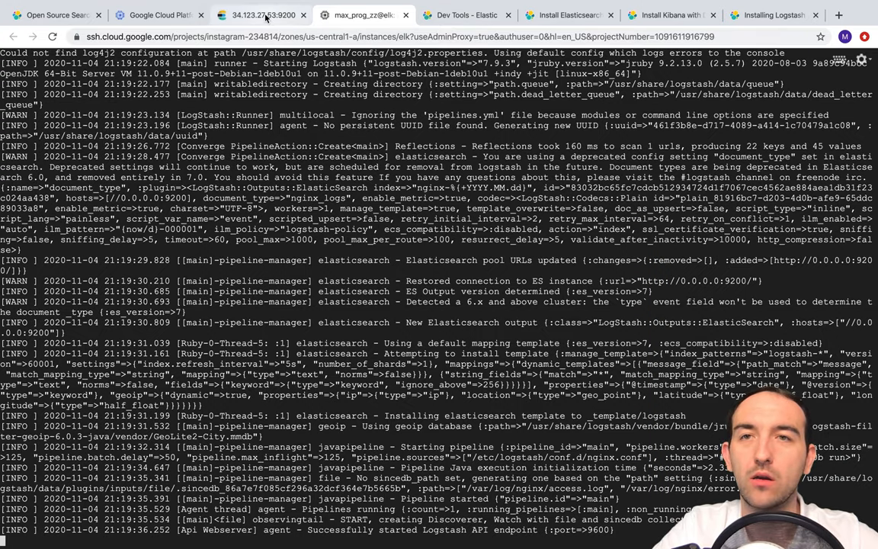
click(465, 15)
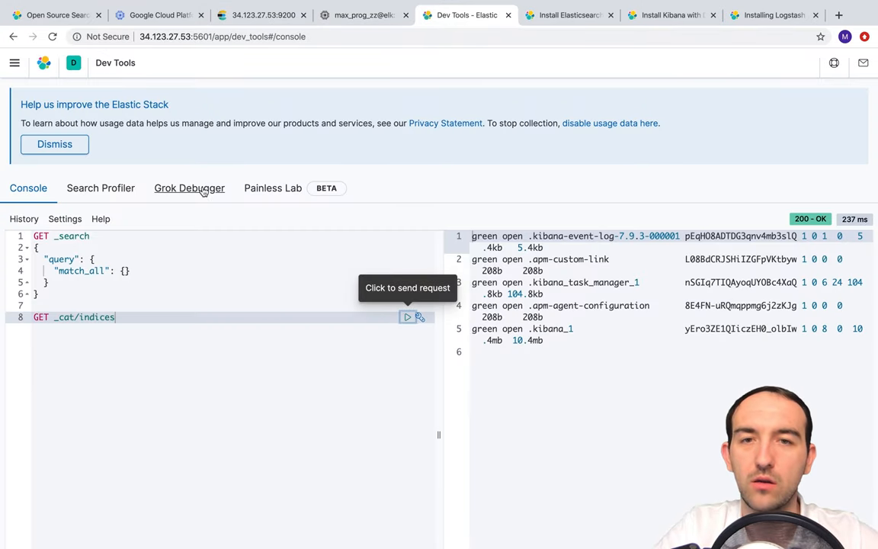
Resend GET _cat/indices several times; only Kibana and APM indices are listed so far.
click(409, 317)
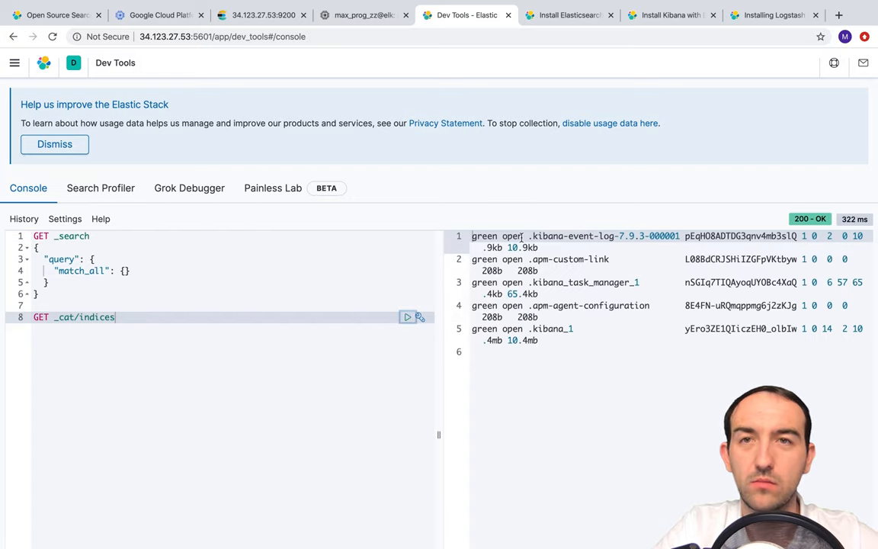
click(358, 15)
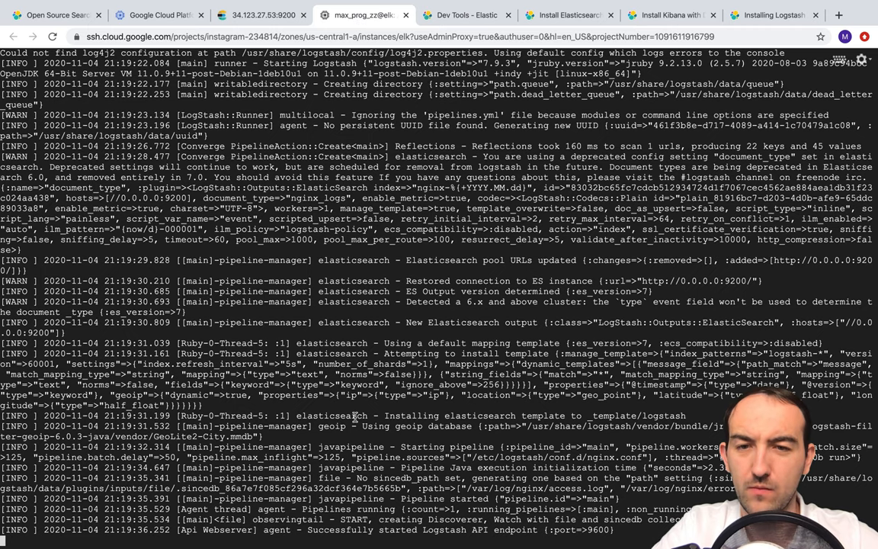
click(466, 15)
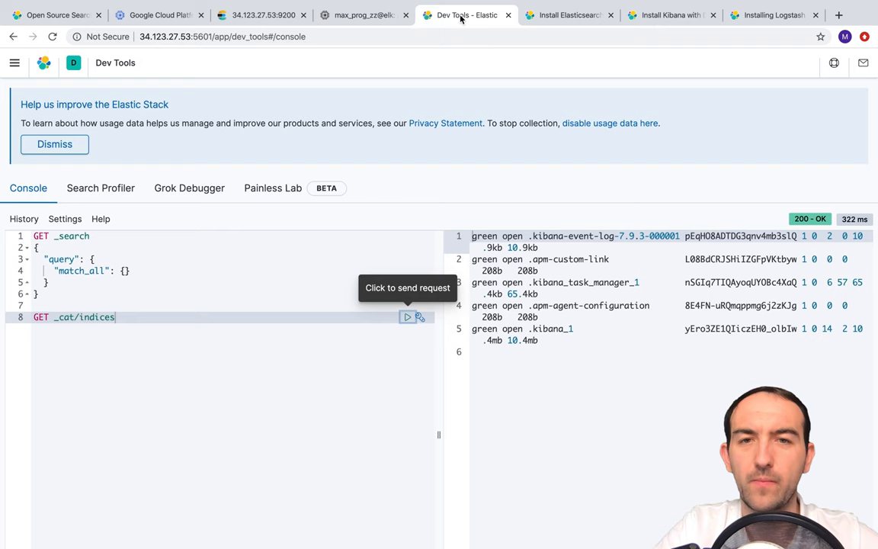
click(407, 317)
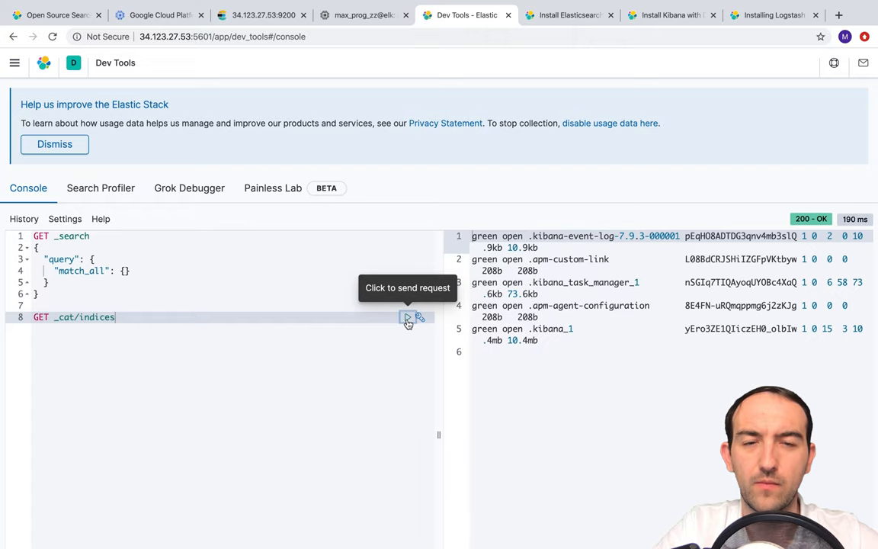
click(409, 317)
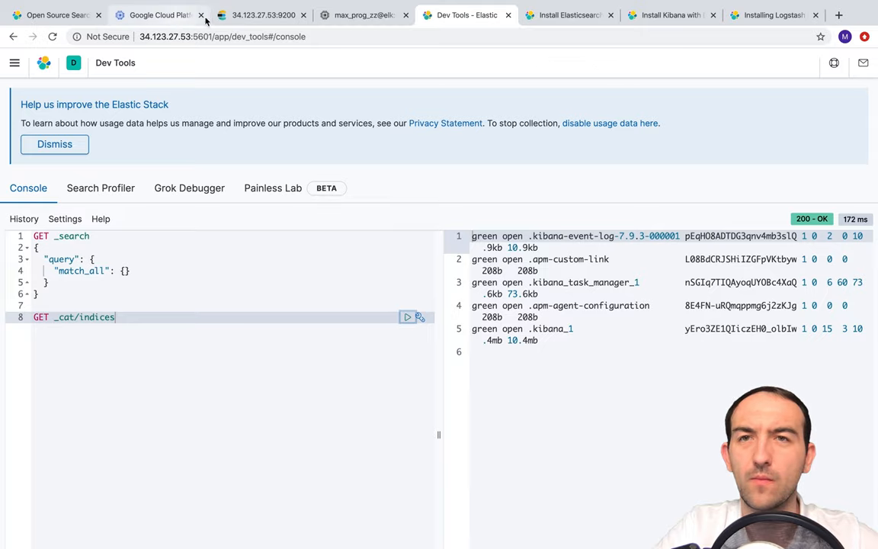
Load the nginx welcome page at the VM's IP to generate access-log traffic.
click(262, 15)
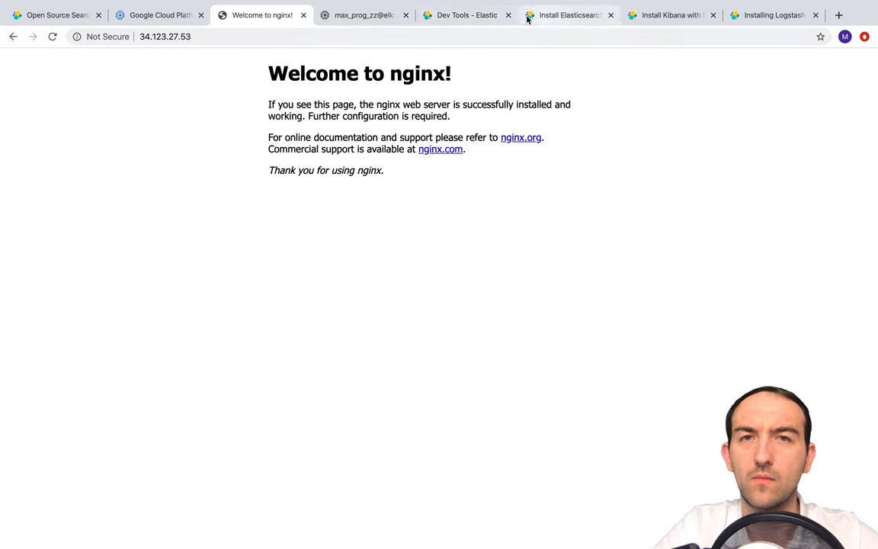
Relist indices in Dev Tools, now showing a yellow nginx-2020.11.04 index.
click(467, 15)
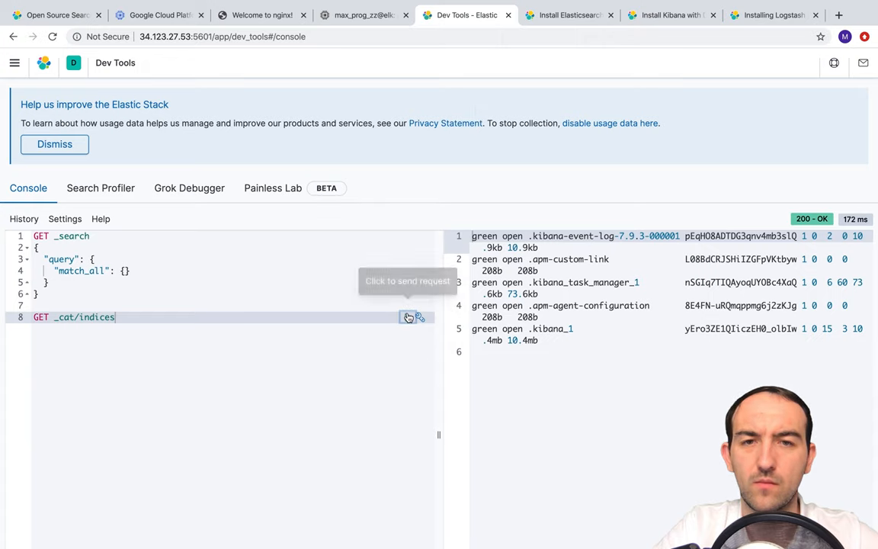
click(409, 317)
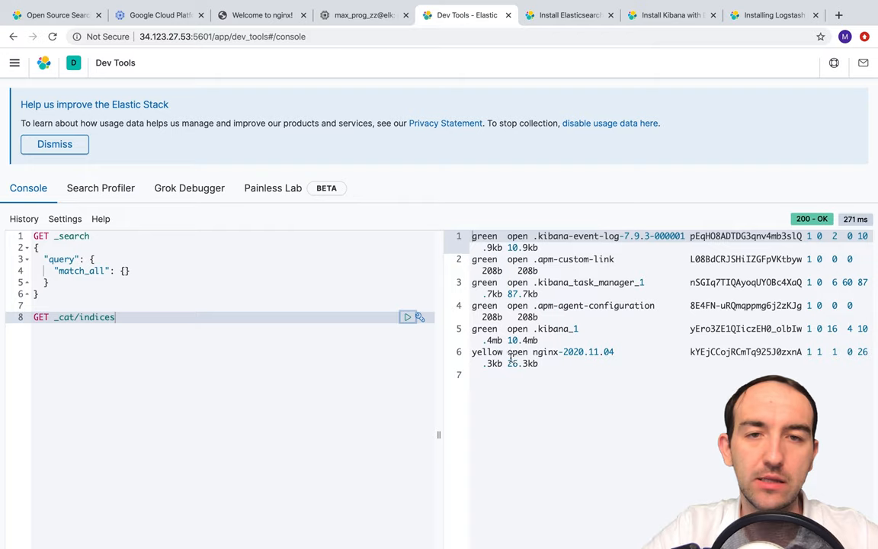
mouse_move(293, 374)
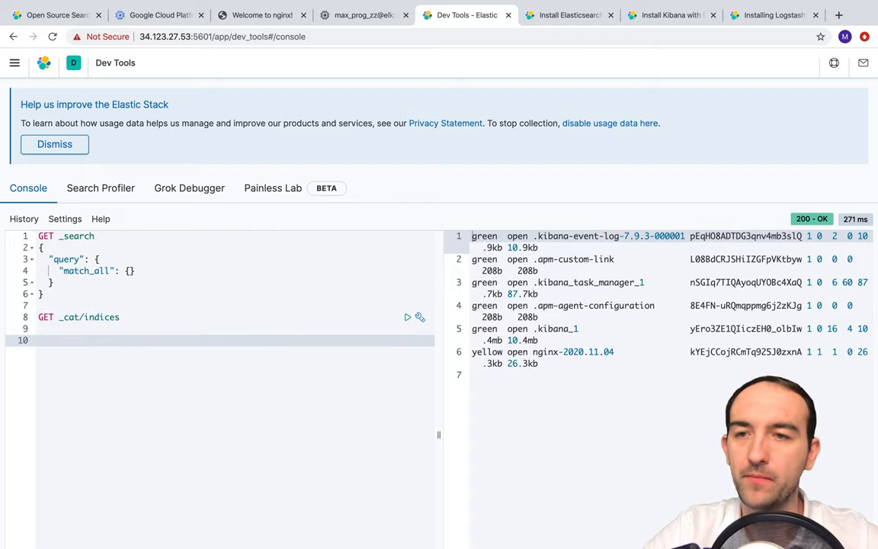
Send GET nginx-2020.11.04/_search and get the indexed nginx log documents back.
text(GE)
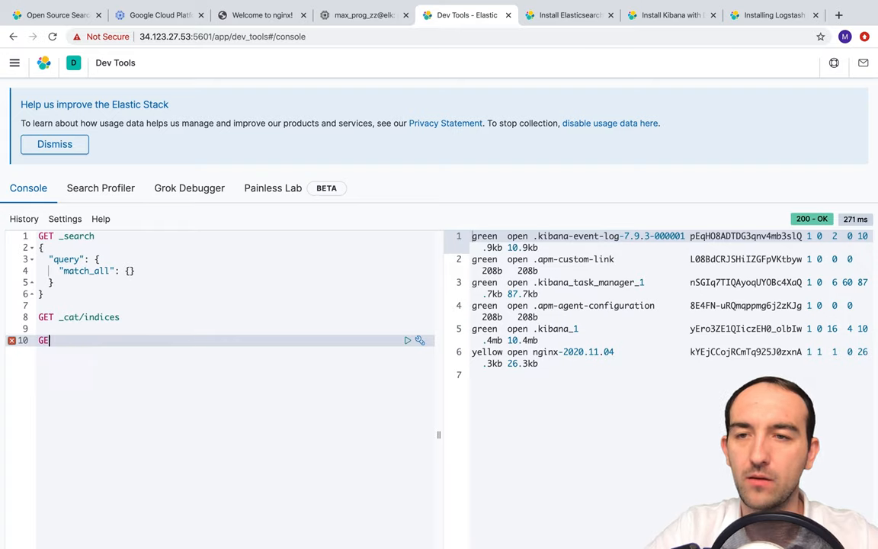
text(nginx-2020.11.04)
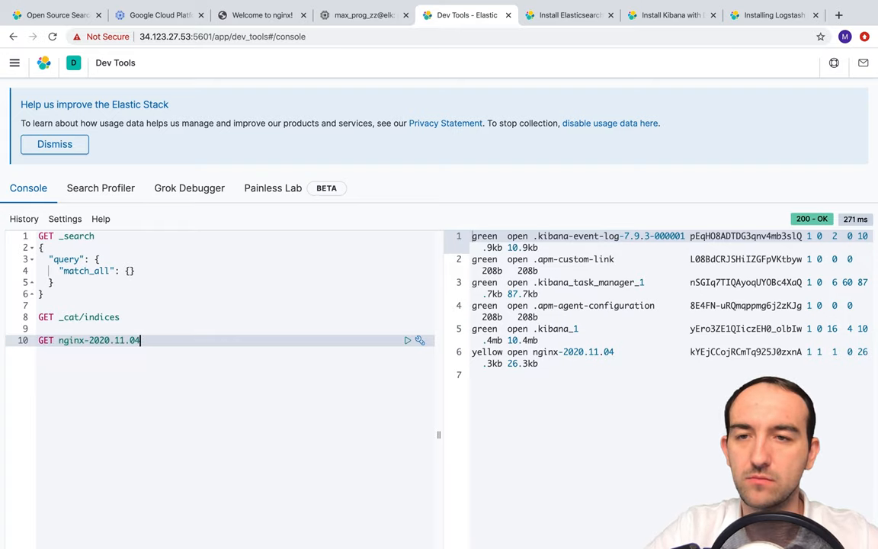
text(/_search)
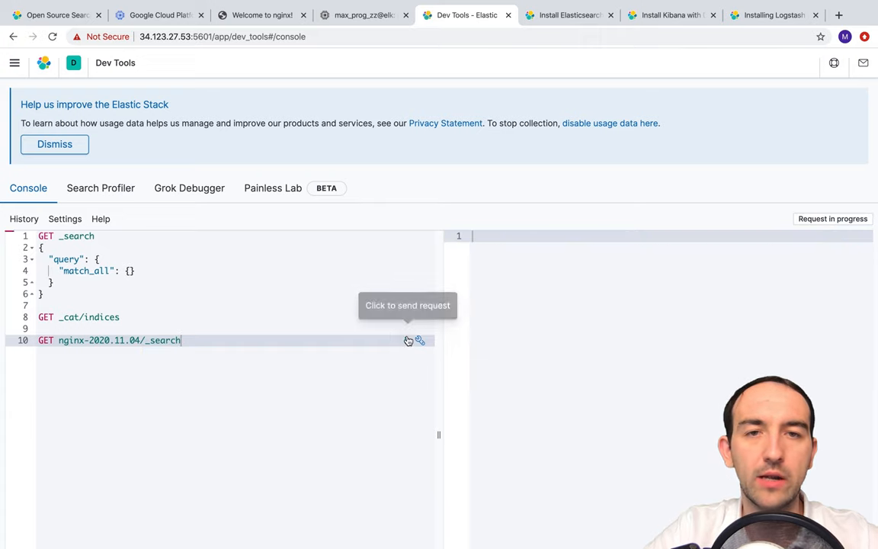
click(408, 340)
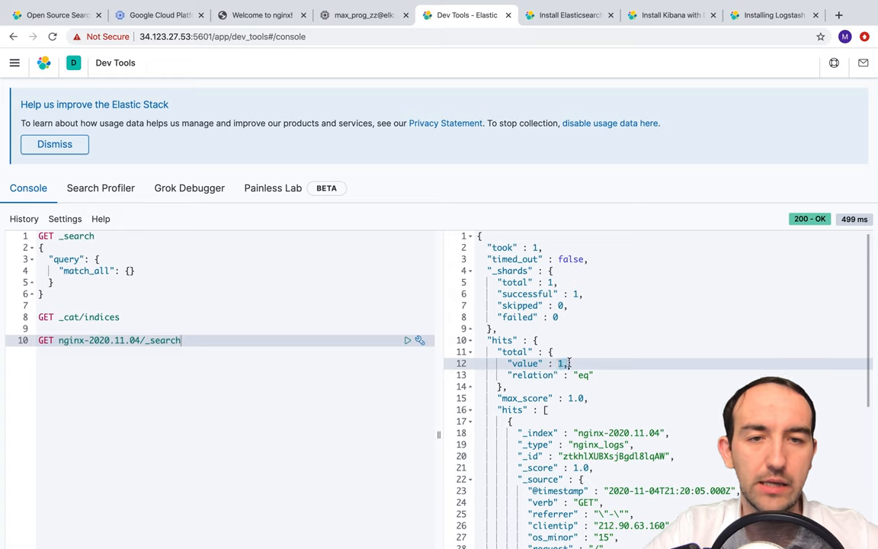
scroll(down, 3)
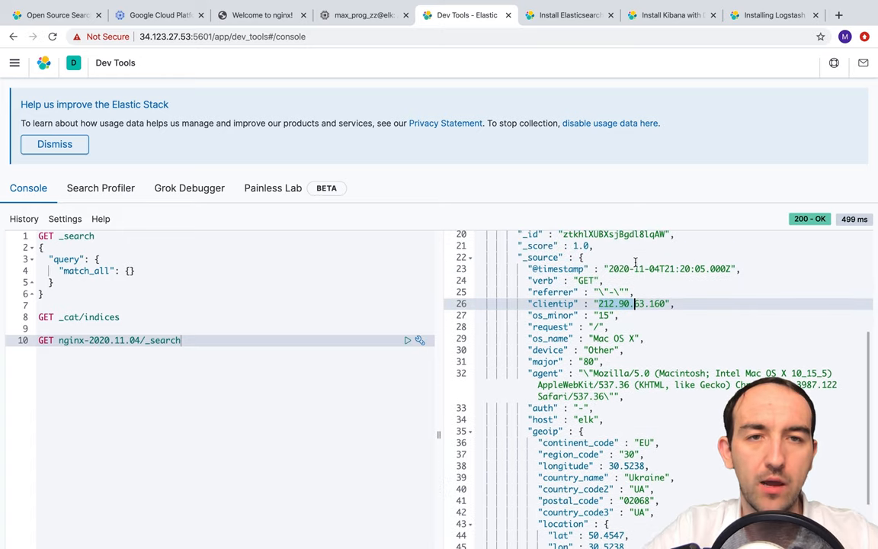
scroll(down, 3)
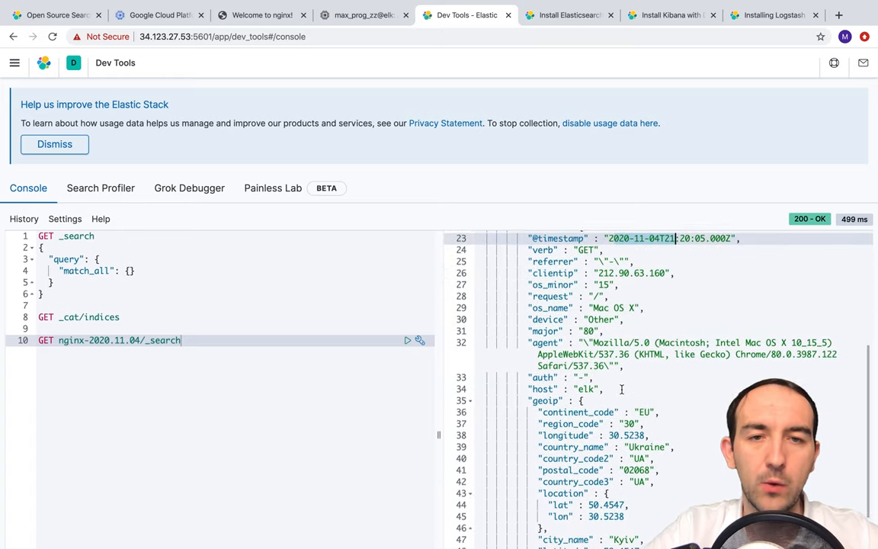
scroll(down, 3)
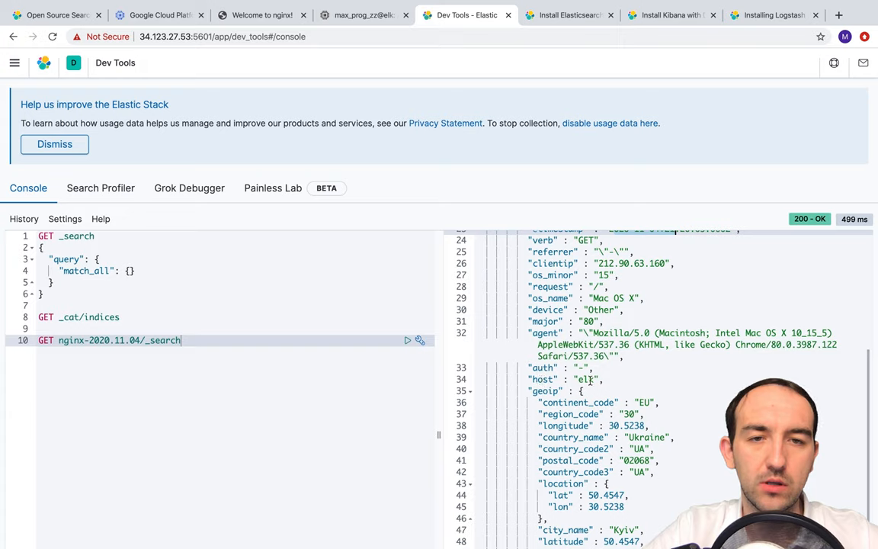
scroll(down, 3)
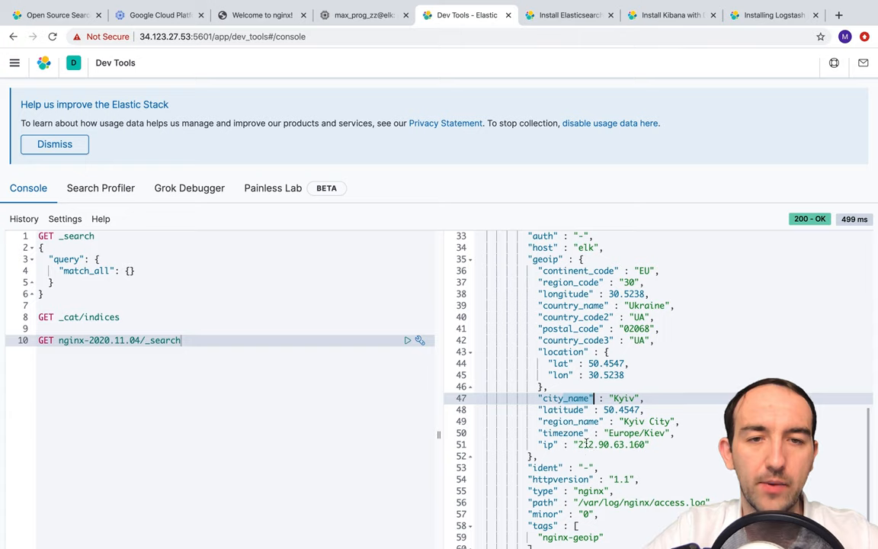
scroll(down, 3)
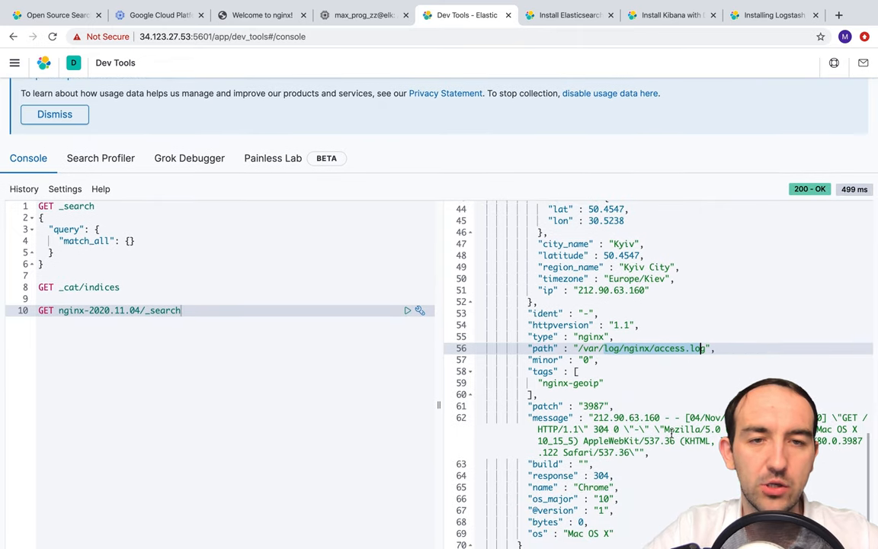
click(55, 113)
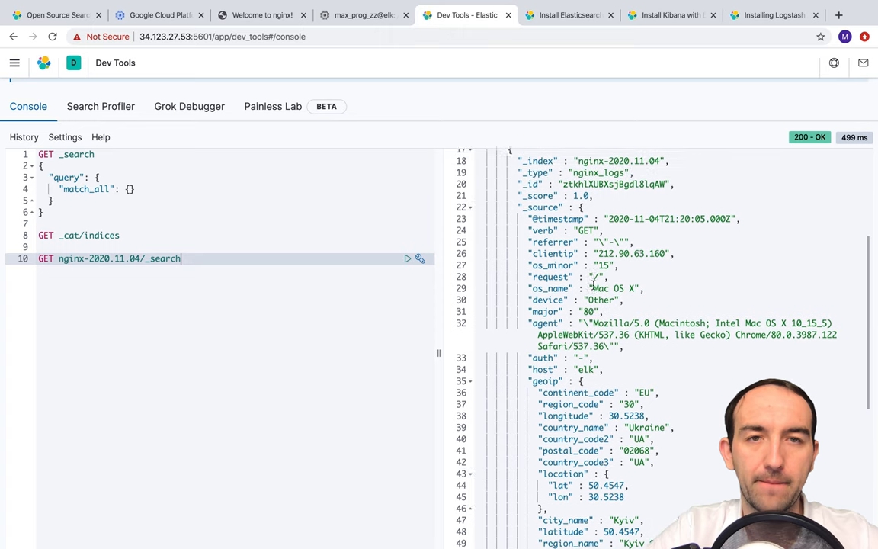
scroll(down, 3)
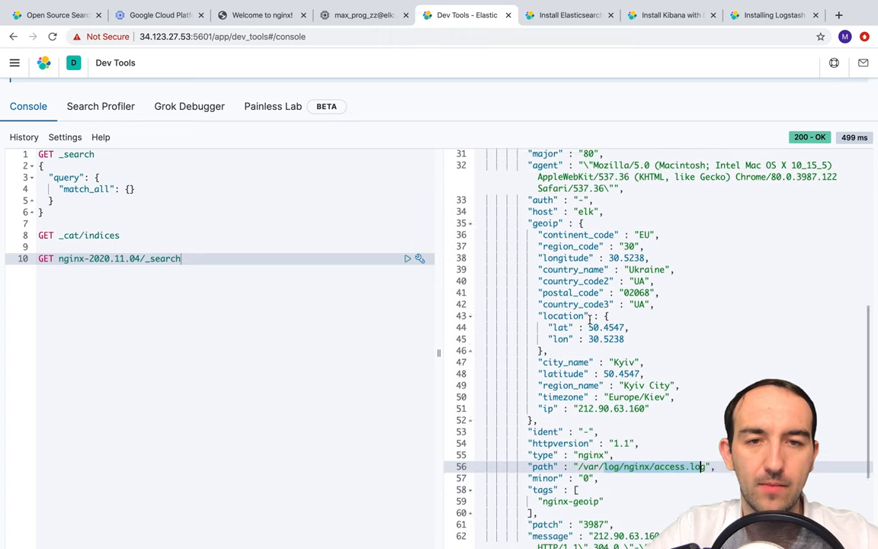
scroll(down, 3)
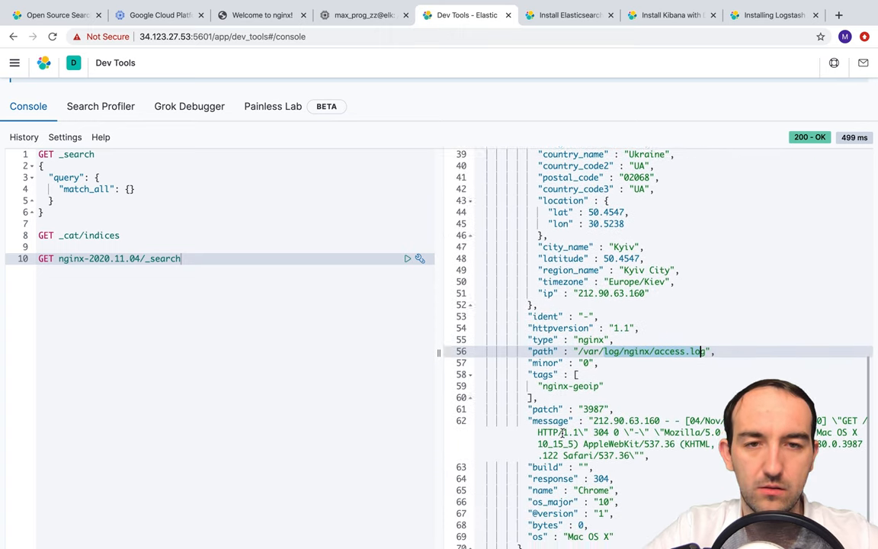
scroll(down, 3)
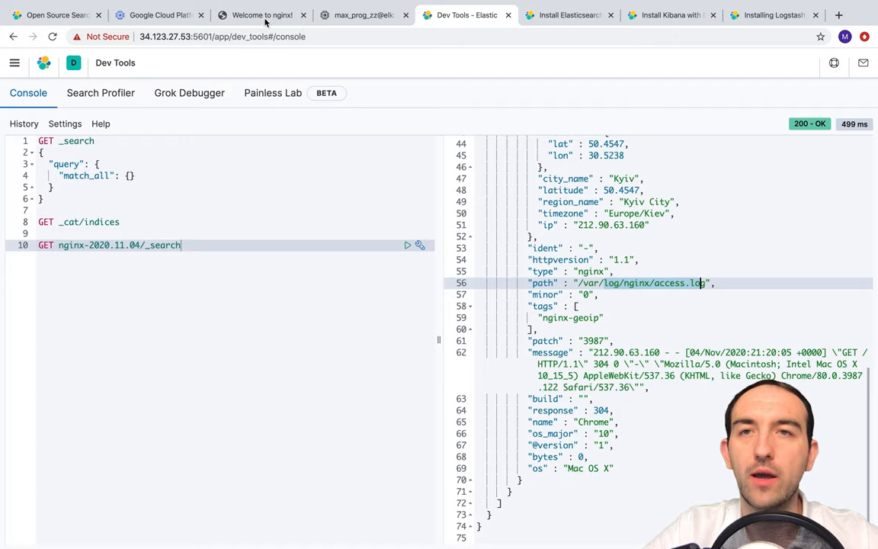
Request the nginx server's /home path, getting 404 Not Found, and return to Dev Tools.
click(262, 16)
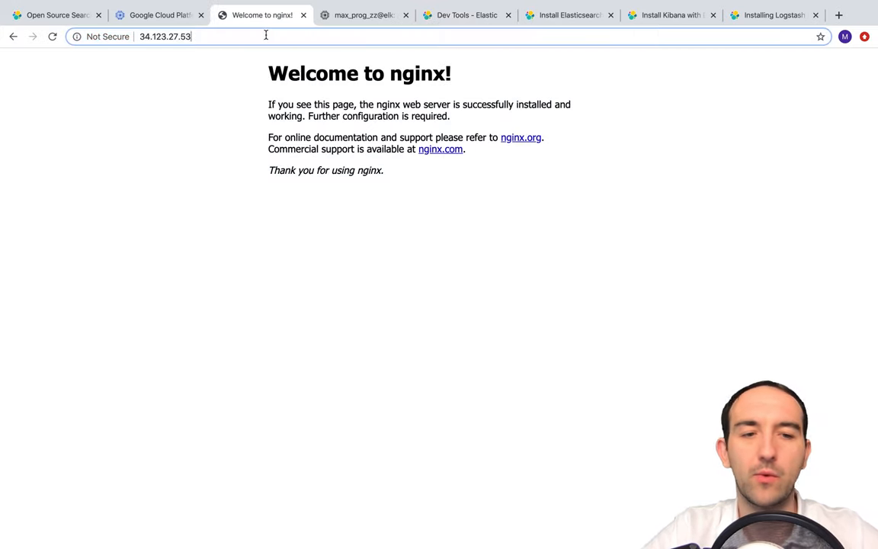
text(/home)
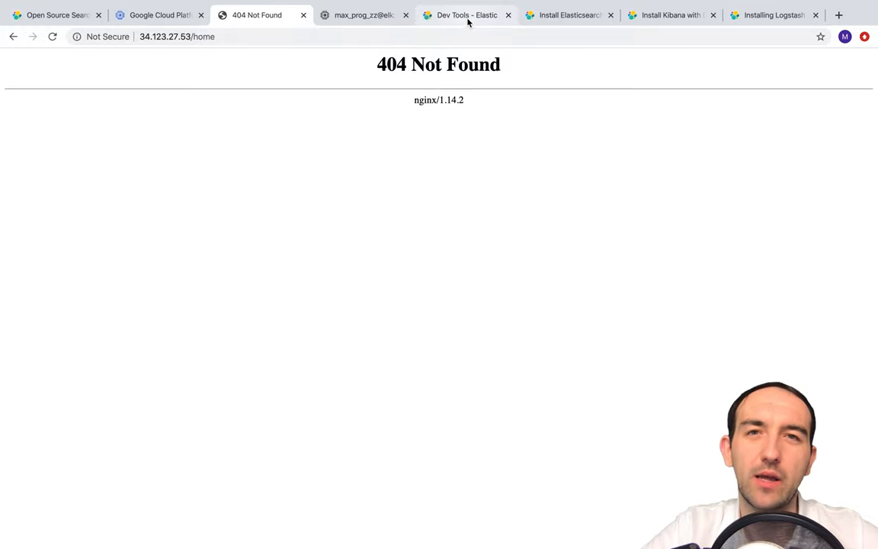
click(466, 15)
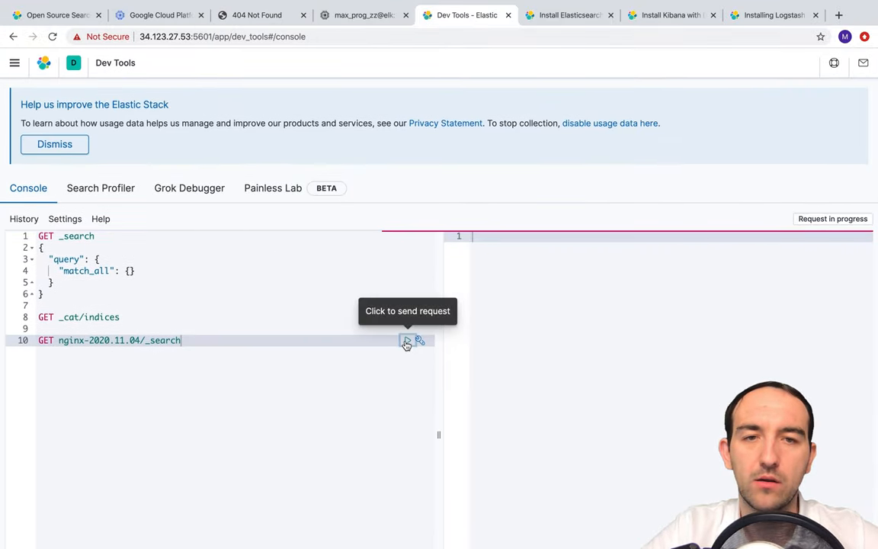
Rerun the nginx-2020.11.04 search and read the second hit: the /home request with 404 and Kyiv geoip.
click(405, 341)
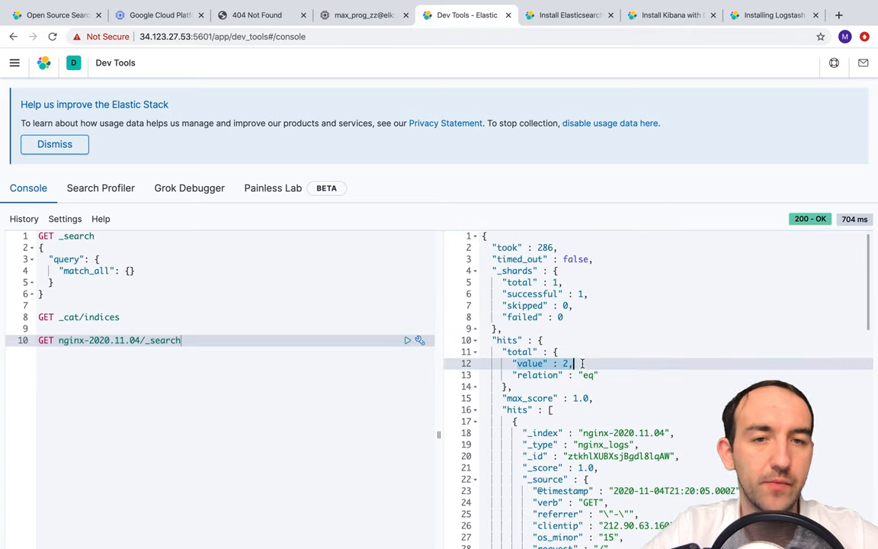
scroll(down, 3)
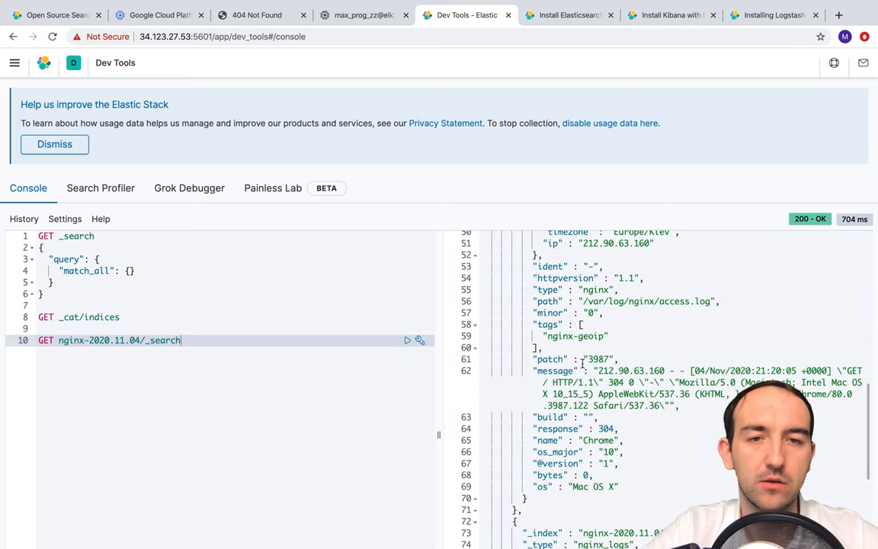
scroll(down, 3)
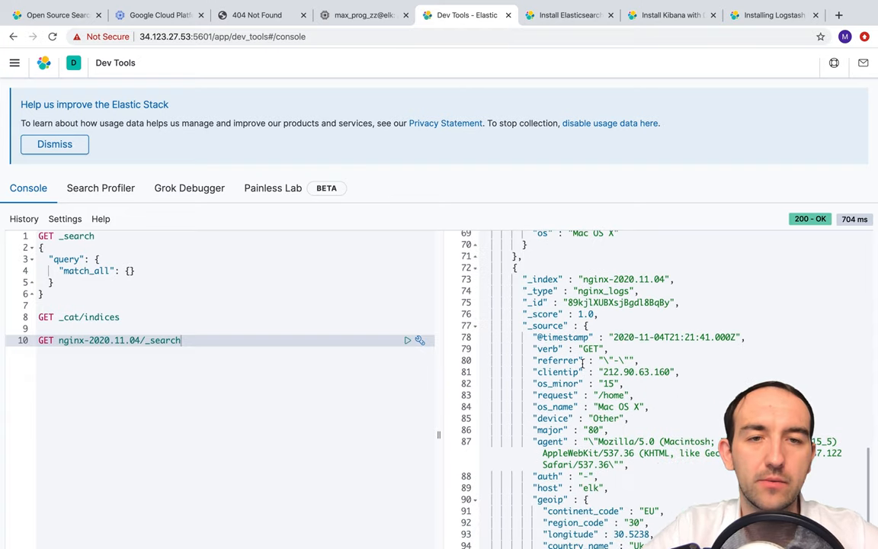
scroll(down, 3)
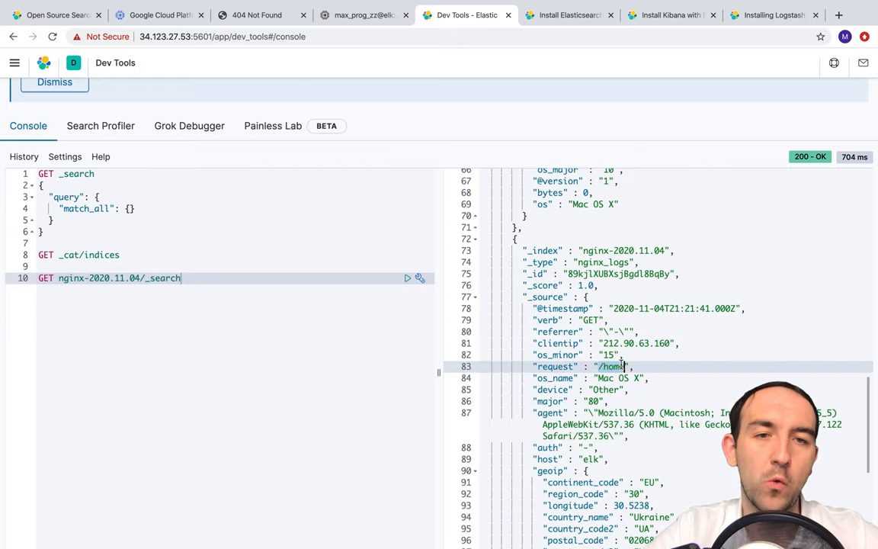
scroll(down, 3)
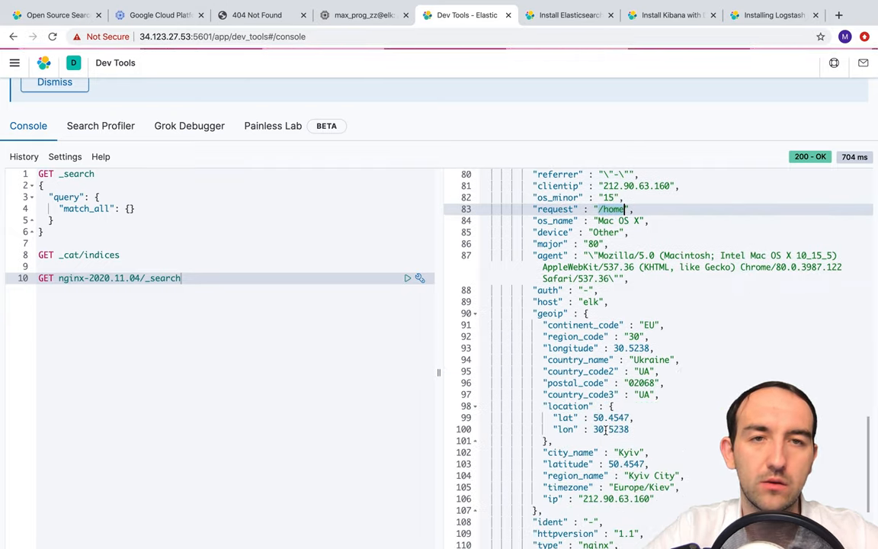
scroll(down, 3)
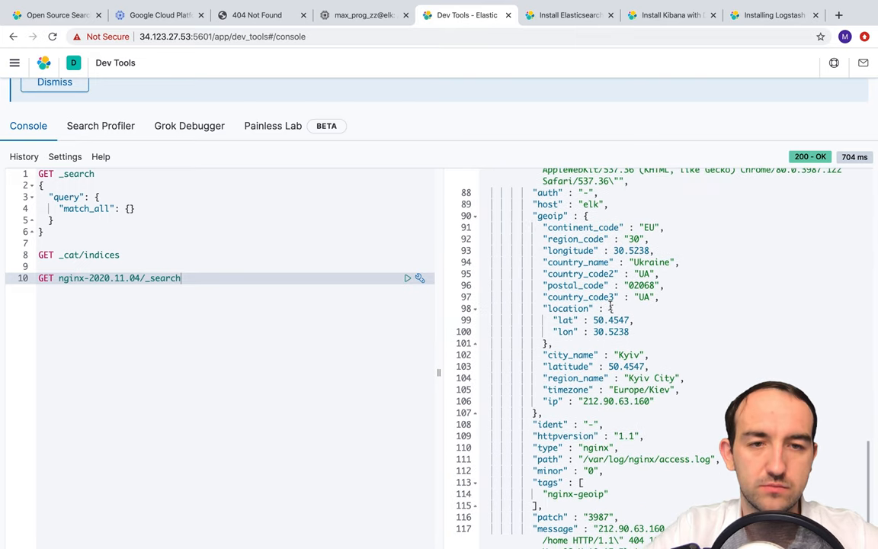
scroll(down, 3)
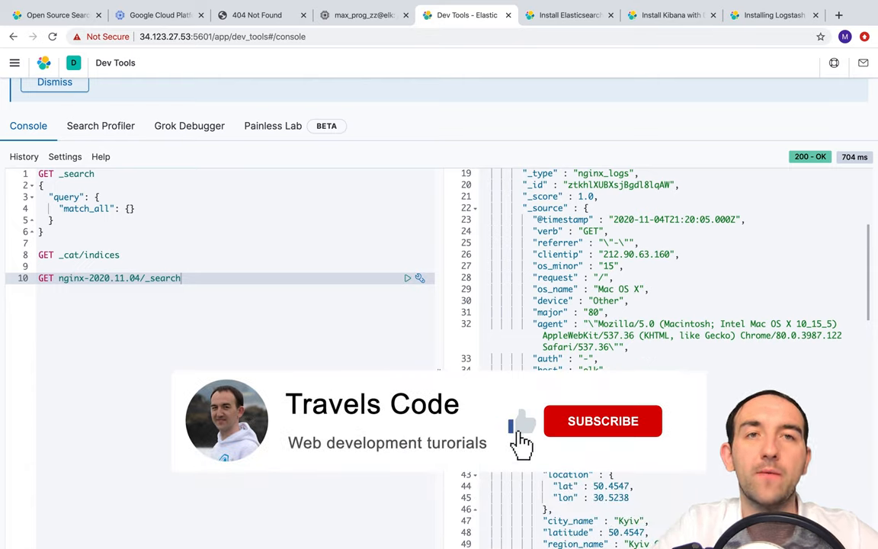
click(603, 421)
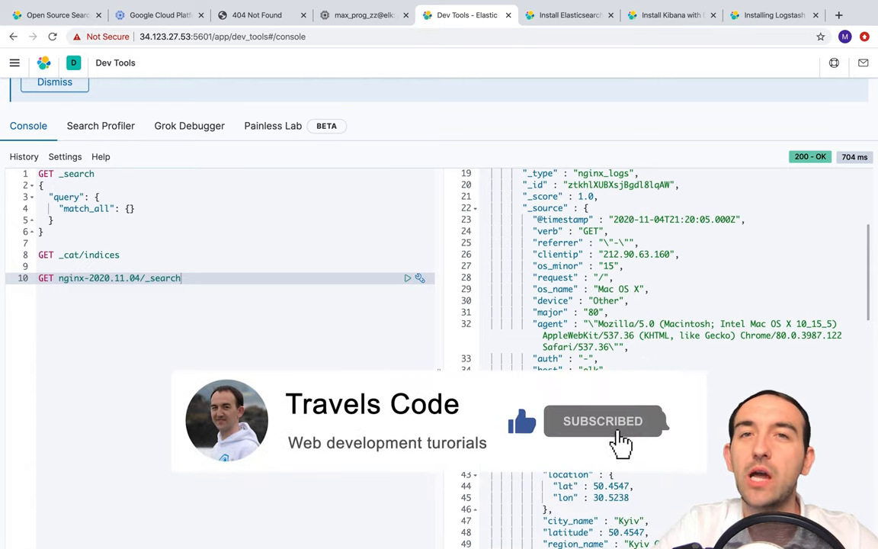